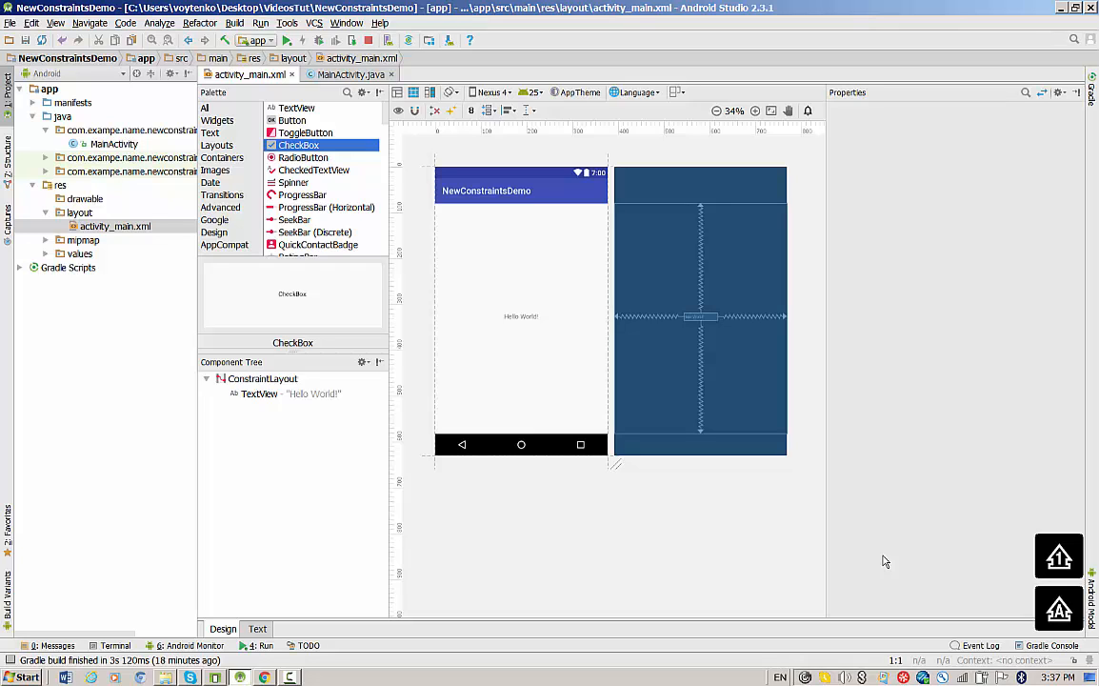
pyautogui.moveTo(256, 383)
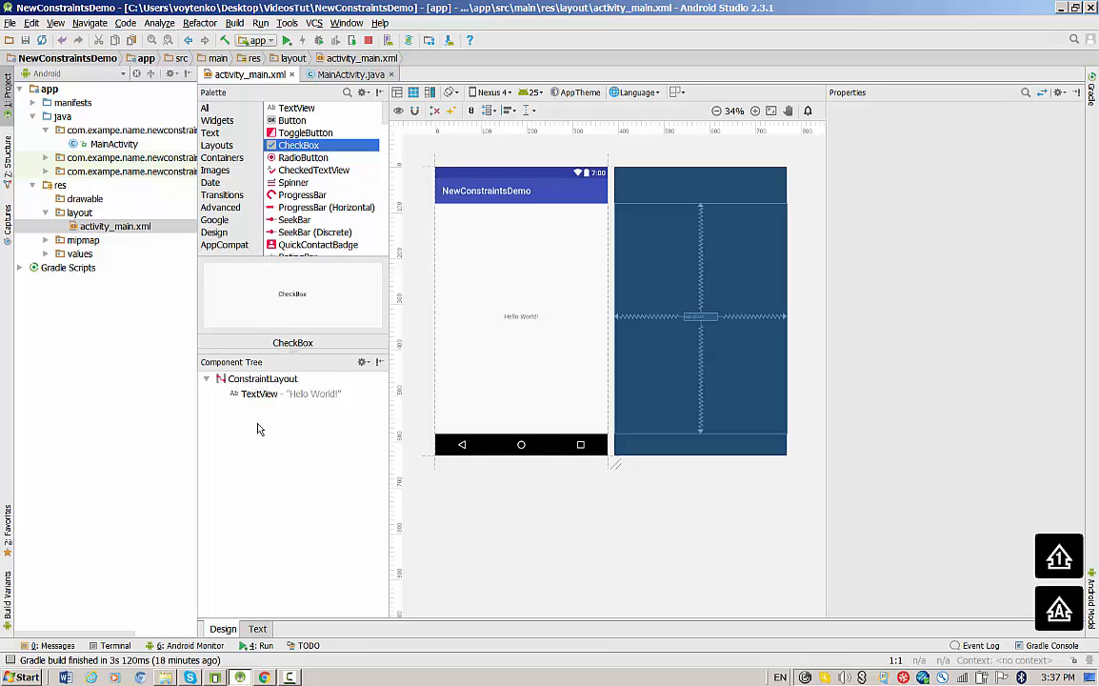
pyautogui.moveTo(381, 26)
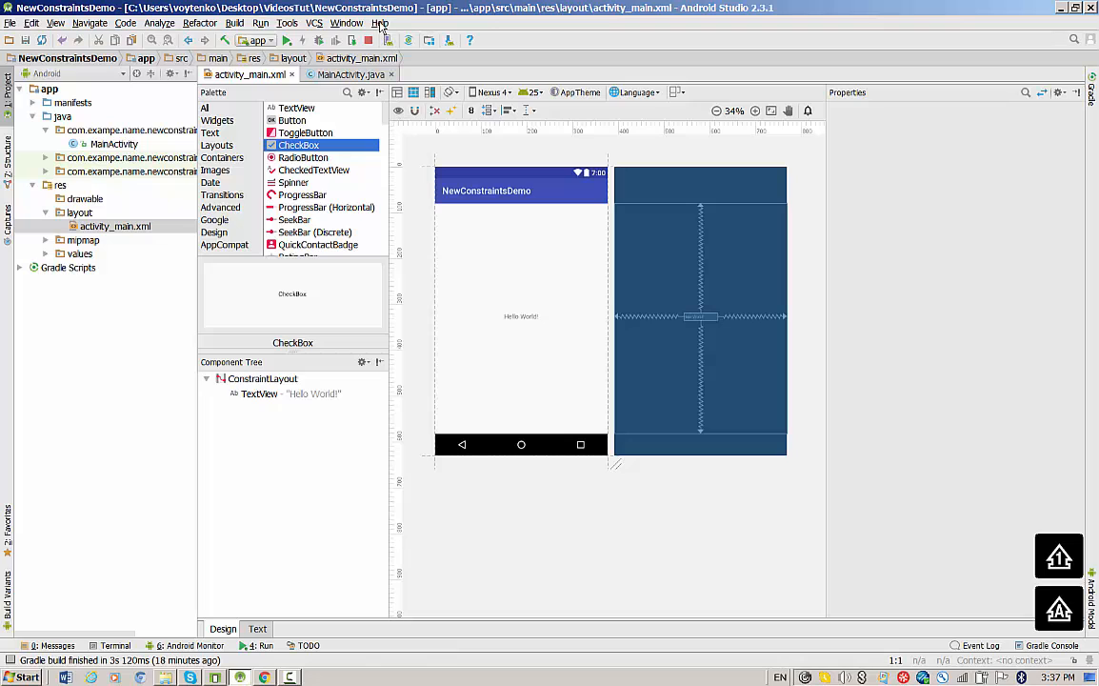
# Step: Select the Hello World TextView to show its attributes and constraint widget
pyautogui.click(289, 393)
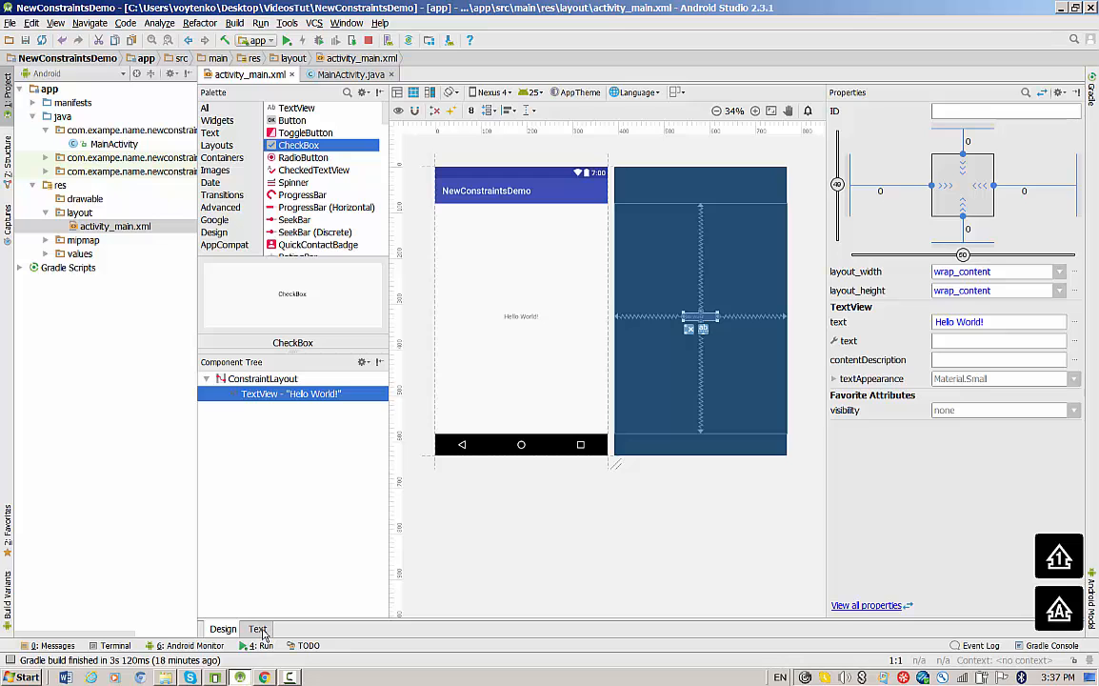
pyautogui.click(257, 628)
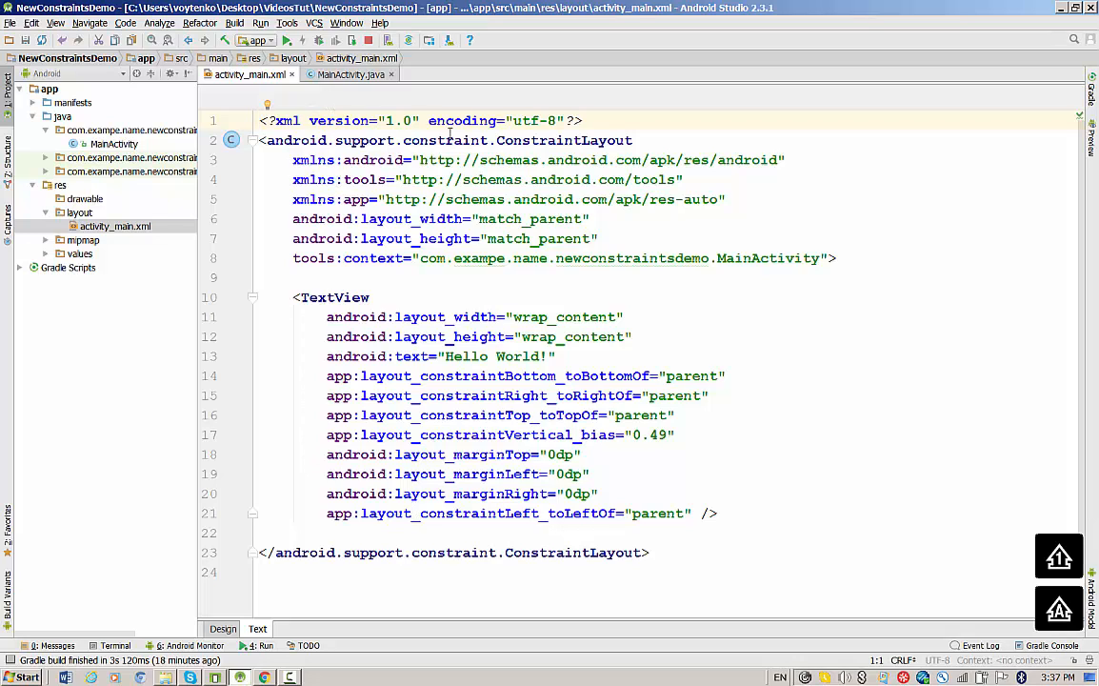
pyautogui.doubleClick(445, 141)
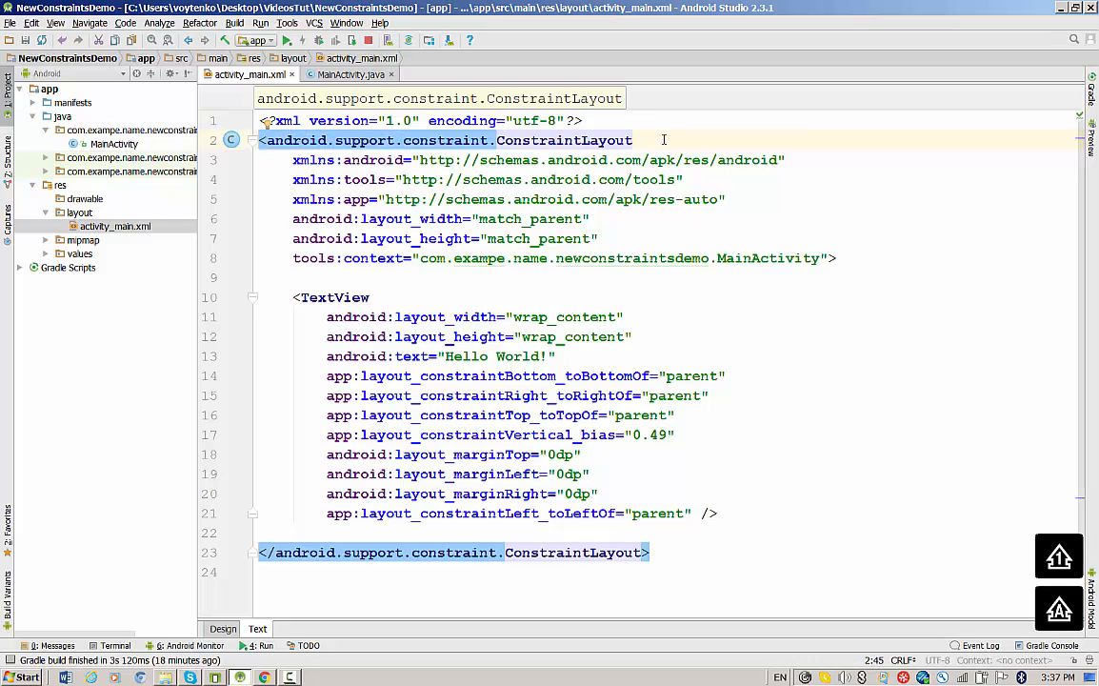
pyautogui.moveTo(492, 278)
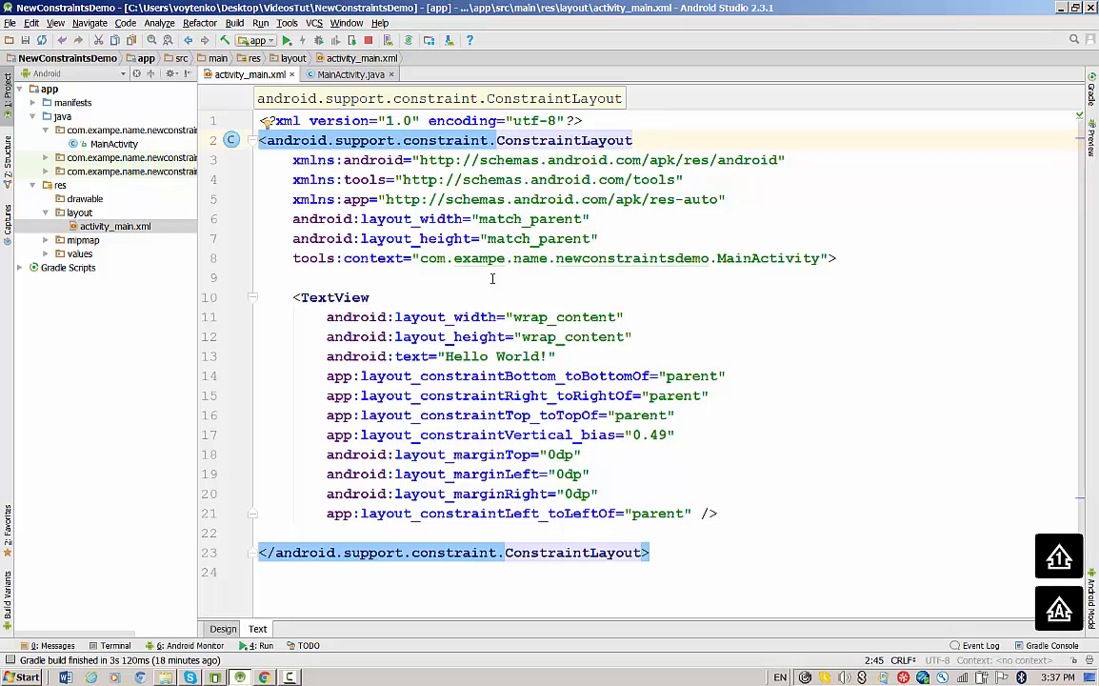
pyautogui.moveTo(430, 424)
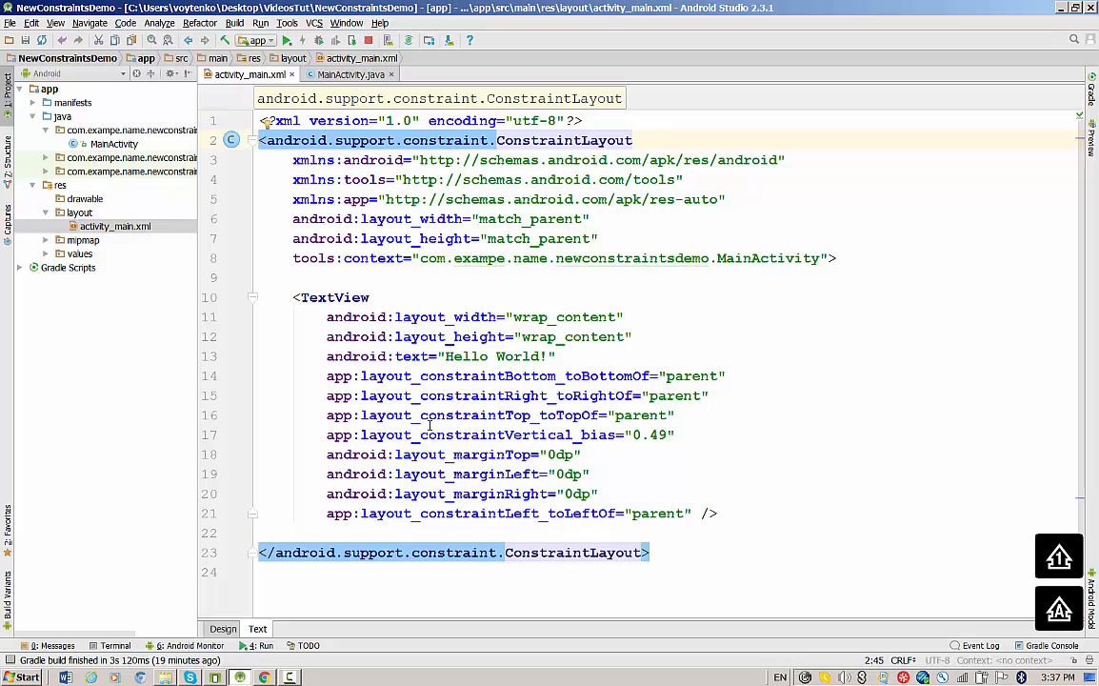
pyautogui.moveTo(324, 228)
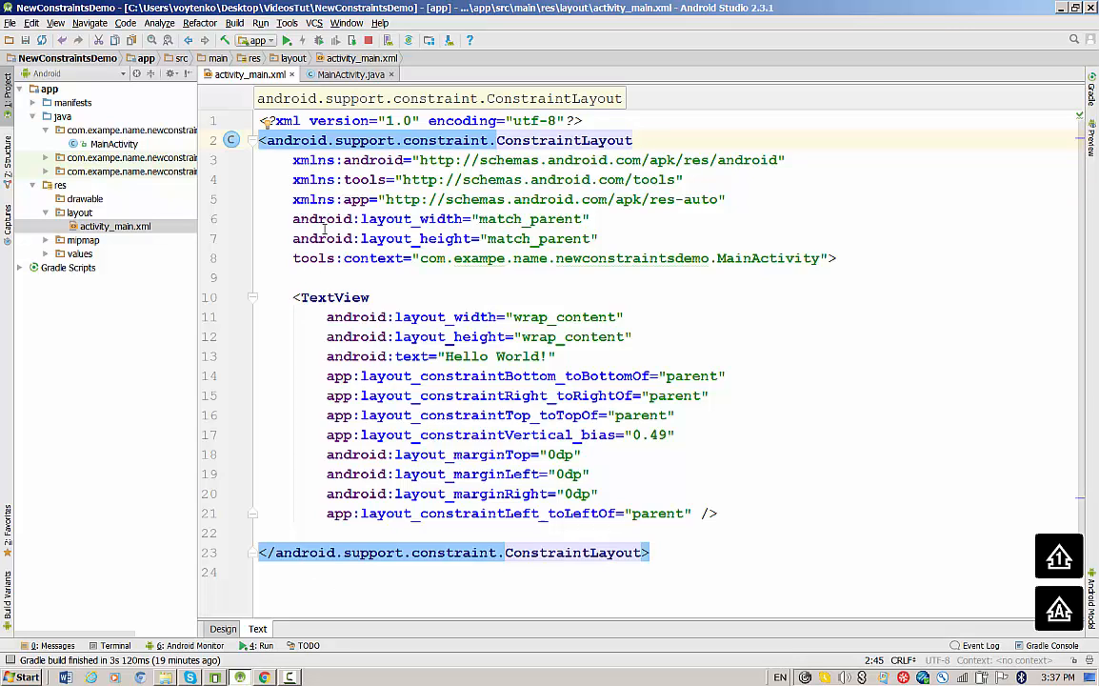
pyautogui.click(223, 629)
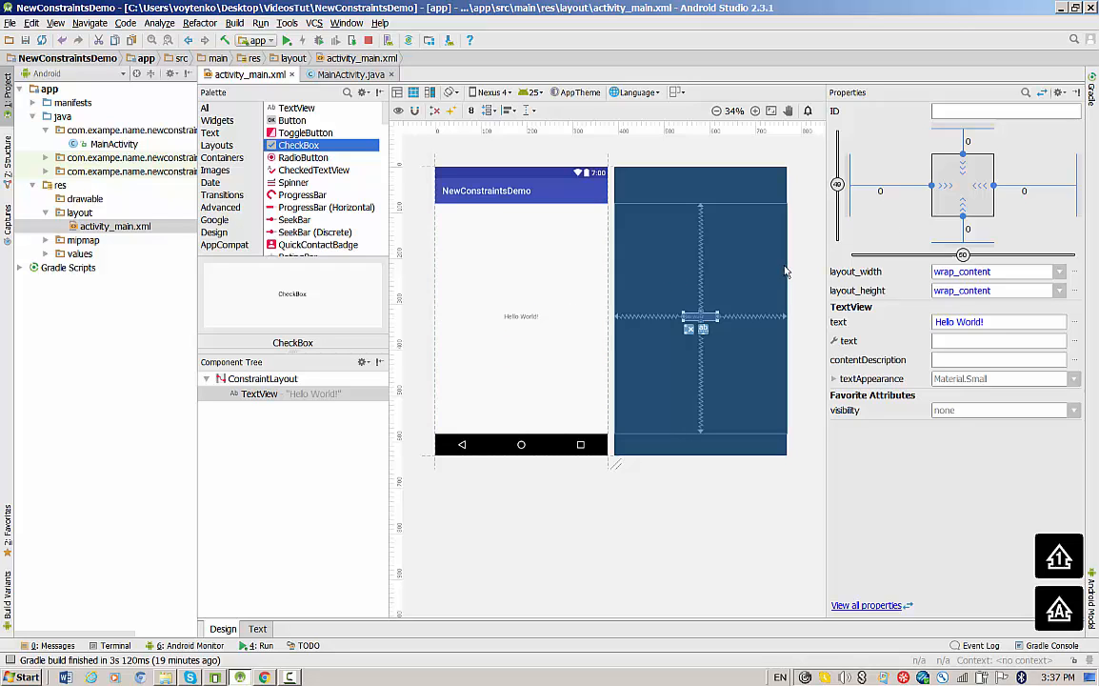
pyautogui.moveTo(855, 244)
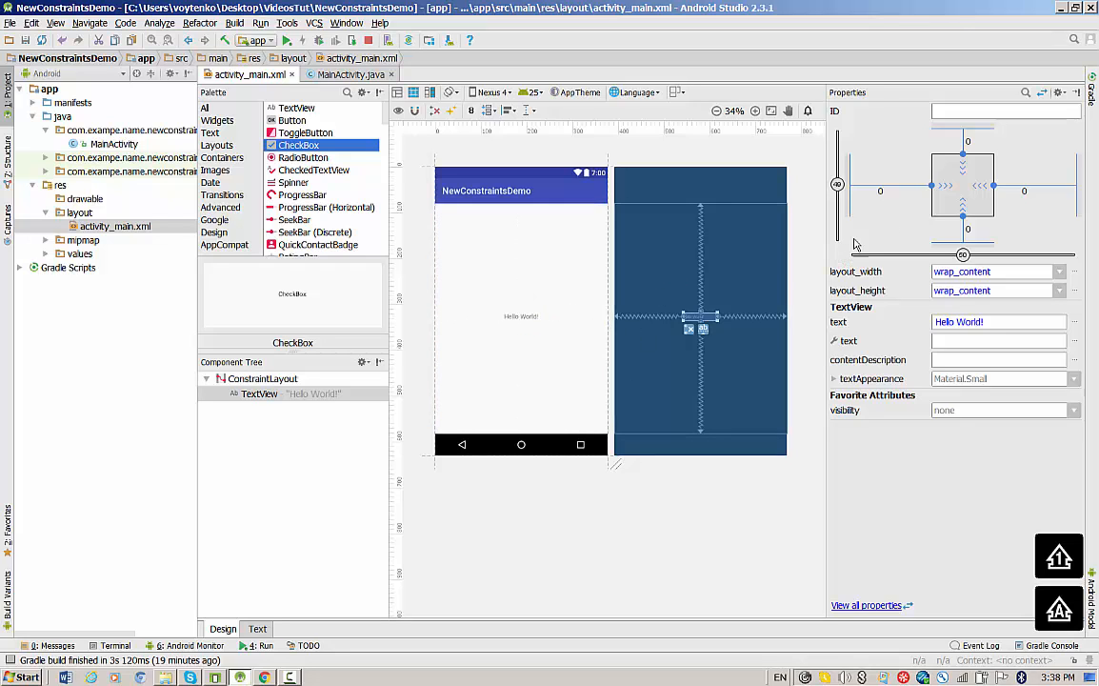
pyautogui.moveTo(929, 190)
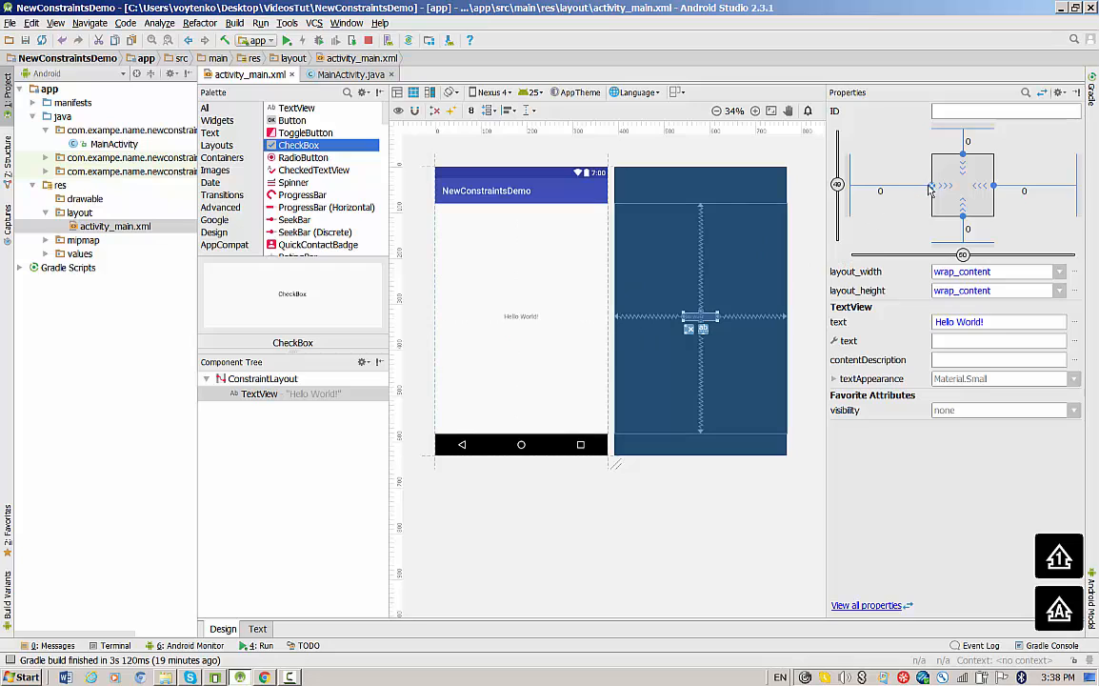
pyautogui.moveTo(929, 186)
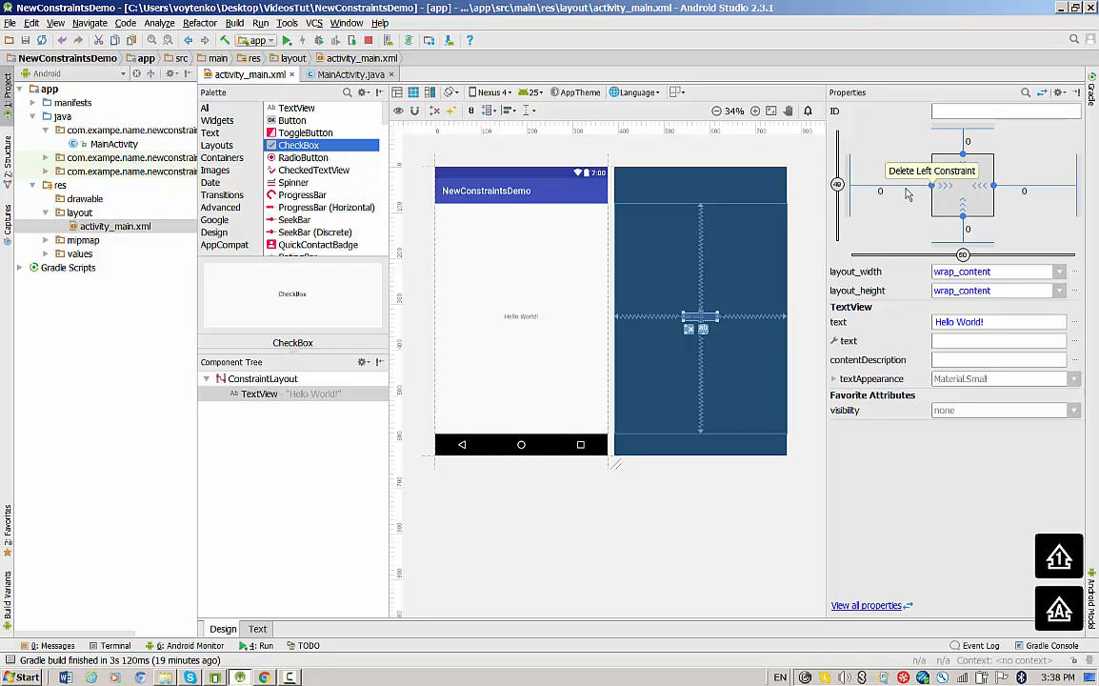
pyautogui.moveTo(838, 185)
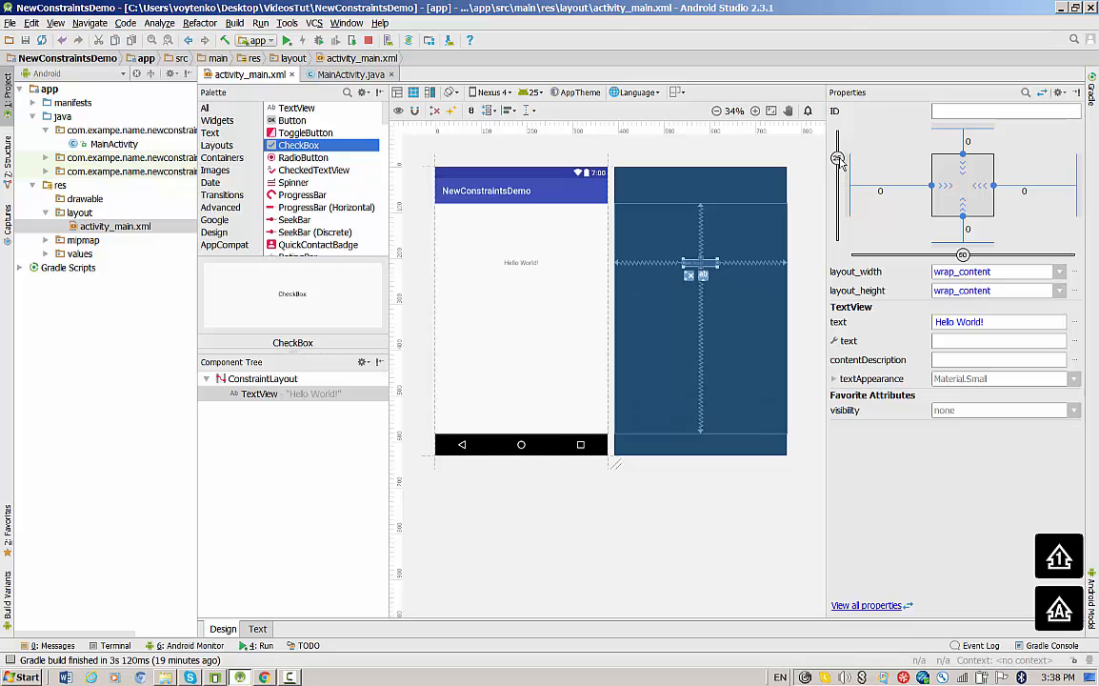
# Step: Drag the Hello World text vertically in the blueprint to change its vertical bias
pyautogui.moveTo(701, 263); pyautogui.dragTo(701, 377)
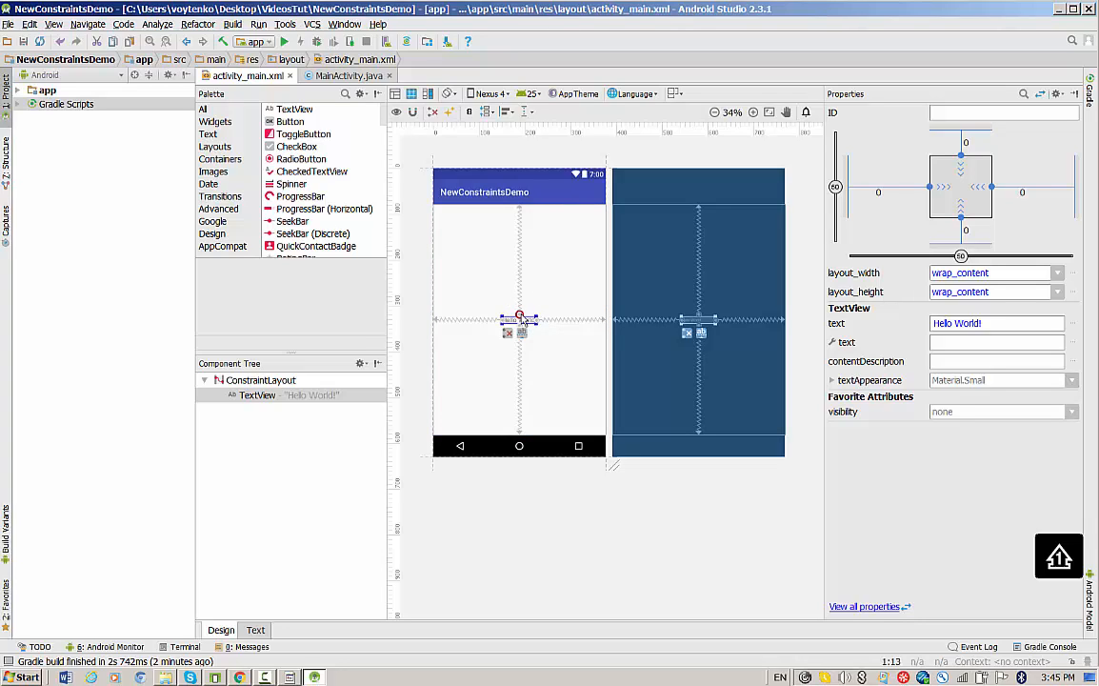
pyautogui.moveTo(518, 320); pyautogui.dragTo(519, 434)
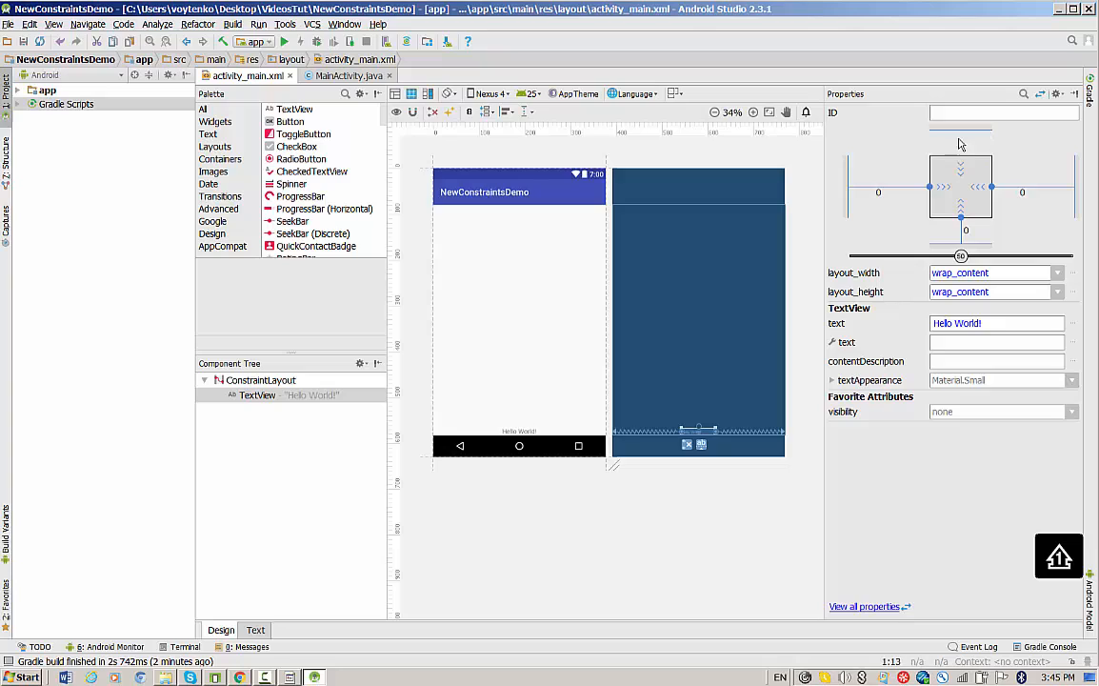
pyautogui.moveTo(960, 149)
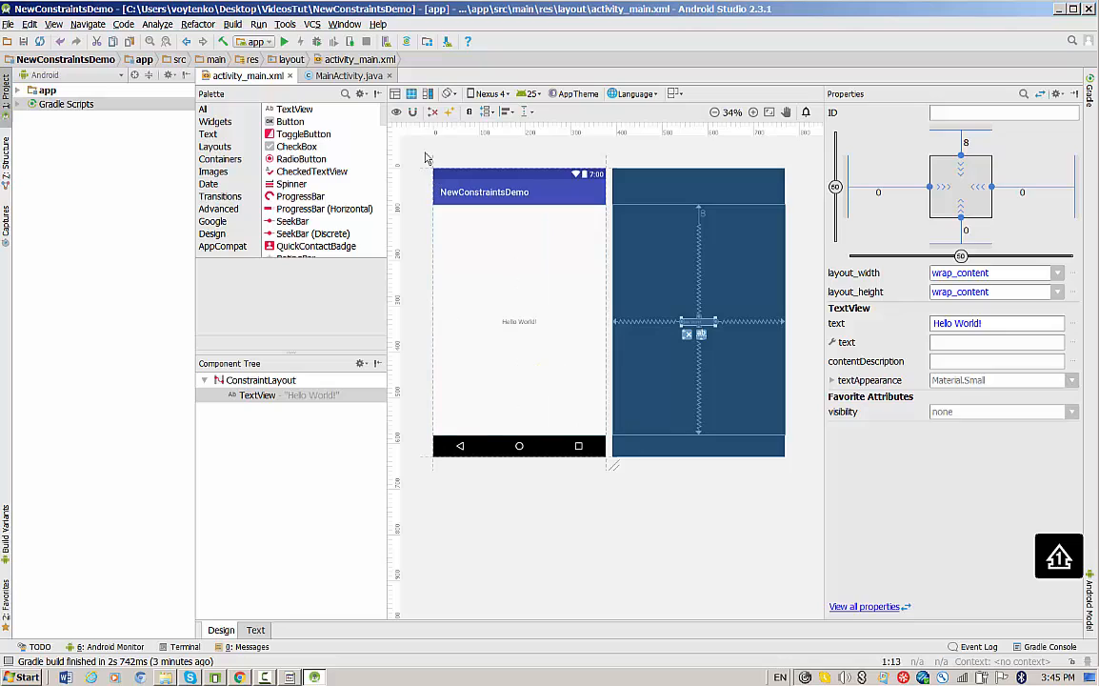
pyautogui.moveTo(435, 111)
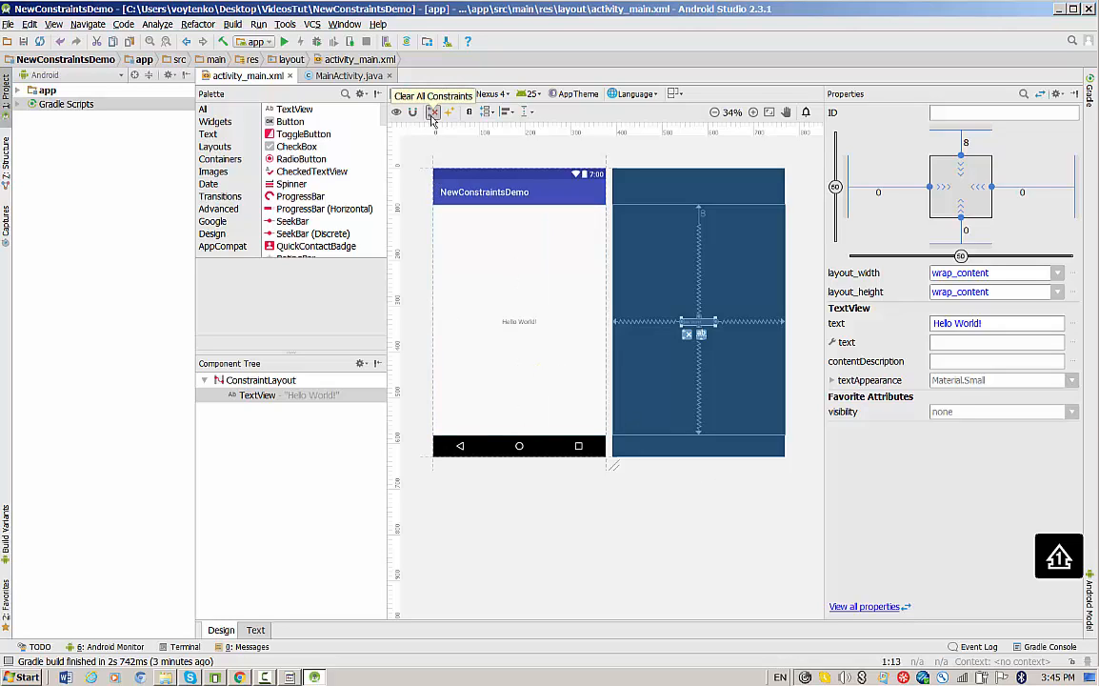
# Step: Clear all constraints and move the Hello World text left of the layout centre
pyautogui.click(434, 111)
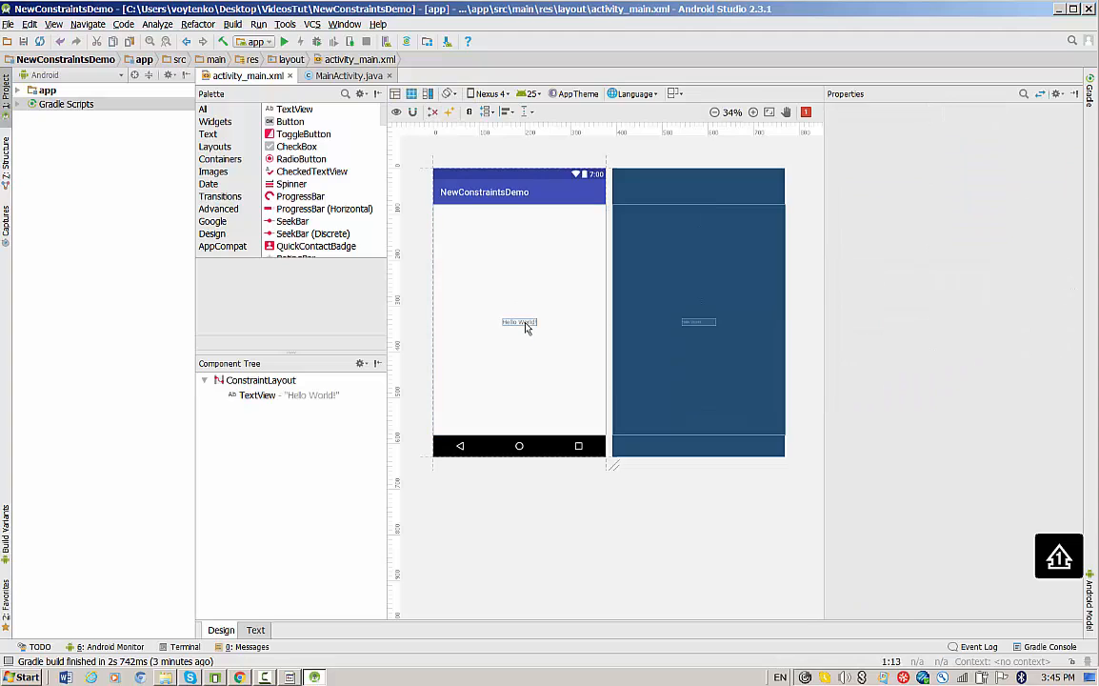
pyautogui.click(518, 322)
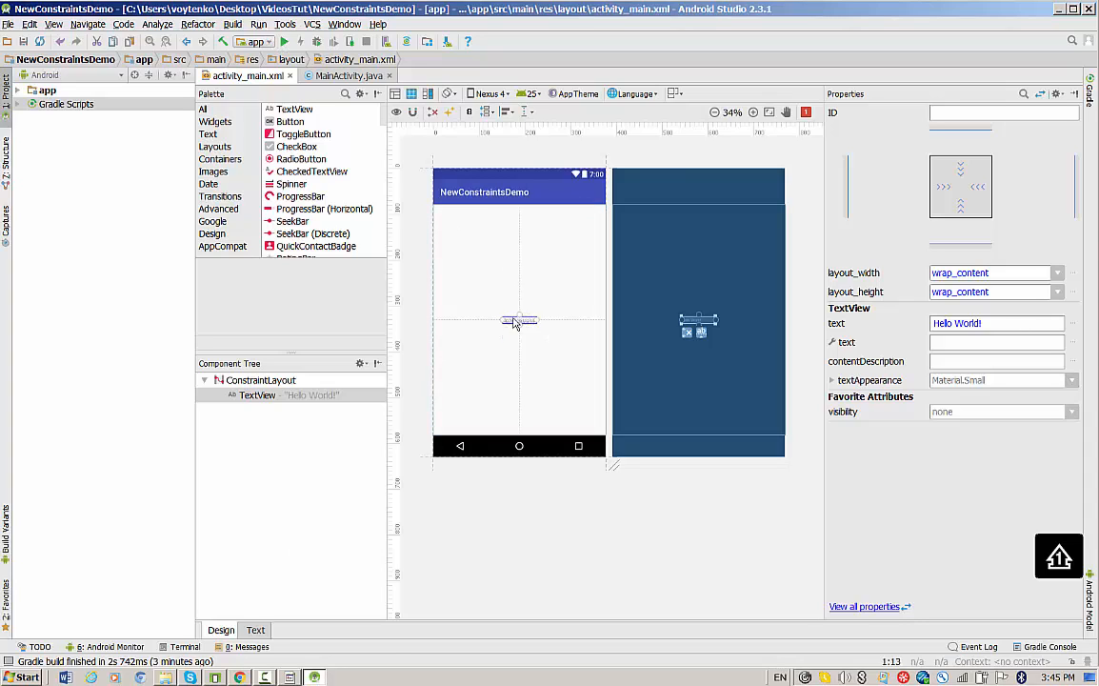
pyautogui.moveTo(518, 320); pyautogui.dragTo(549, 255)
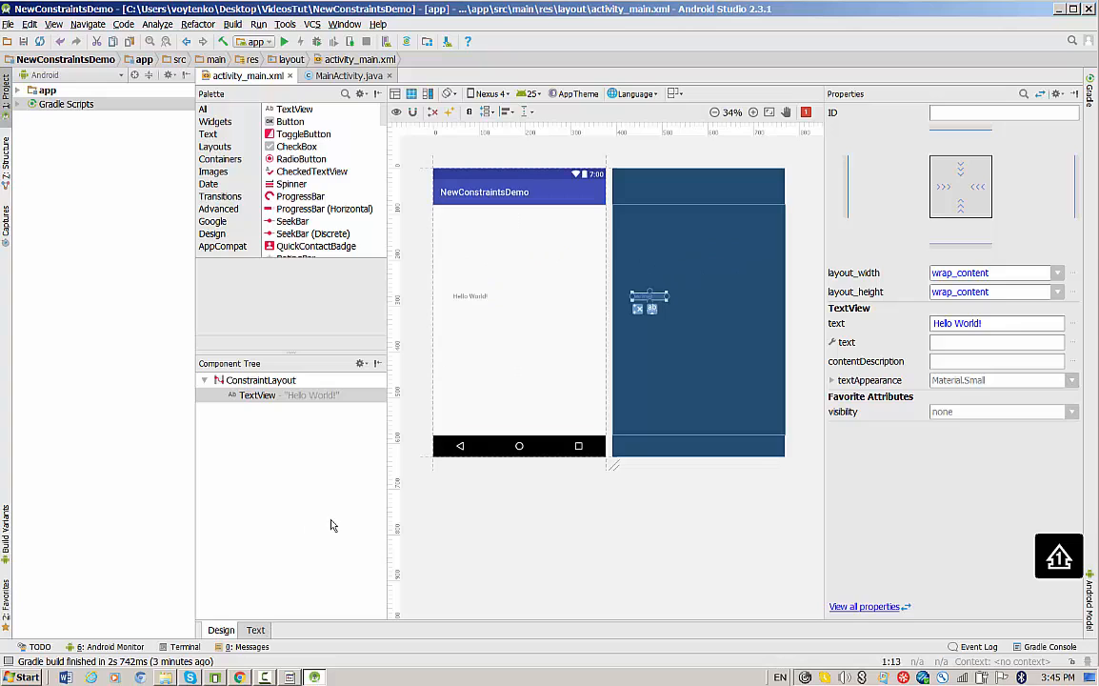
# Step: Check the layout XML in the Text view, then return to Design
pyautogui.click(255, 629)
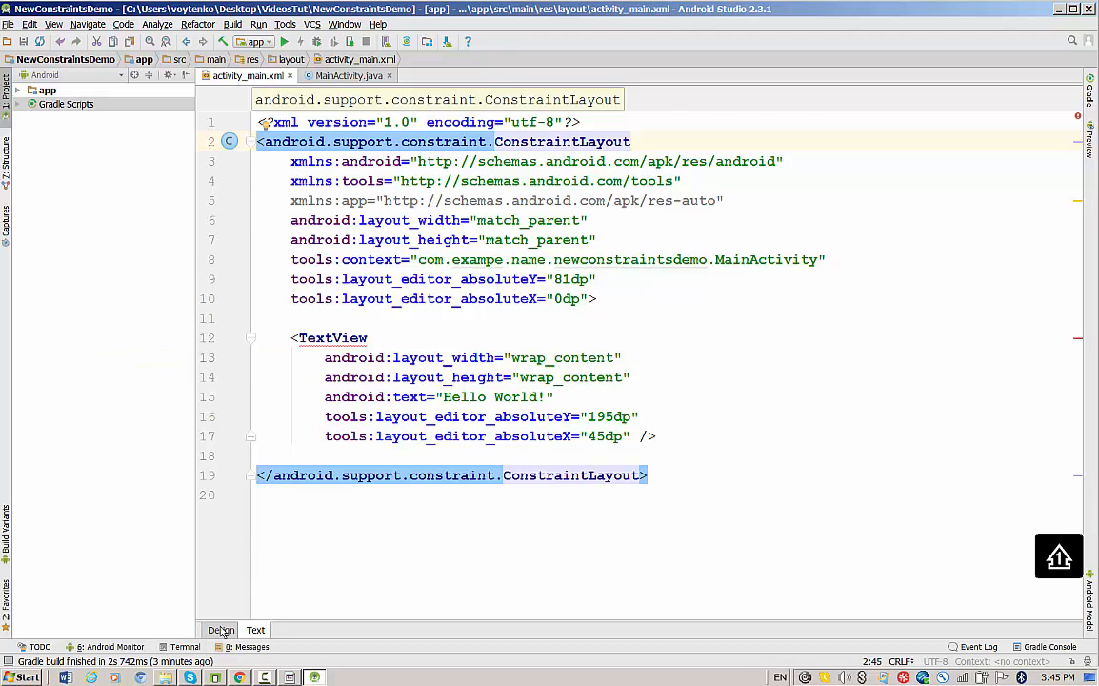
pyautogui.click(221, 629)
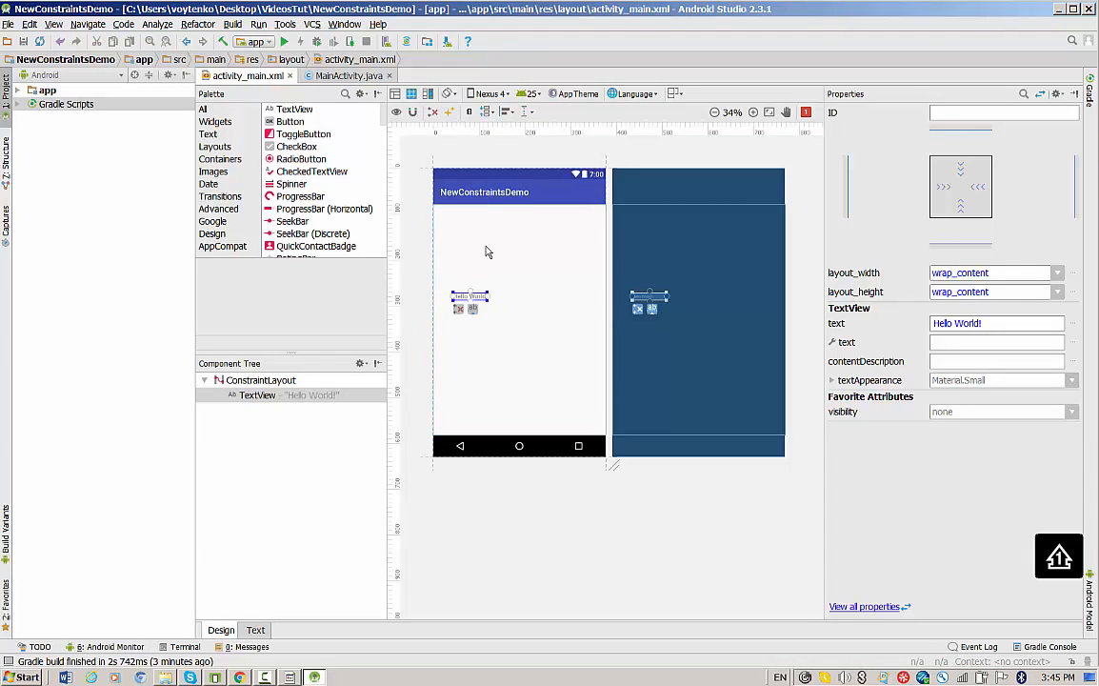
pyautogui.moveTo(469, 295)
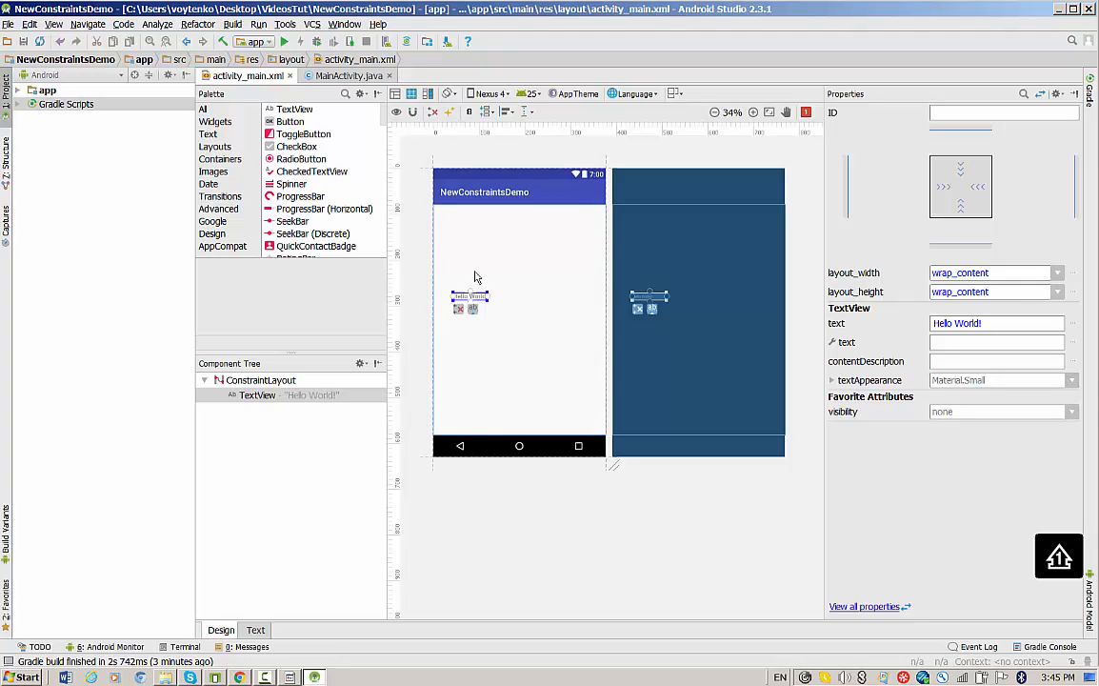
# Step: Run the app on the Galaxy Nexus API 24 emulator and view the result
pyautogui.click(284, 42)
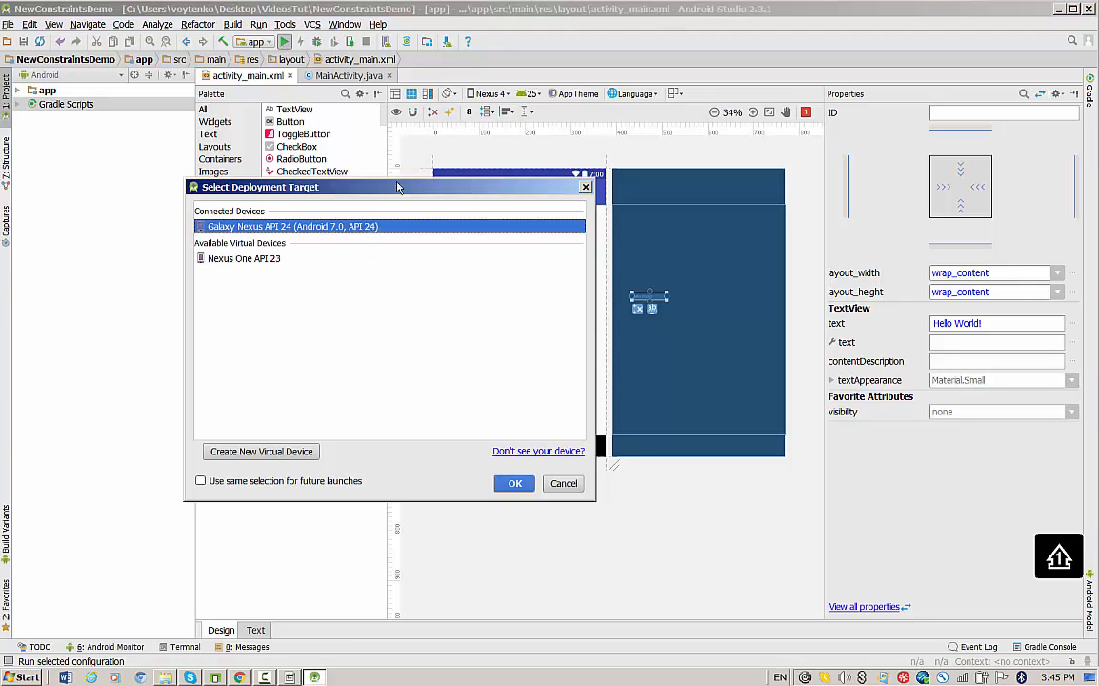
pyautogui.click(514, 484)
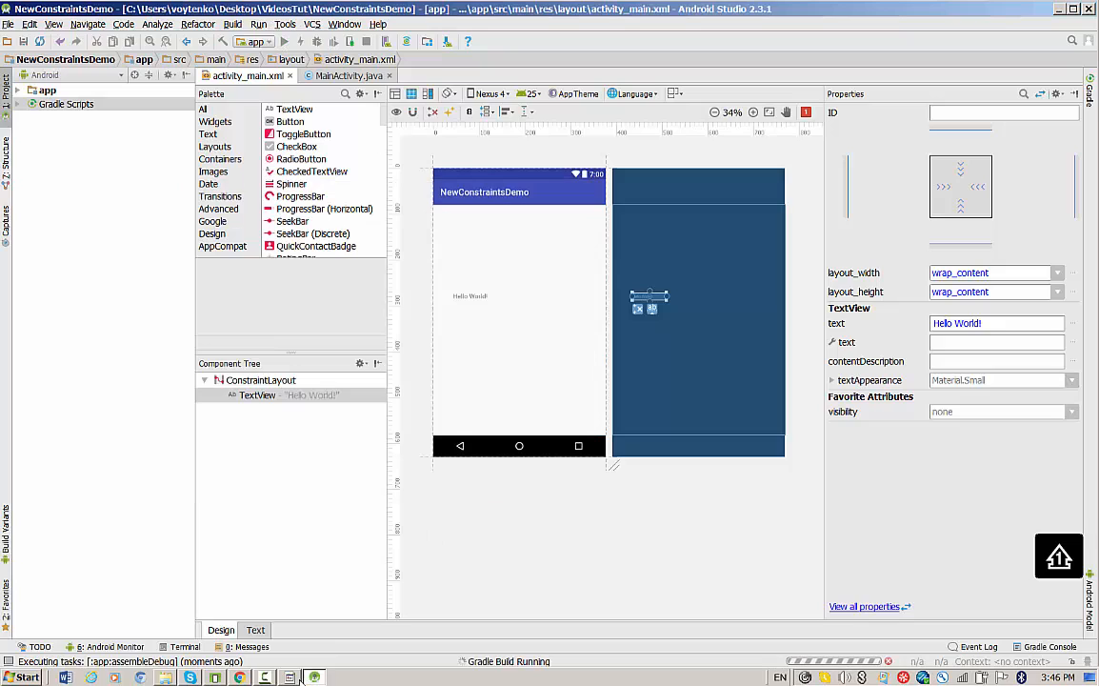
pyautogui.click(214, 678)
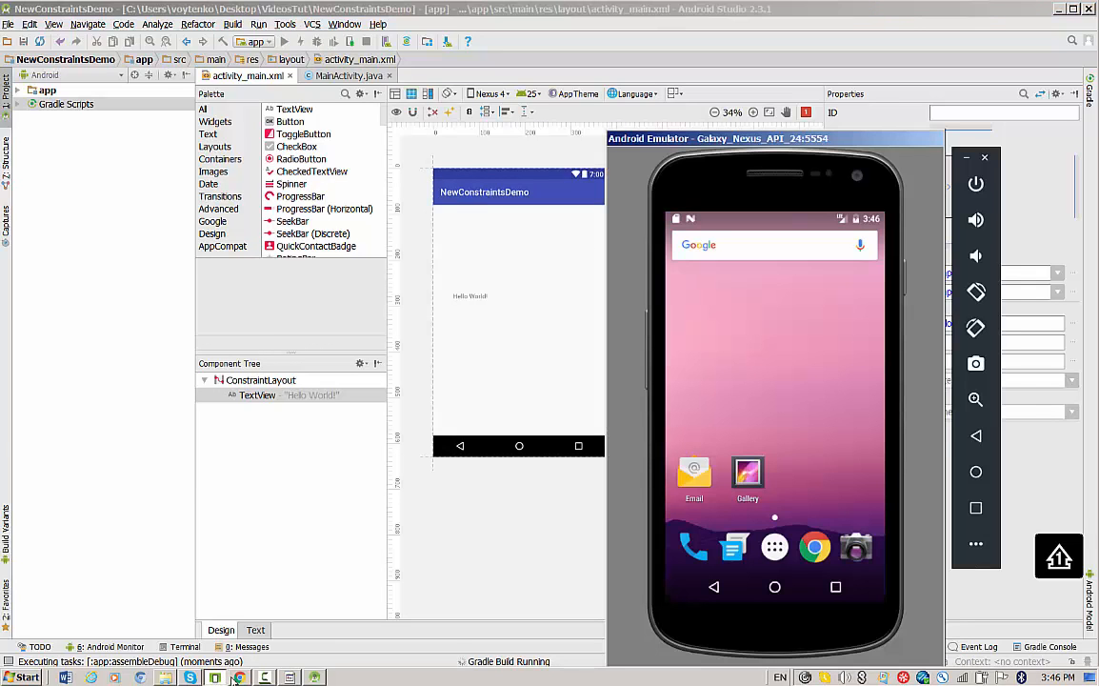
pyautogui.click(286, 42)
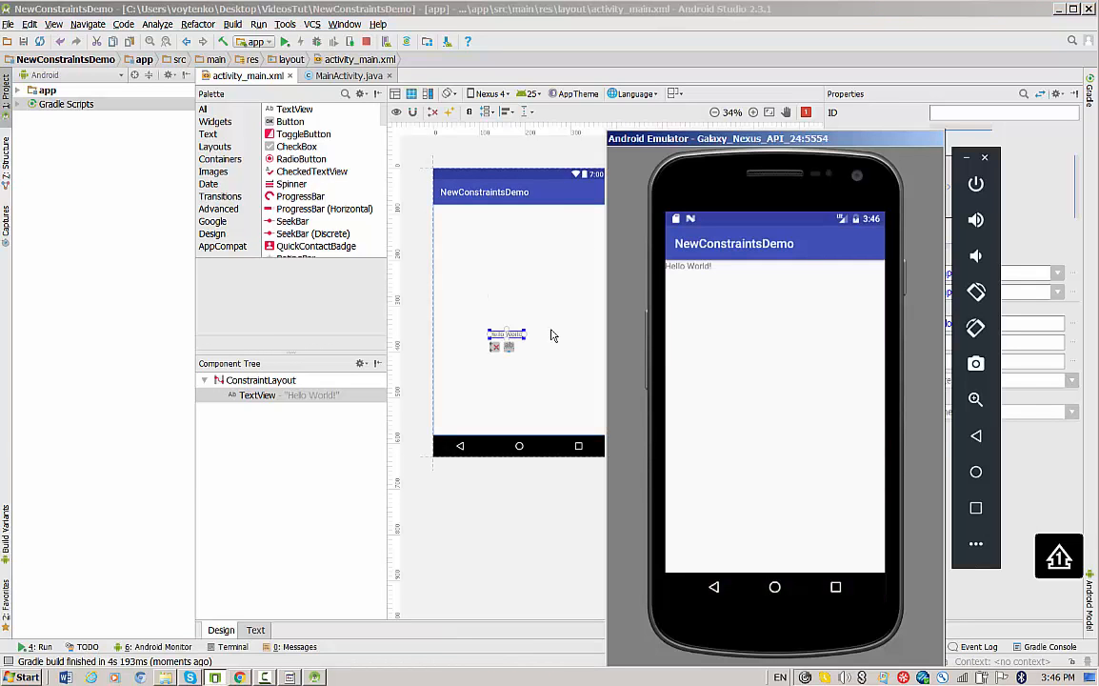
pyautogui.moveTo(564, 337)
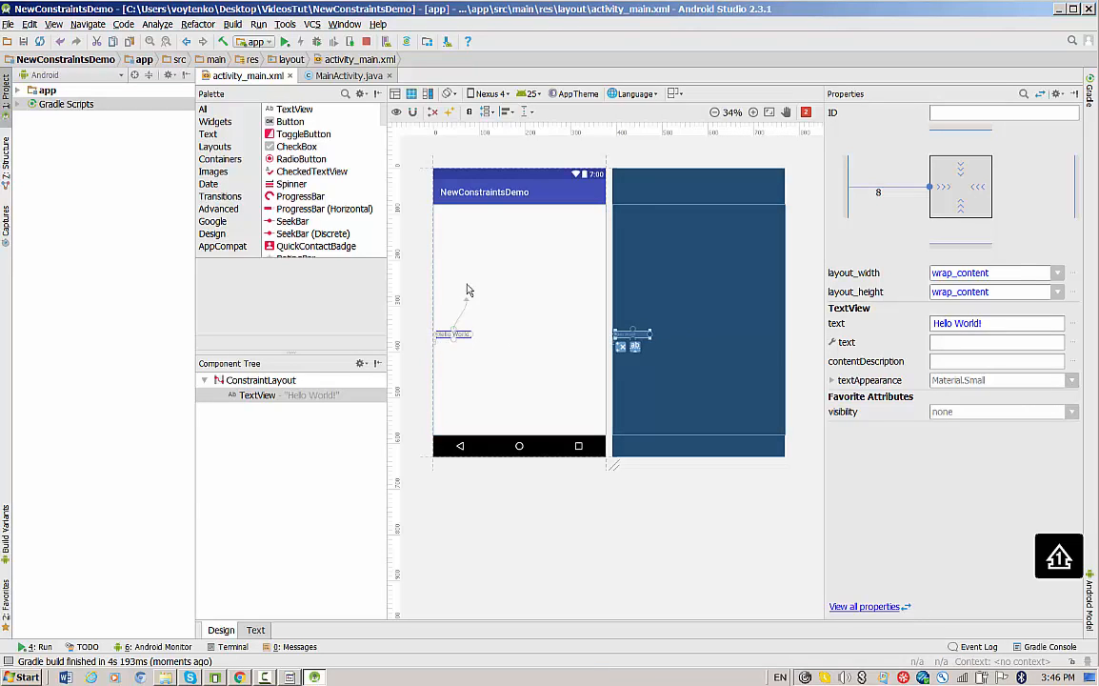
# Step: Constrain the Hello World text to the parent's top and left, margins 152 and 201
pyautogui.moveTo(453, 333); pyautogui.dragTo(461, 225)
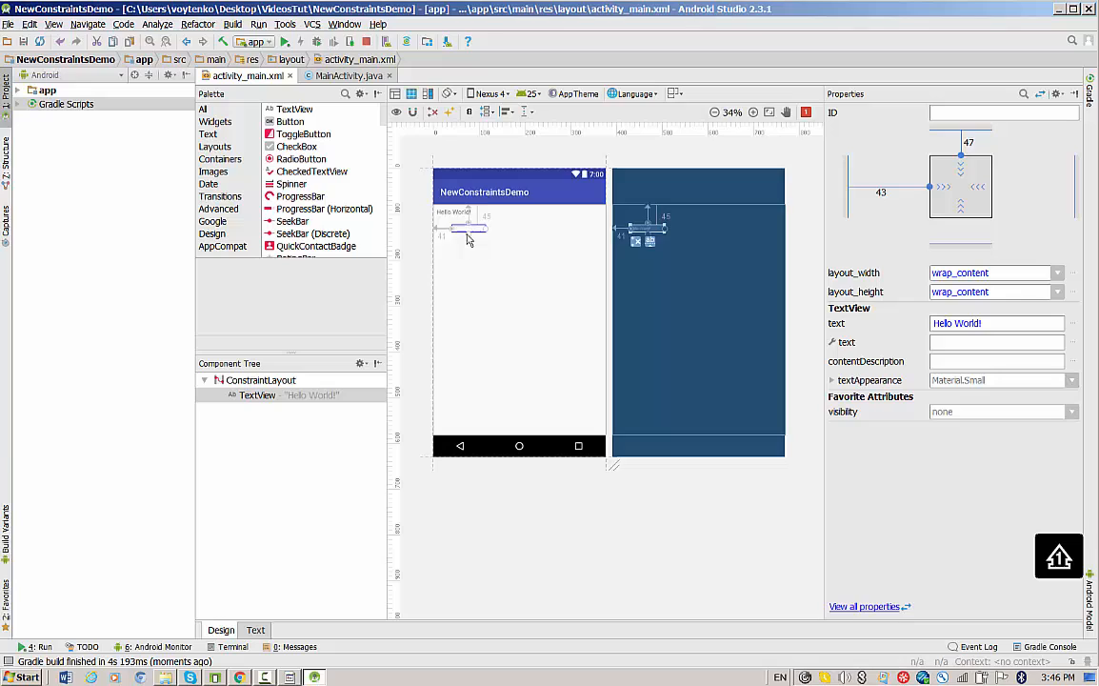
pyautogui.moveTo(467, 228); pyautogui.dragTo(530, 301)
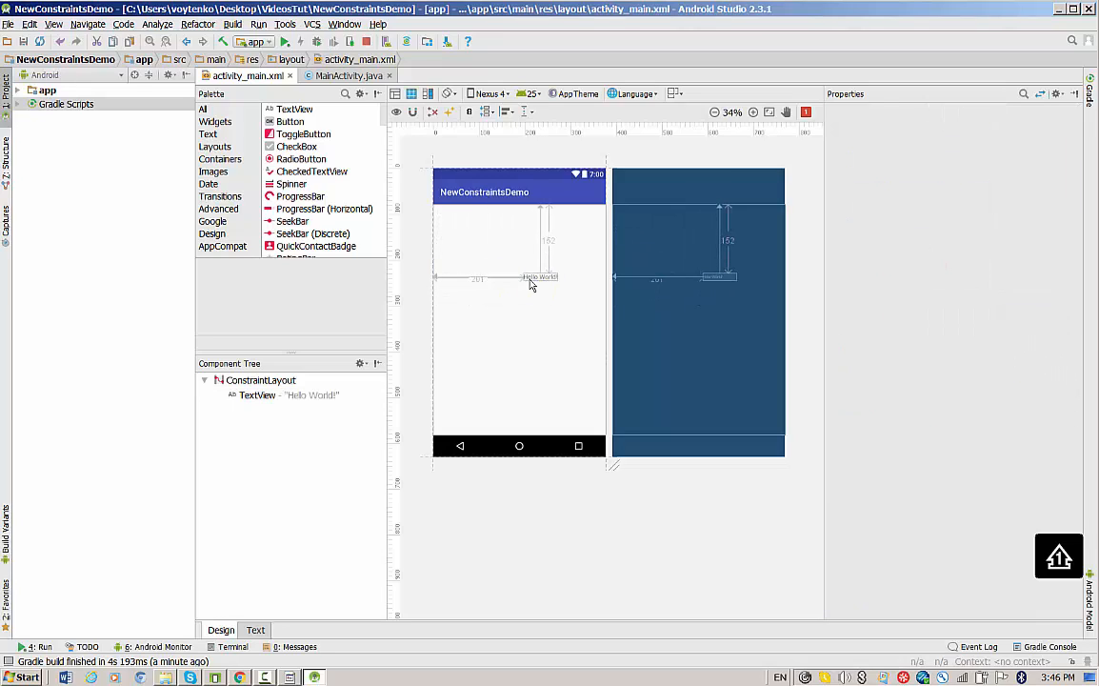
pyautogui.click(541, 278)
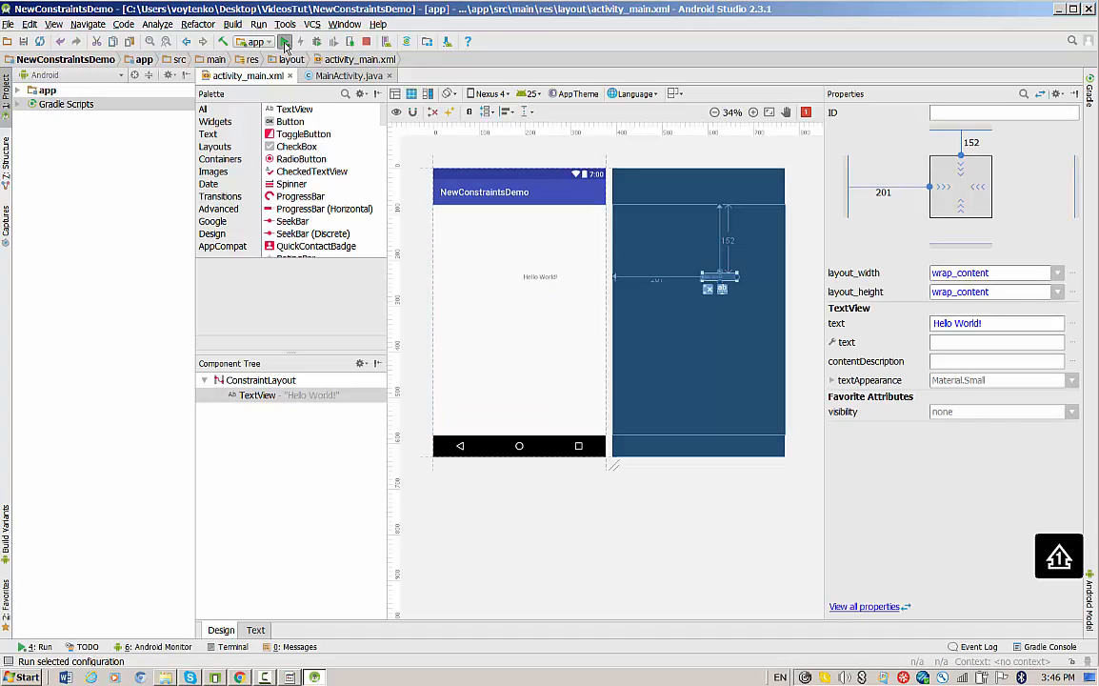
# Step: Run the app on the Nexus emulator and tap Hello World! mid-screen
pyautogui.click(286, 41)
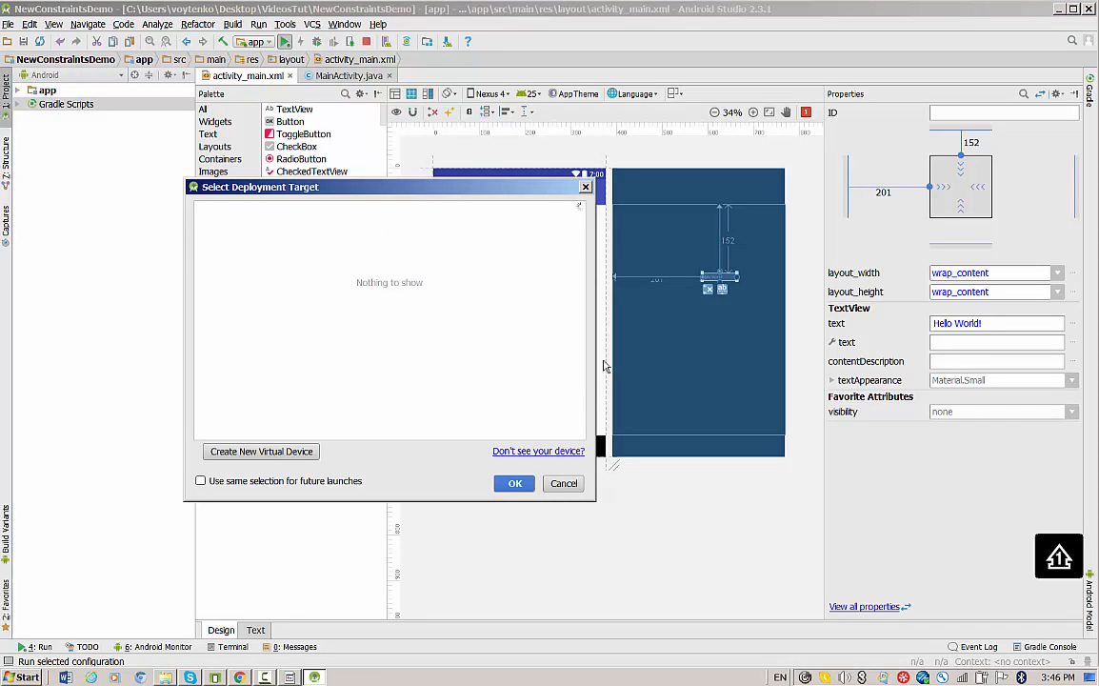
pyautogui.click(514, 484)
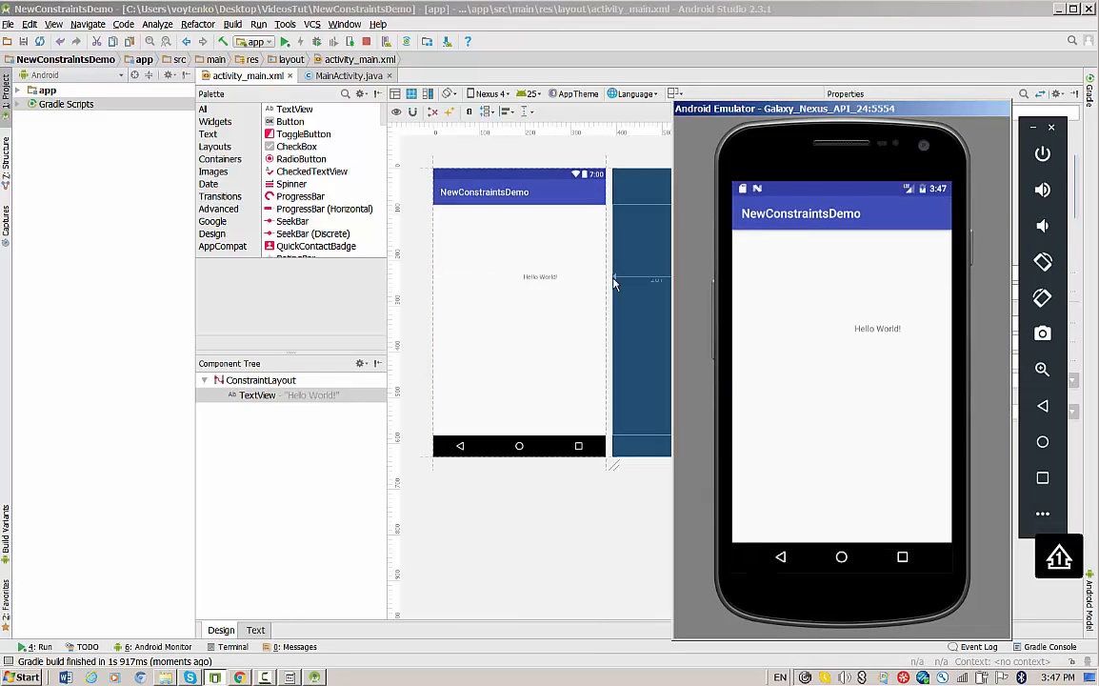
pyautogui.moveTo(880, 335)
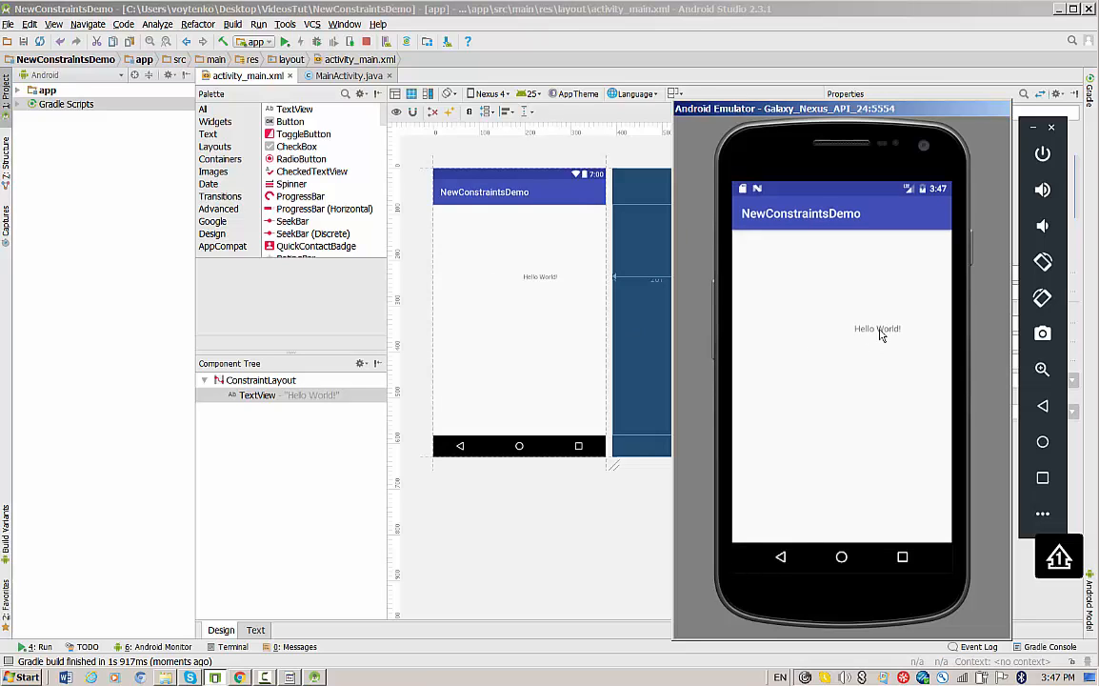
pyautogui.click(541, 276)
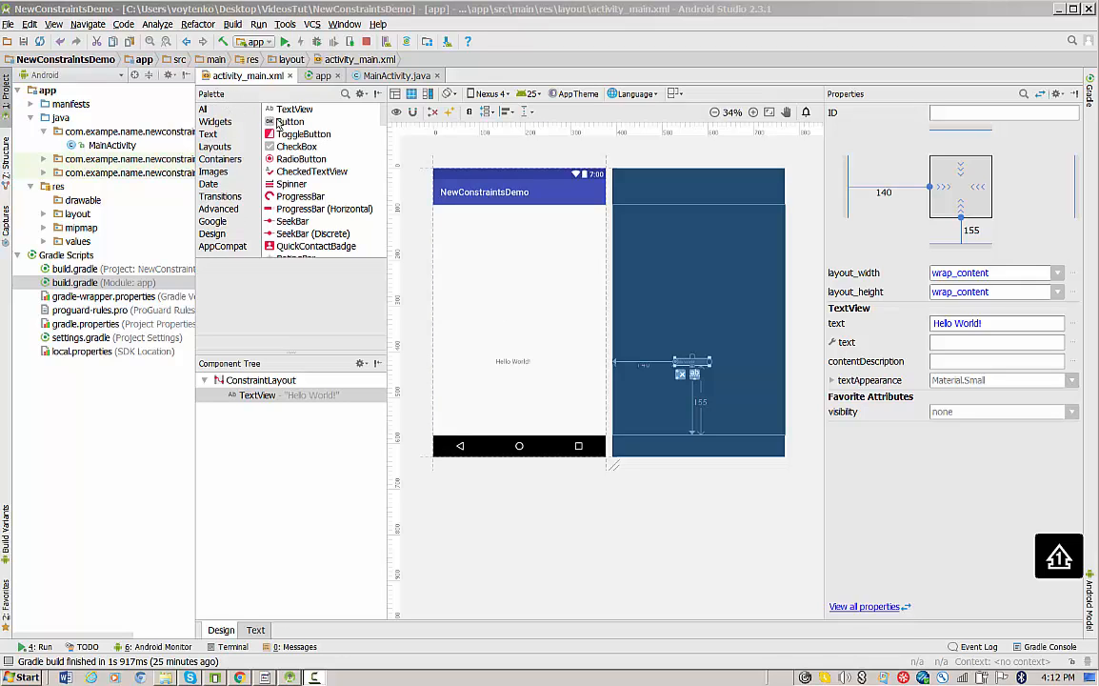
# Step: Add a Button on the left and a CheckBox to its right above Hello World!
pyautogui.click(290, 122)
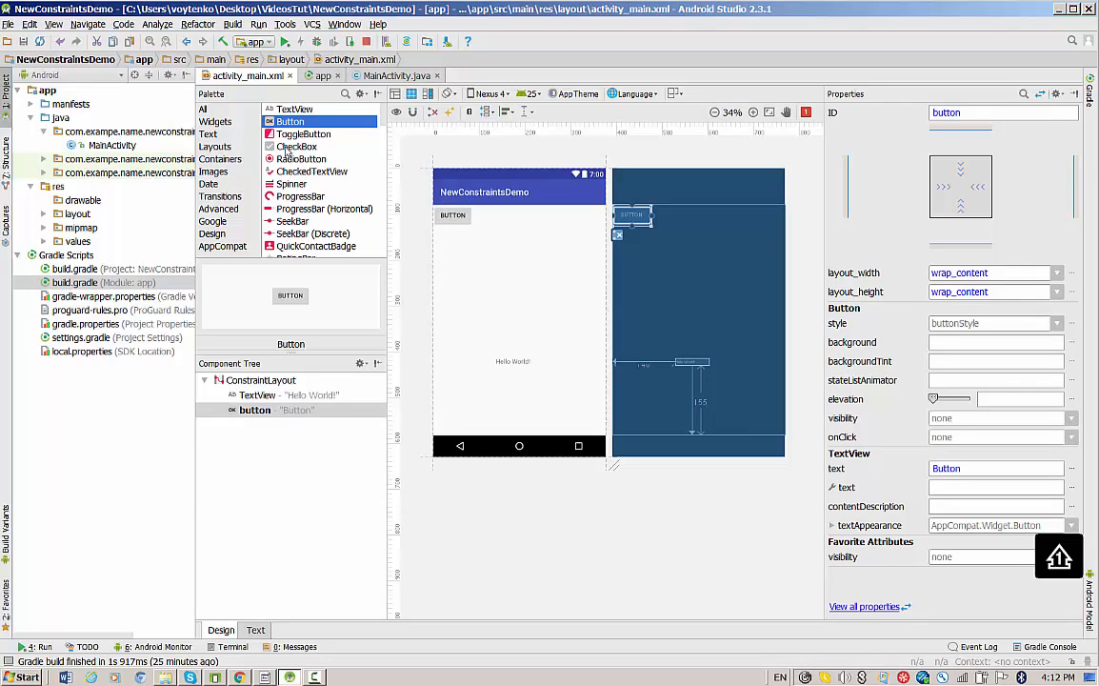
pyautogui.click(297, 145)
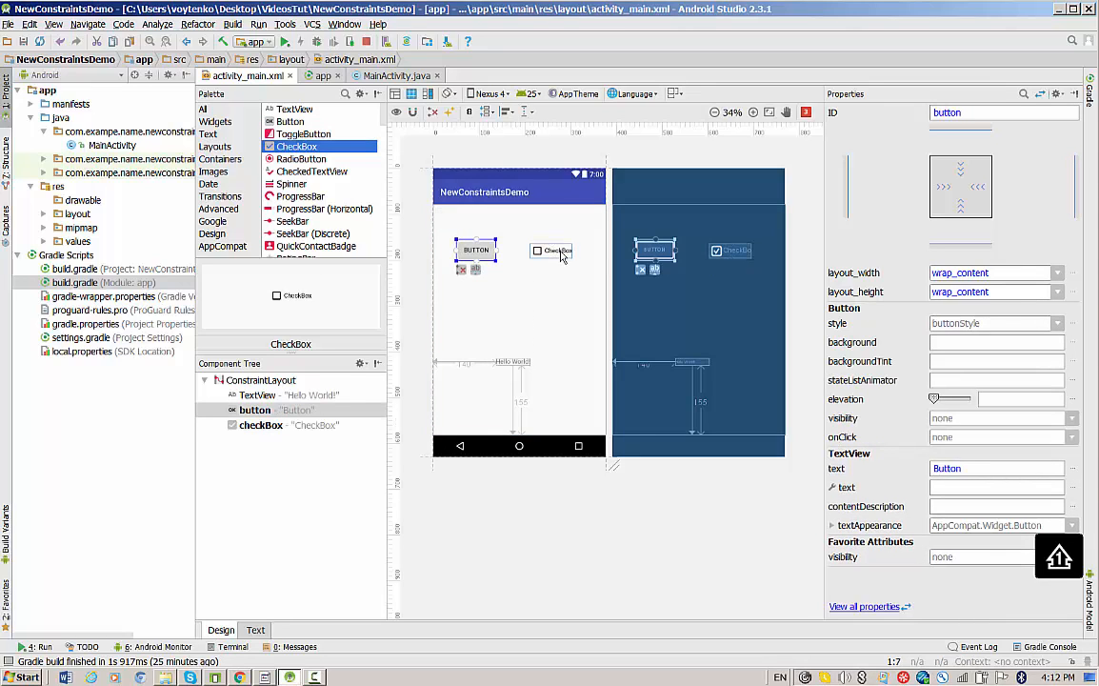
pyautogui.click(567, 251)
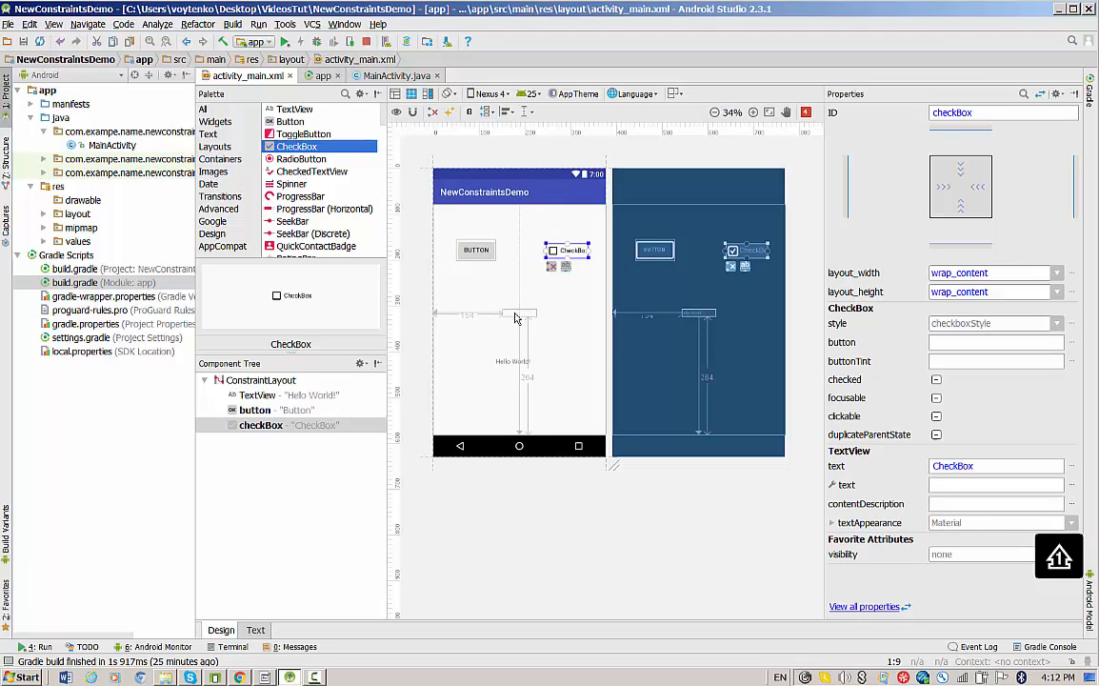
# Step: Move the Hello World! text up between the Button and the CheckBox
pyautogui.click(513, 282)
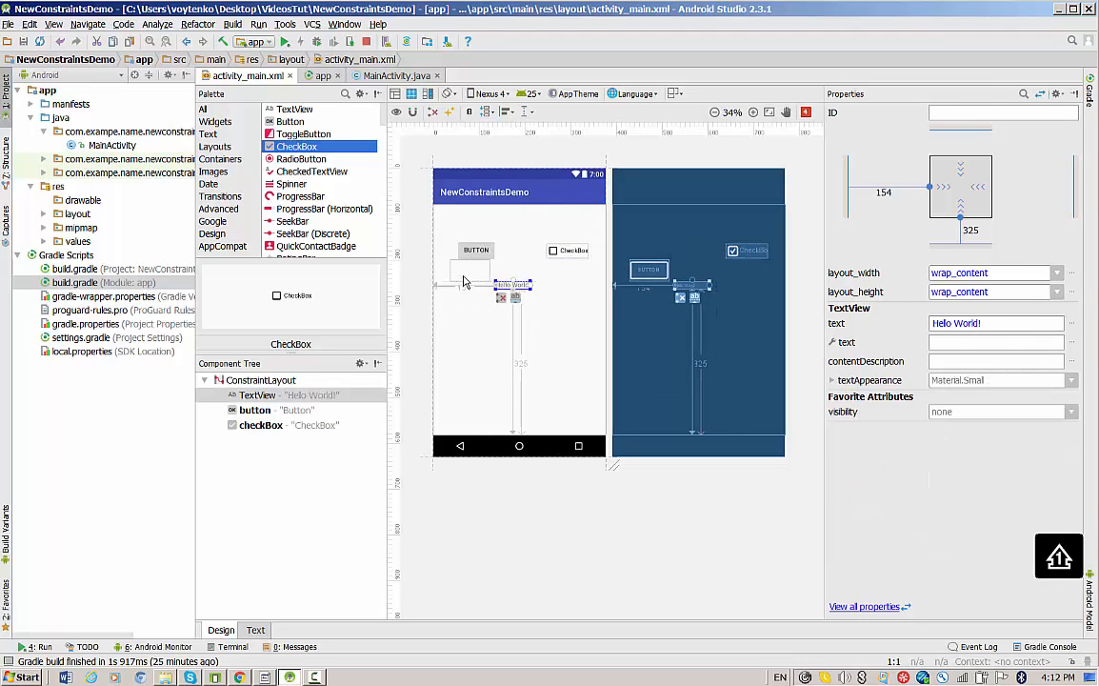
pyautogui.click(568, 285)
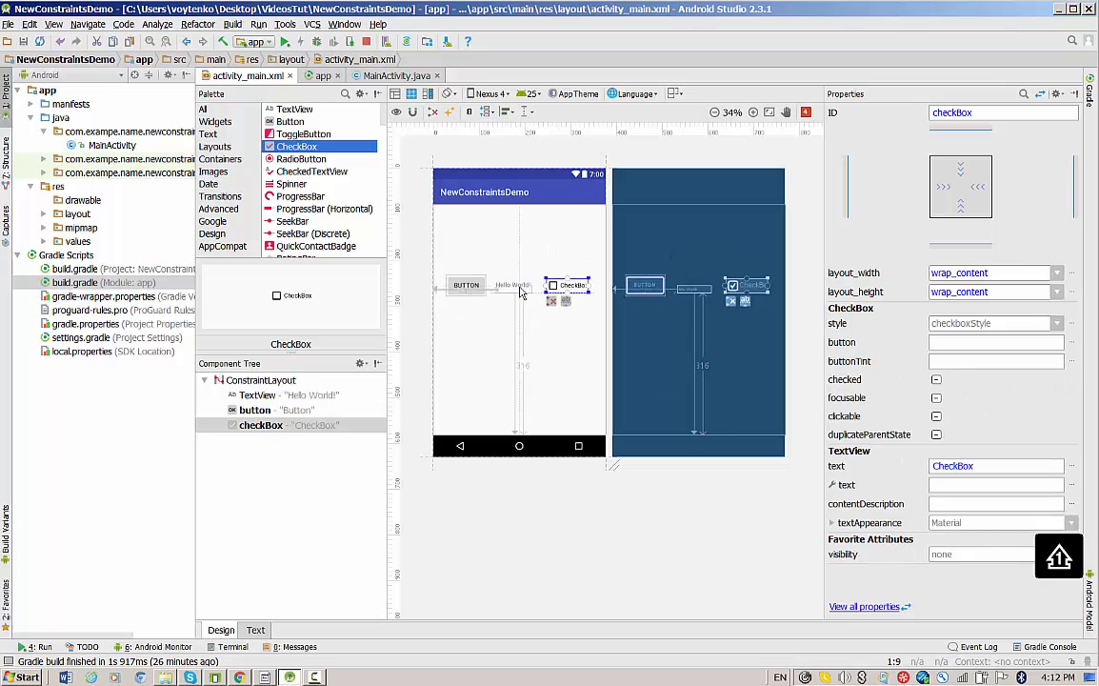
pyautogui.click(558, 332)
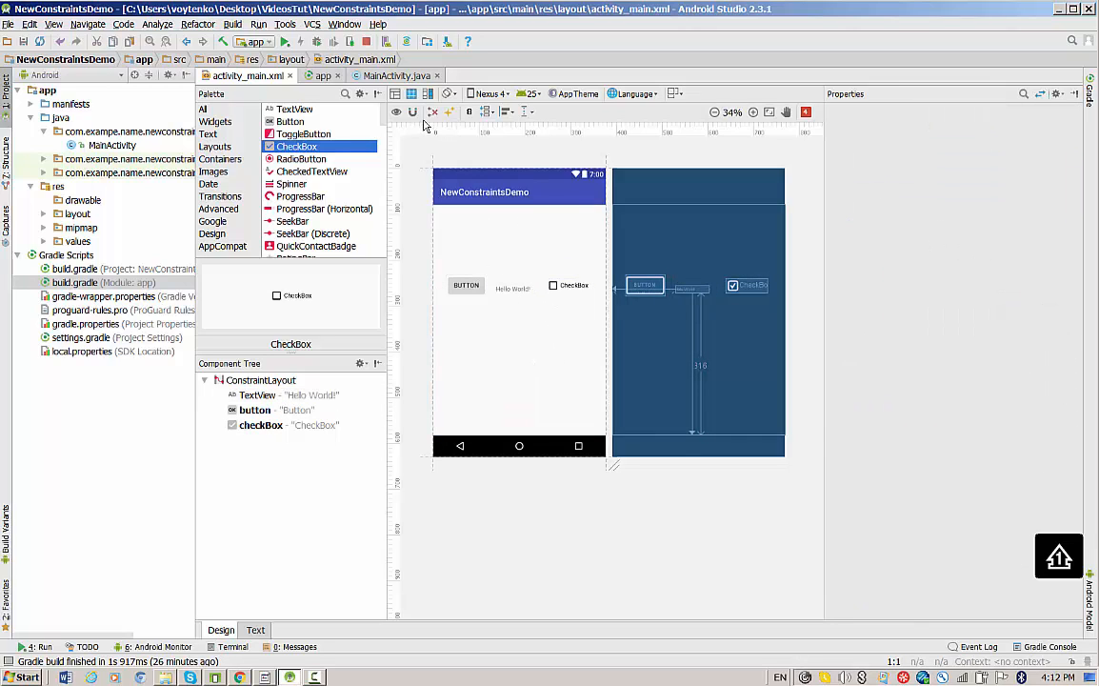
pyautogui.moveTo(432, 111)
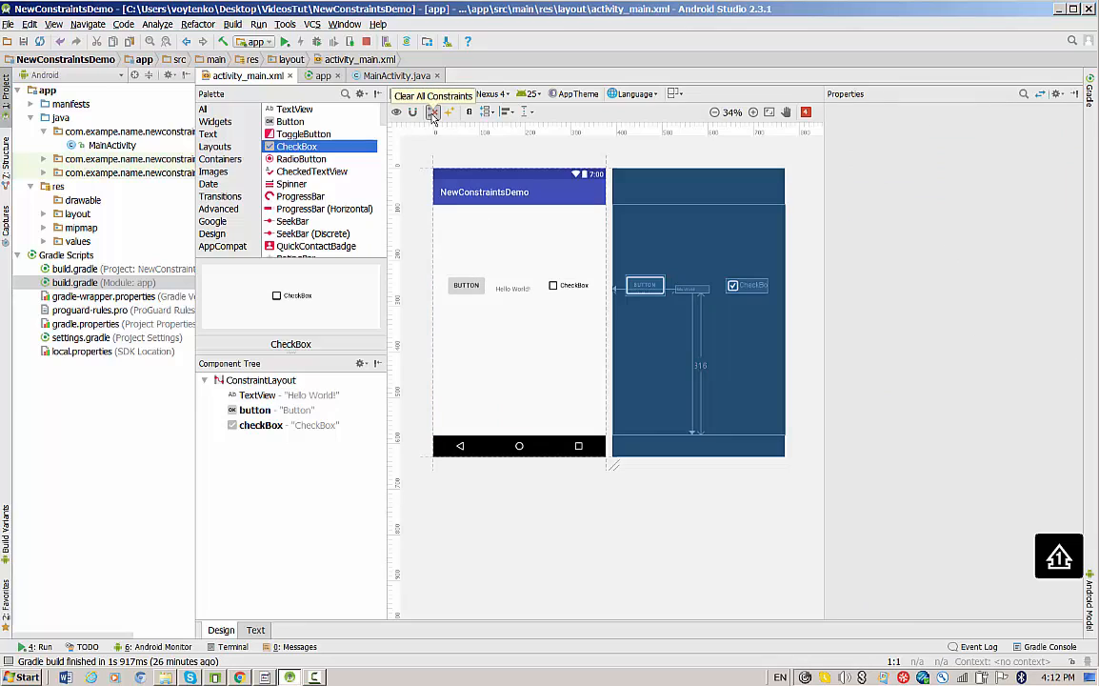
# Step: Clear all constraints and attach the Button's top and bottom to the layout edges
pyautogui.click(432, 110)
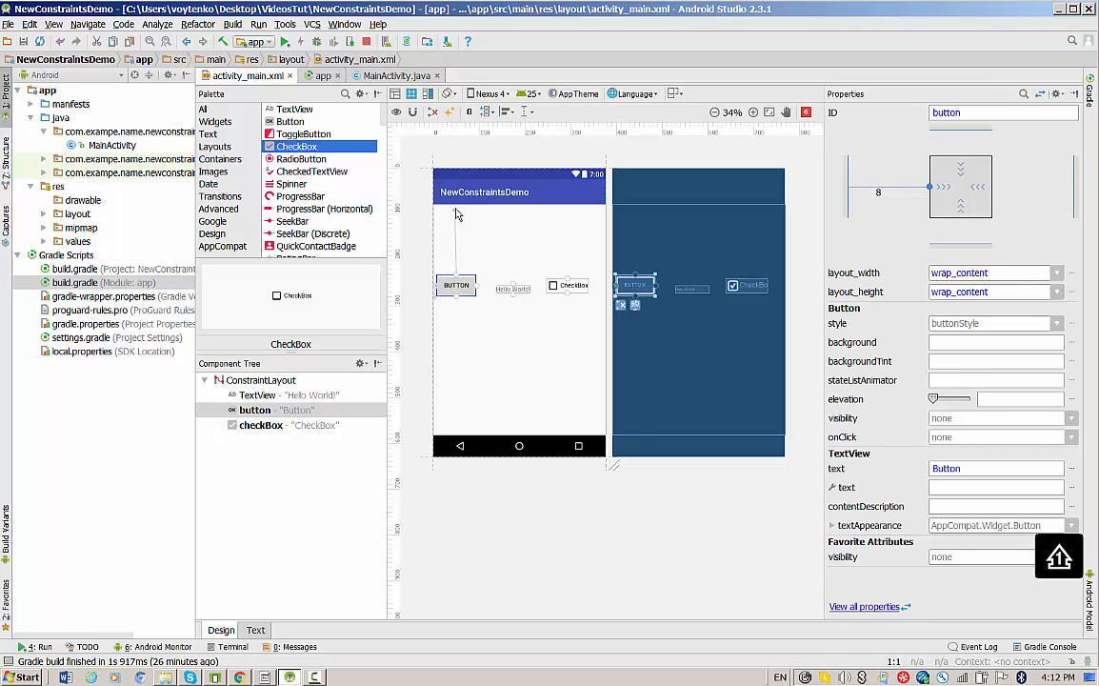
pyautogui.moveTo(455, 286); pyautogui.dragTo(455, 218)
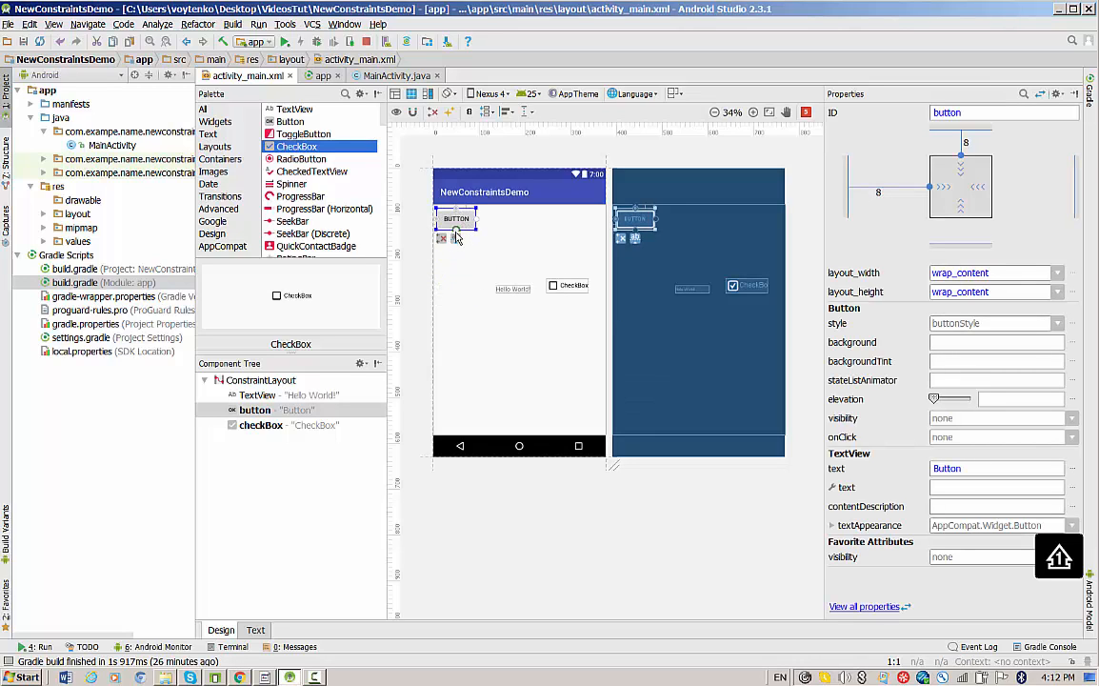
pyautogui.moveTo(457, 218); pyautogui.dragTo(457, 301)
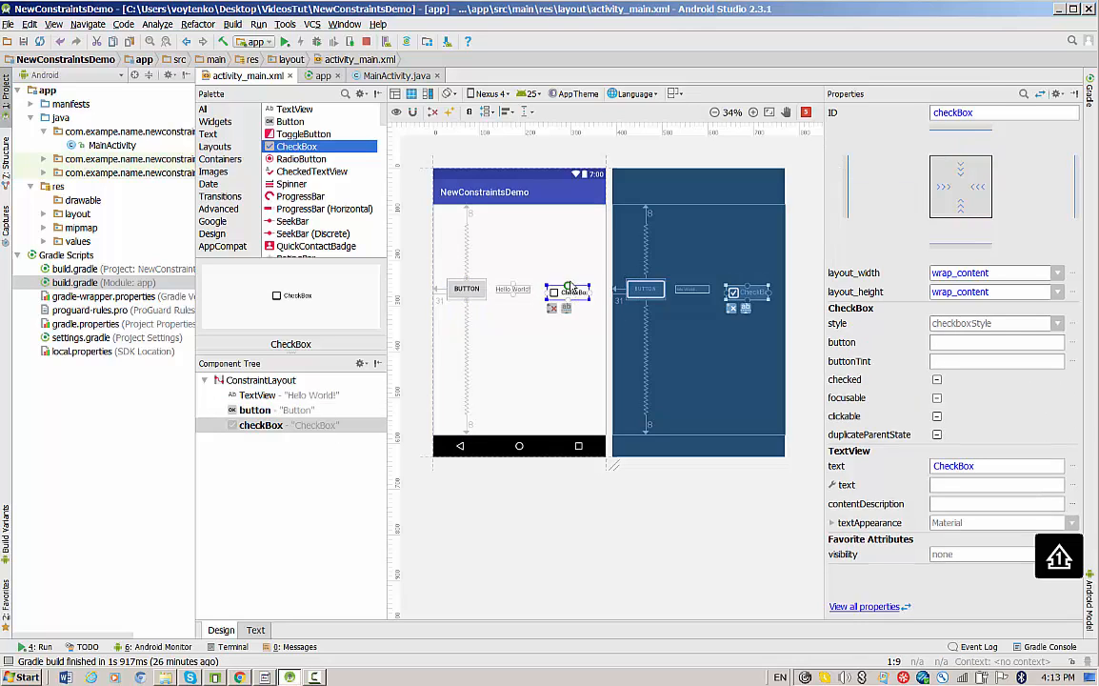
# Step: Attach the CheckBox's top, bottom and right side to the layout edges
pyautogui.moveTo(568, 290); pyautogui.dragTo(568, 214)
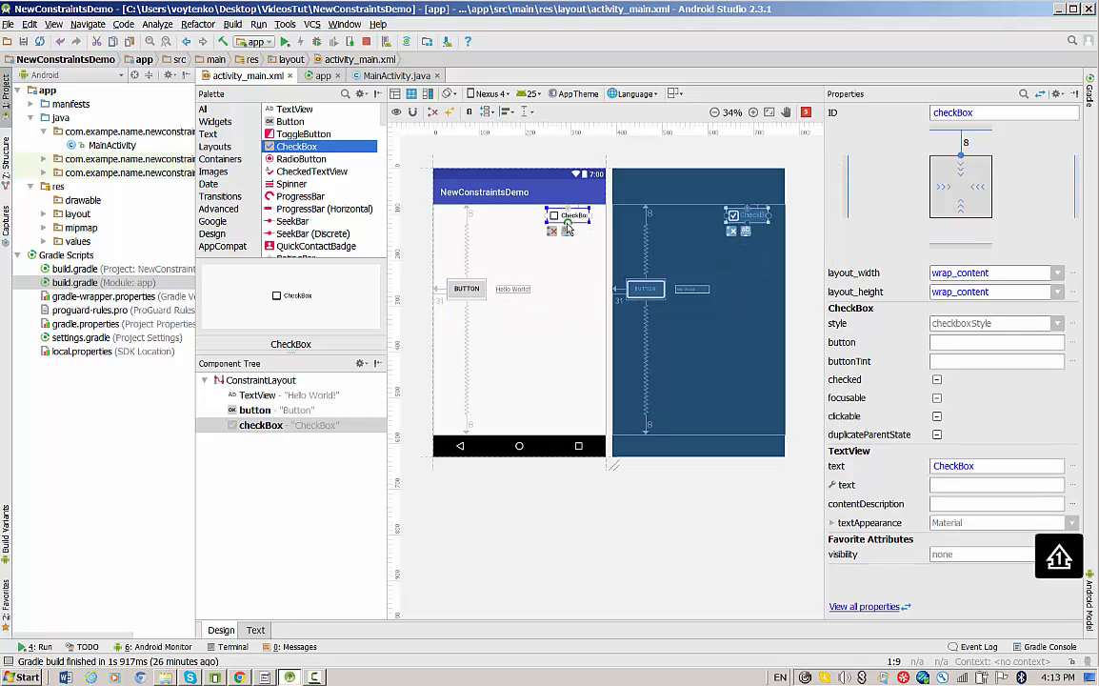
pyautogui.moveTo(567, 213); pyautogui.dragTo(568, 320)
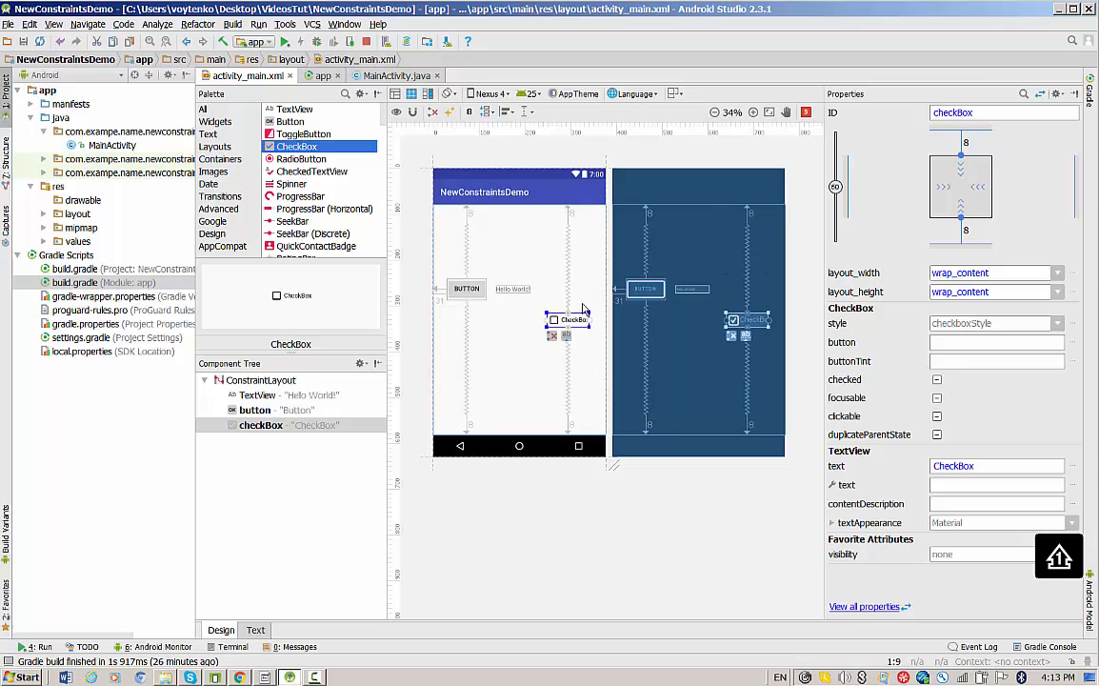
pyautogui.moveTo(571, 320); pyautogui.dragTo(571, 293)
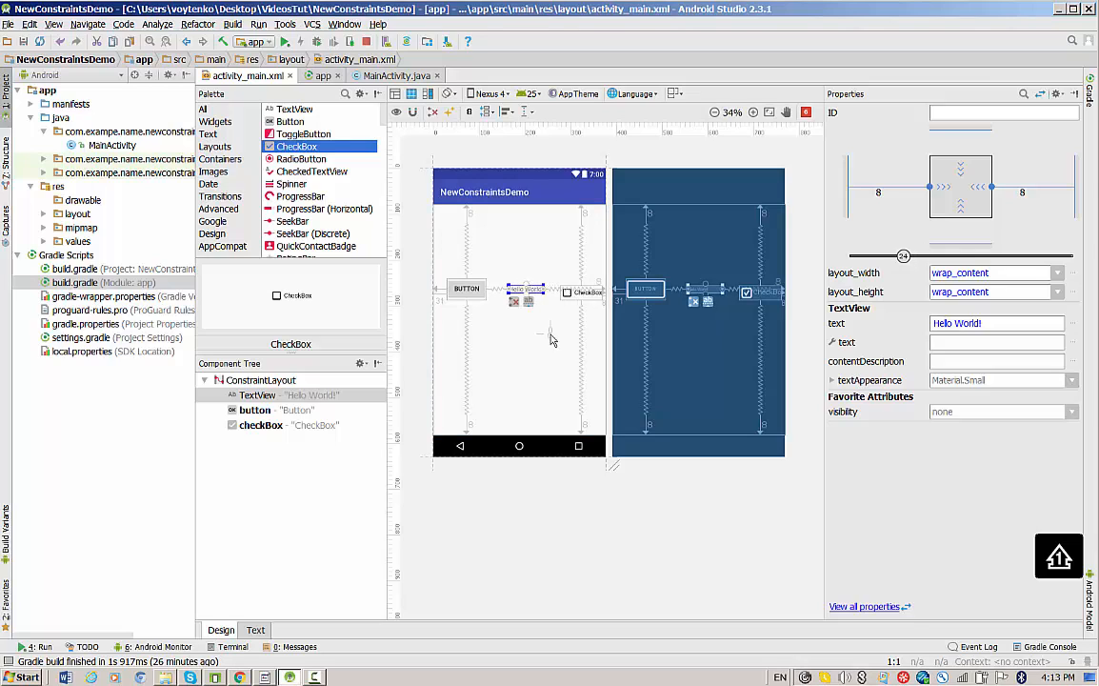
pyautogui.click(514, 370)
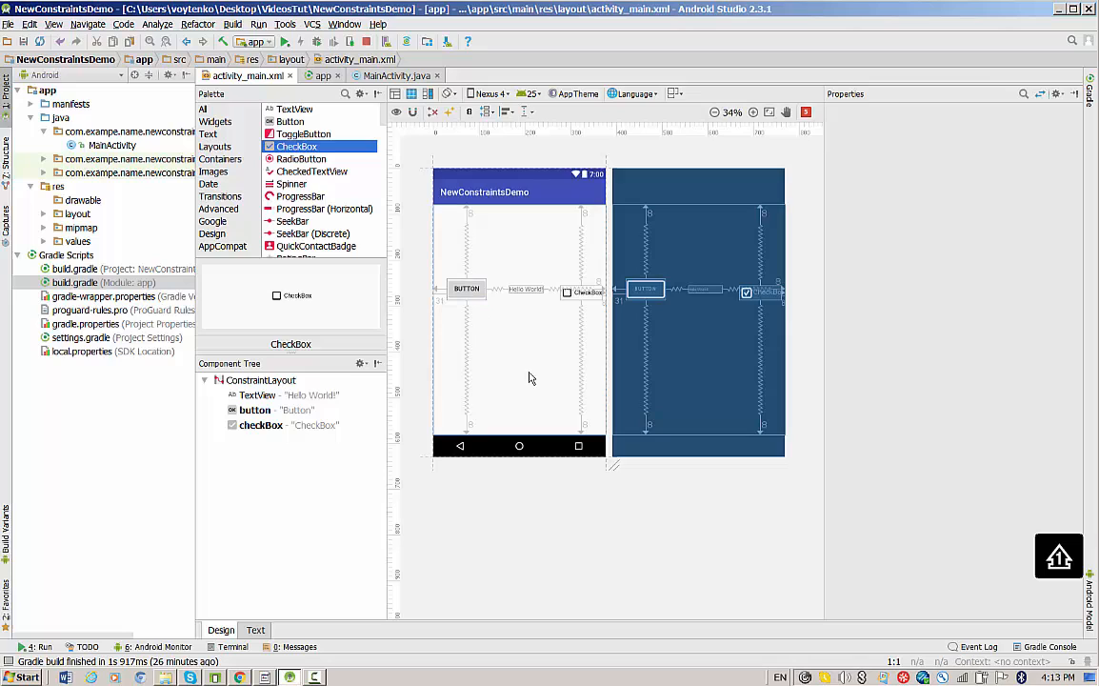
pyautogui.moveTo(504, 329)
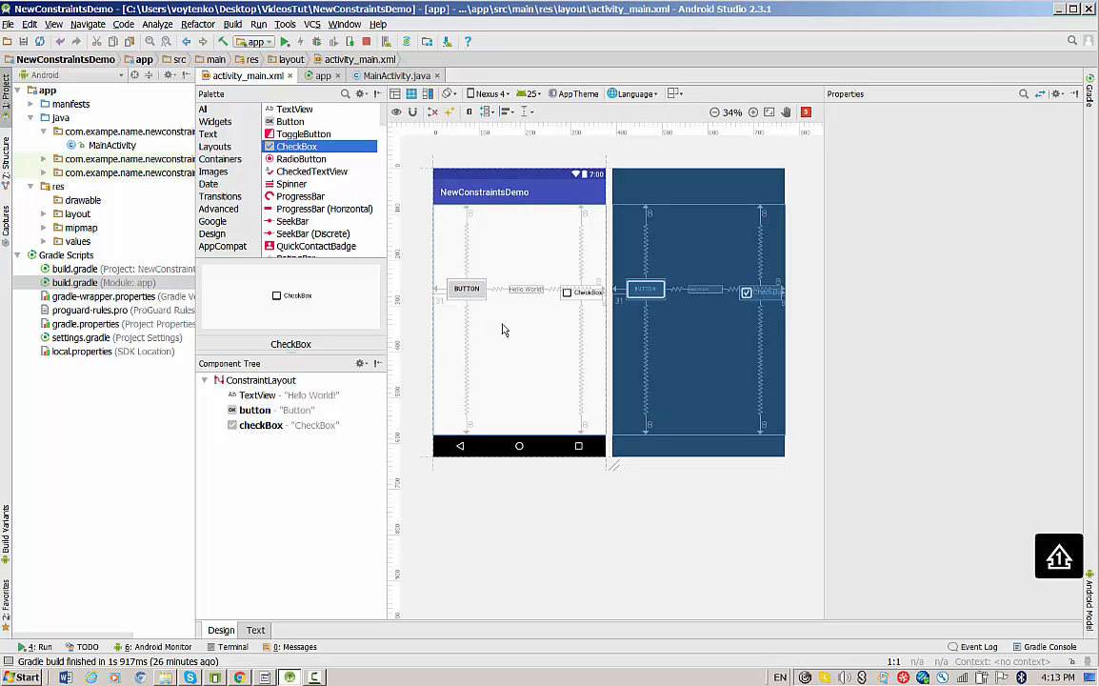
# Step: Restart the app on the Galaxy Nexus emulator and inspect the row layout
pyautogui.click(285, 42)
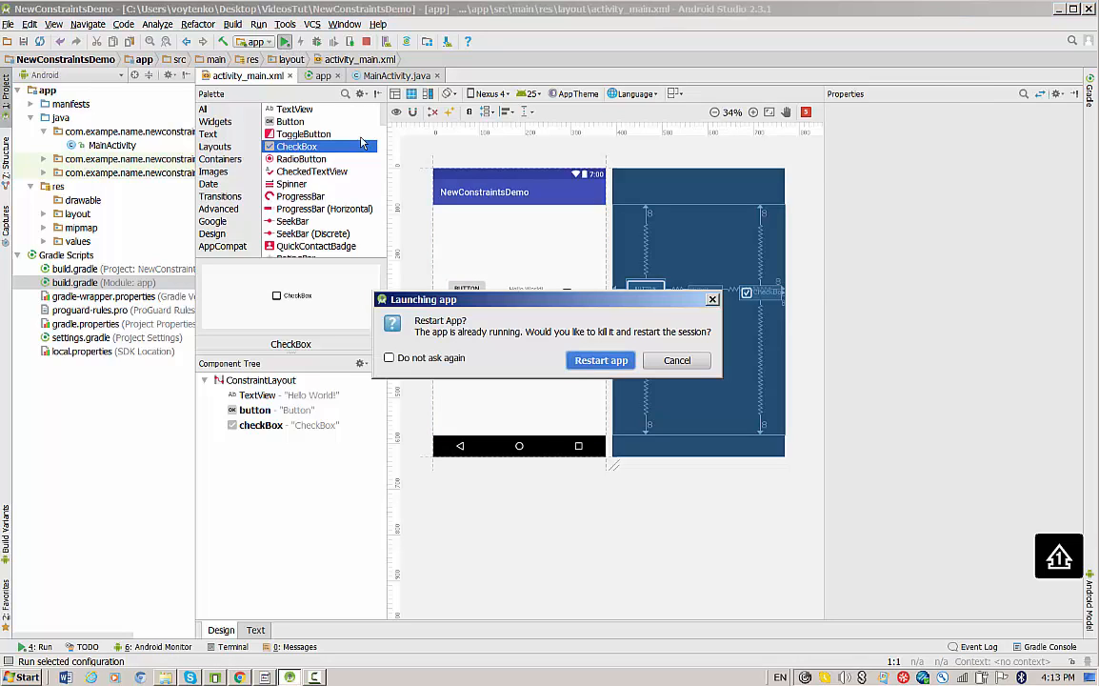
pyautogui.click(600, 360)
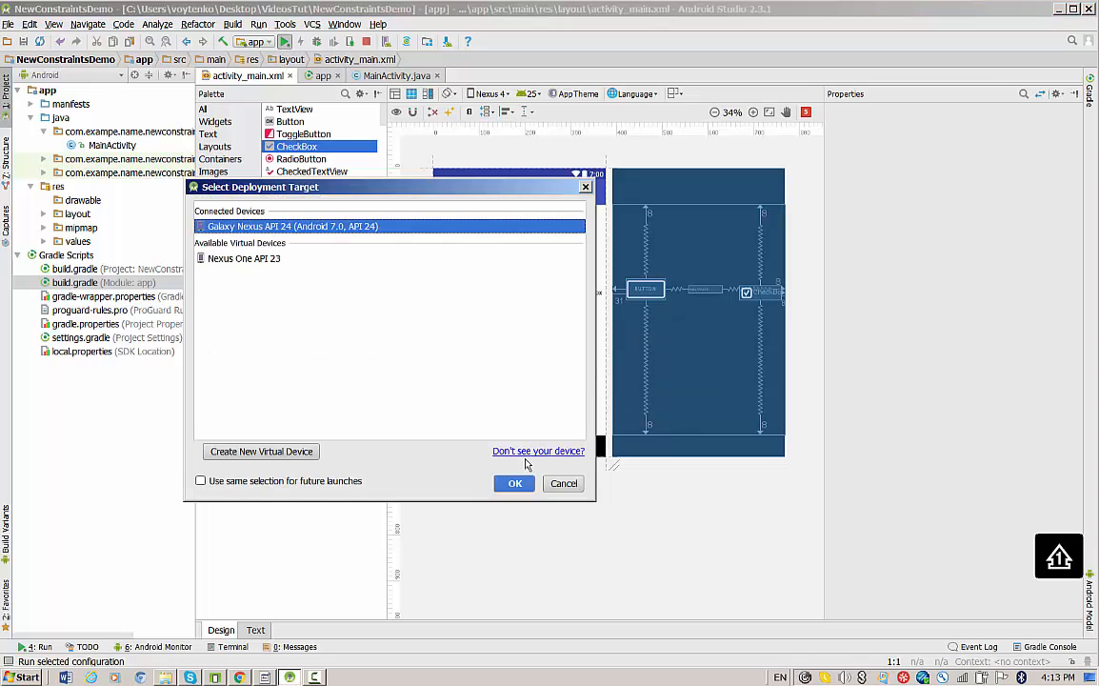
pyautogui.click(514, 484)
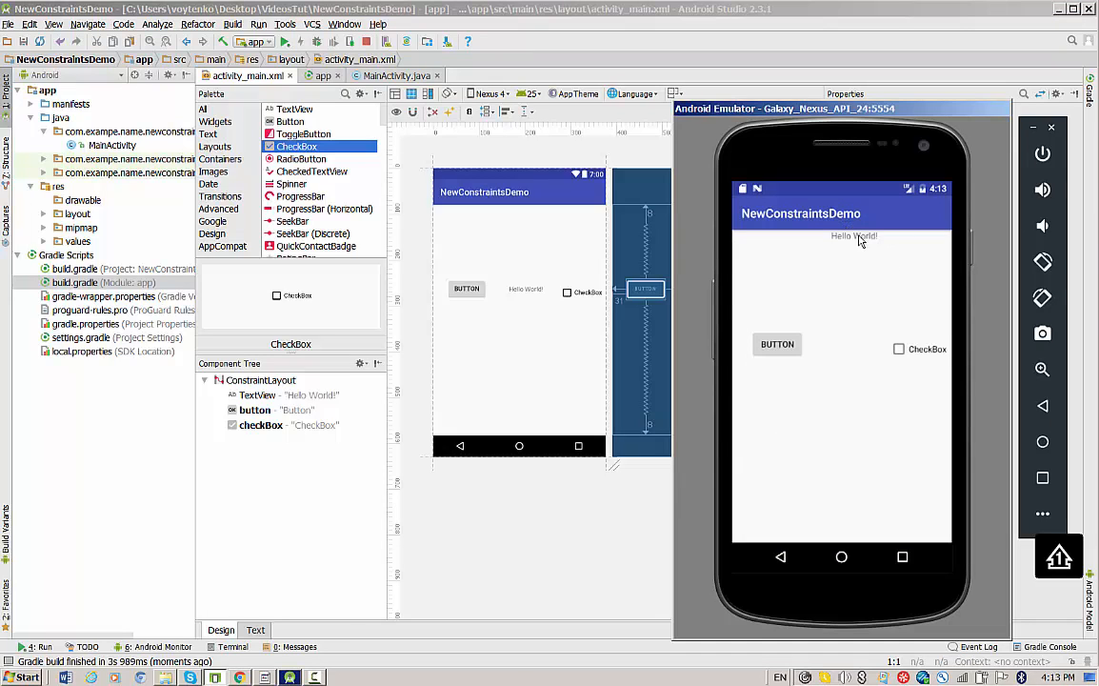
pyautogui.moveTo(851, 311)
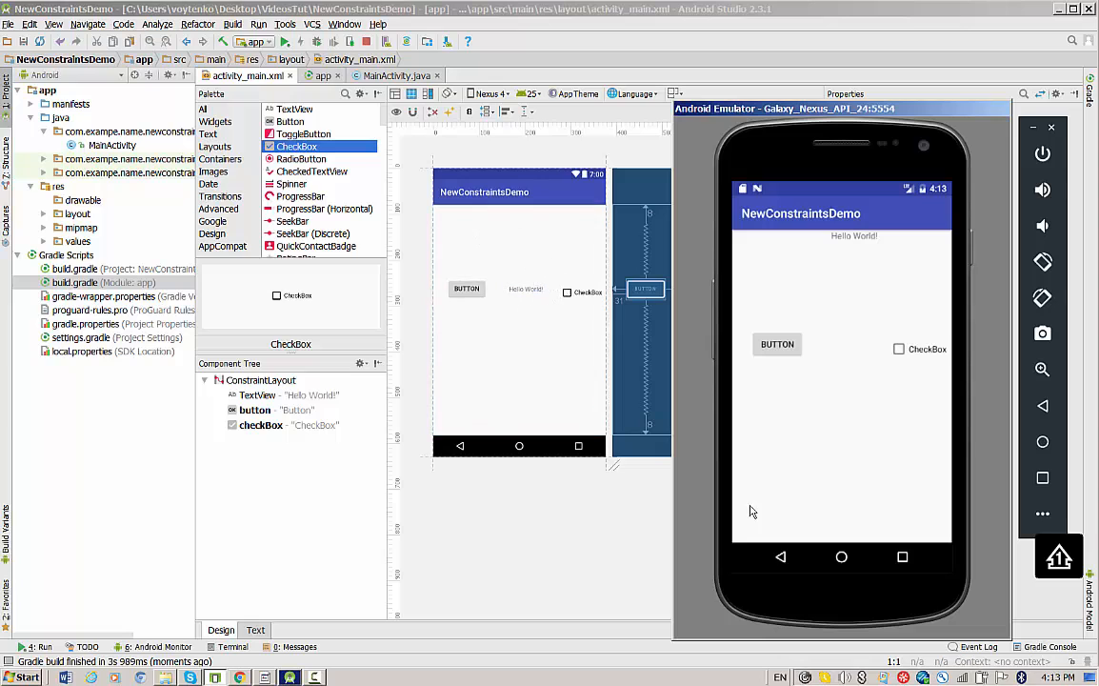
pyautogui.click(842, 556)
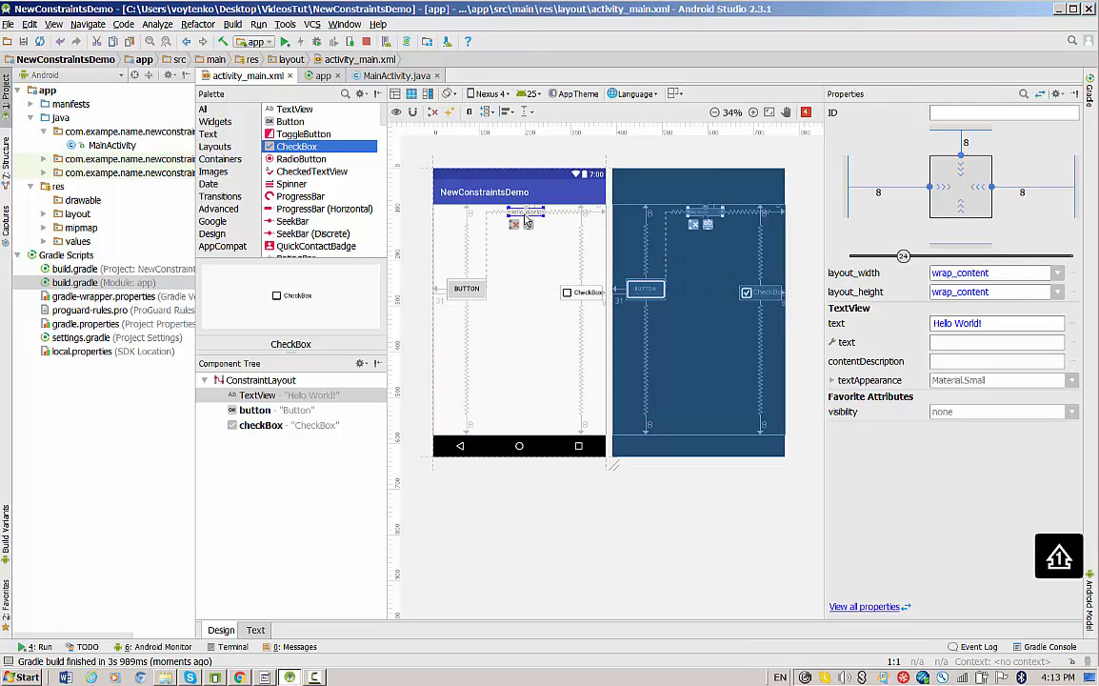
# Step: Anchor Hello World!'s bottom to the layout bottom, run on the emulator and tick the CheckBox
pyautogui.moveTo(524, 211); pyautogui.dragTo(523, 320)
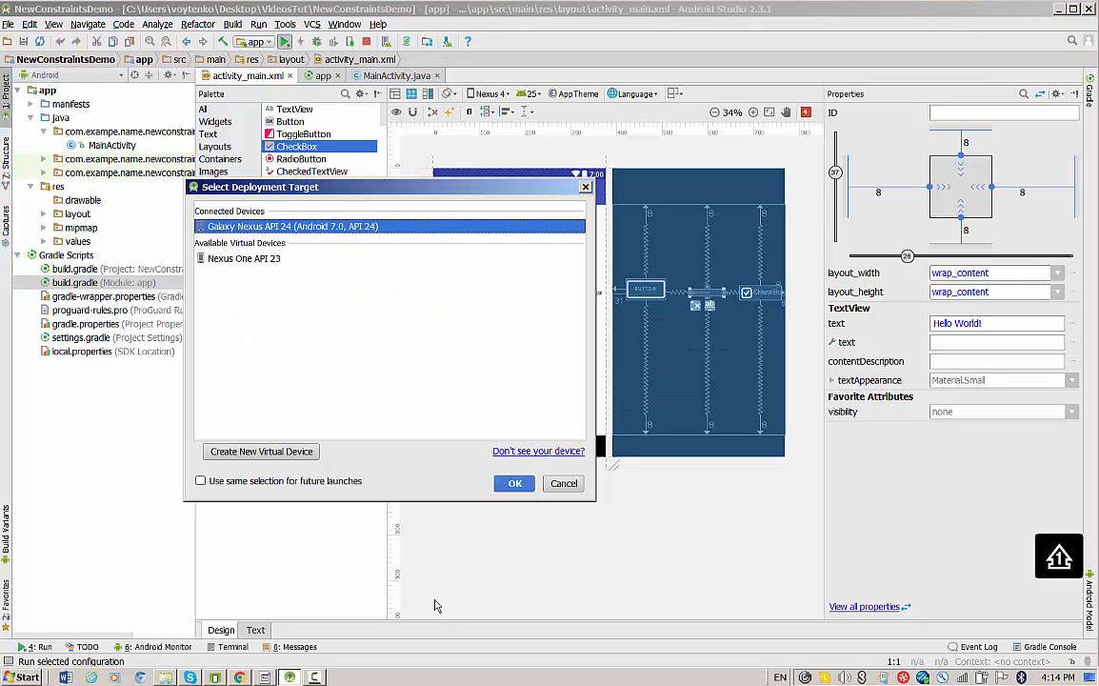
pyautogui.click(514, 484)
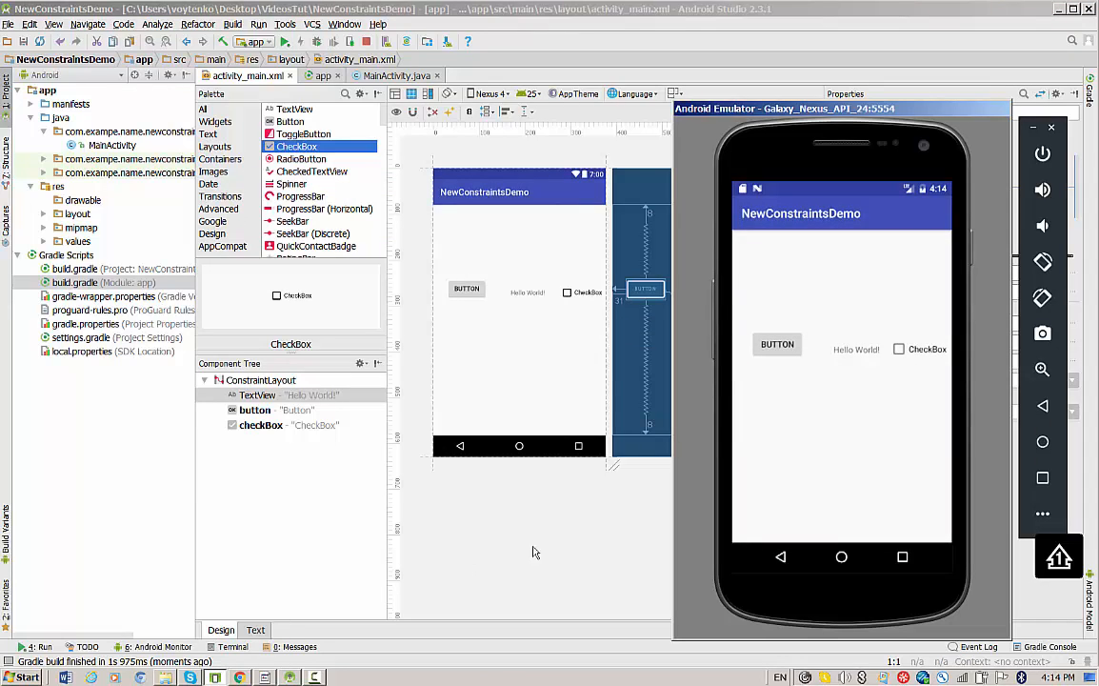
pyautogui.click(899, 348)
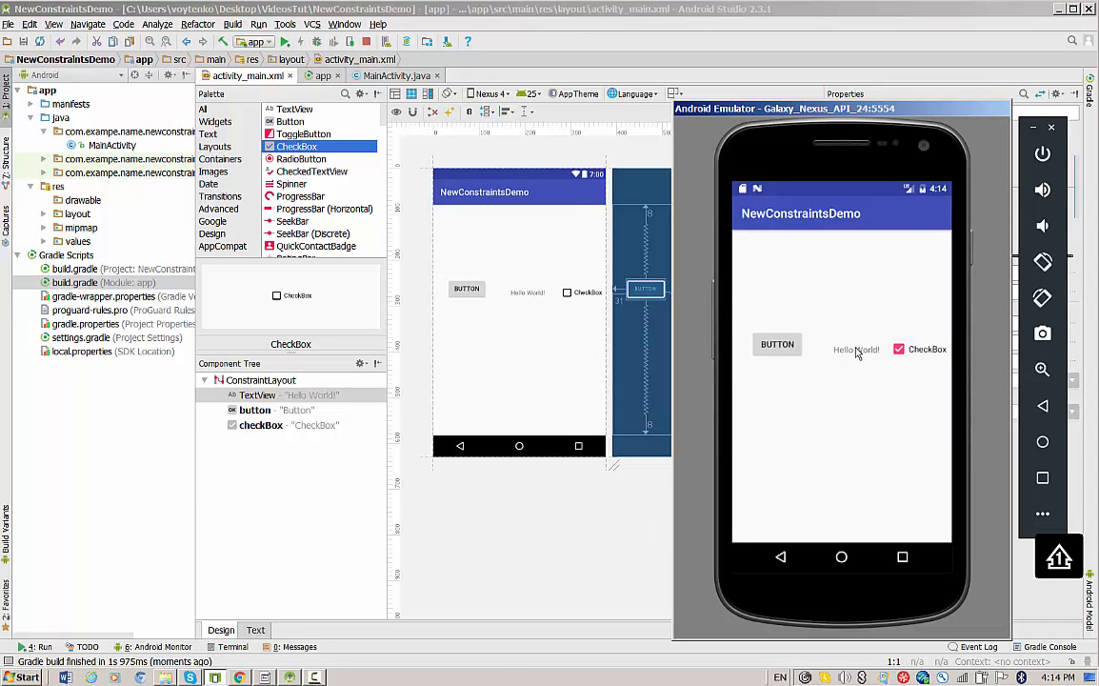
pyautogui.click(842, 556)
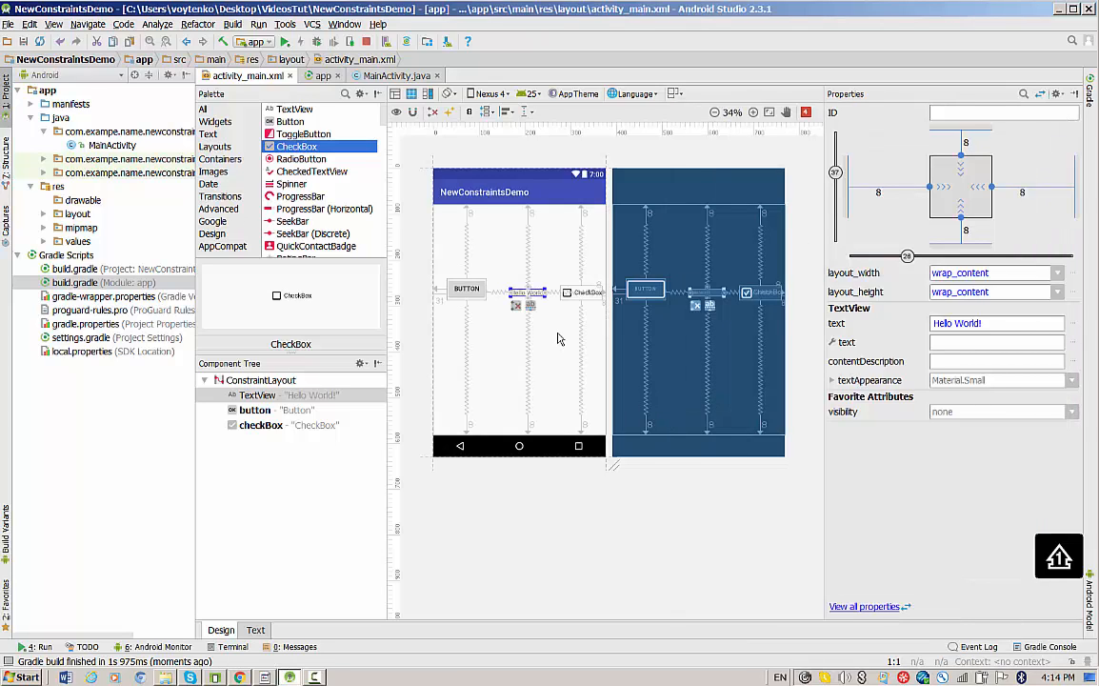
pyautogui.moveTo(549, 371)
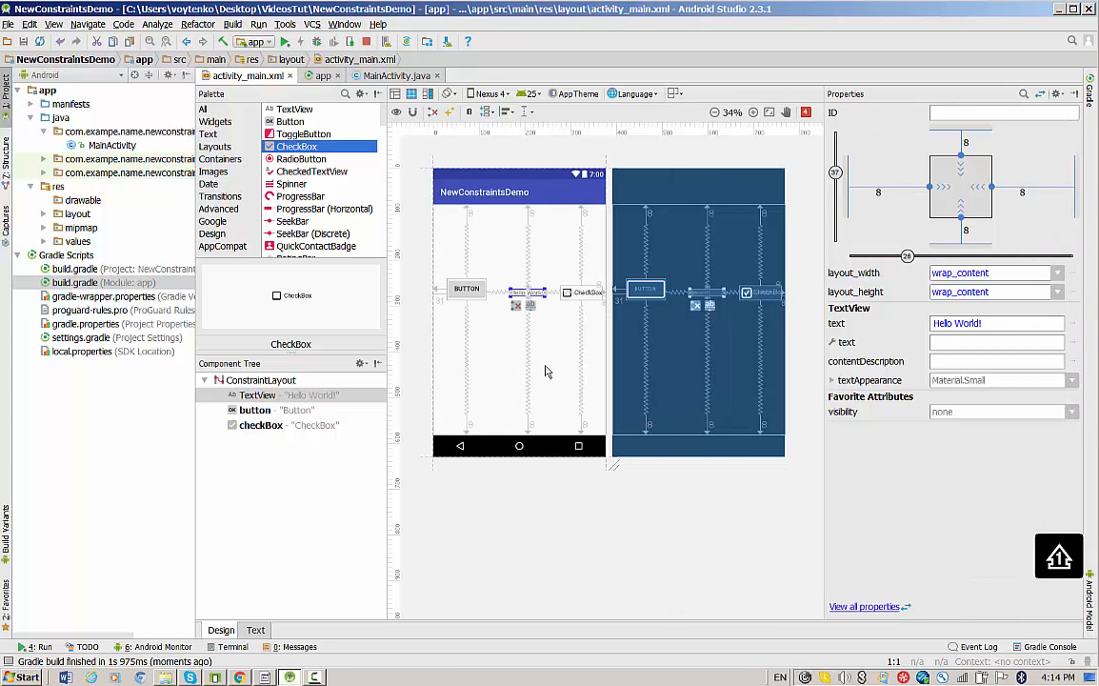
# Step: Clear the constraints and reposition Hello World!, the checkbox and the button in the layout
pyautogui.click(412, 110)
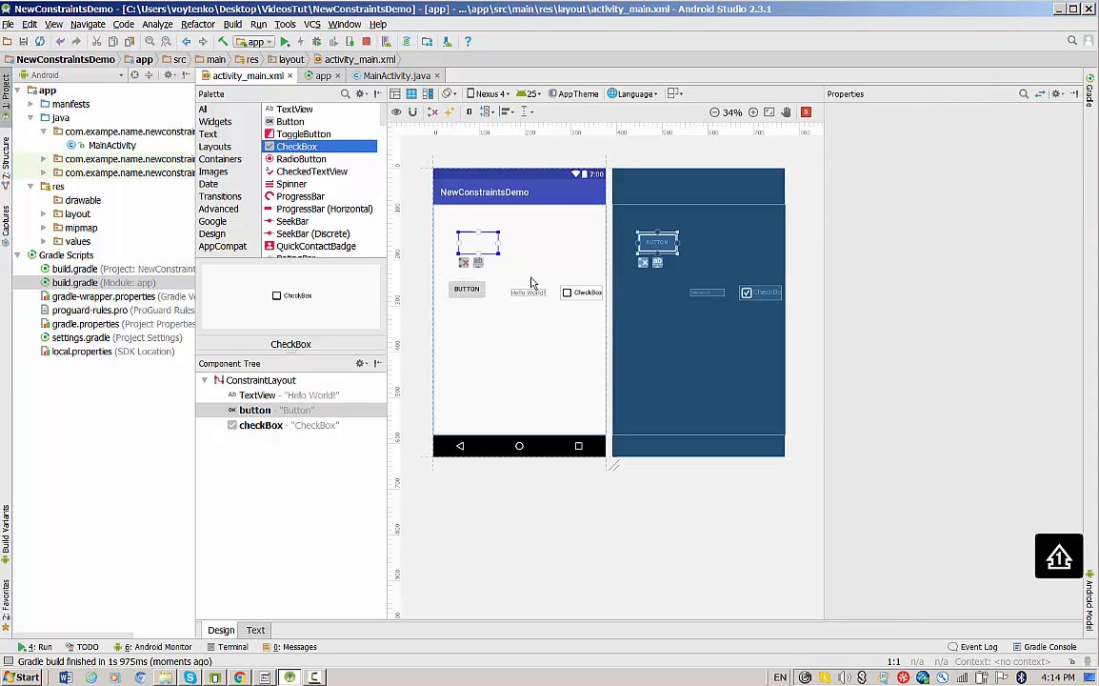
pyautogui.click(527, 293)
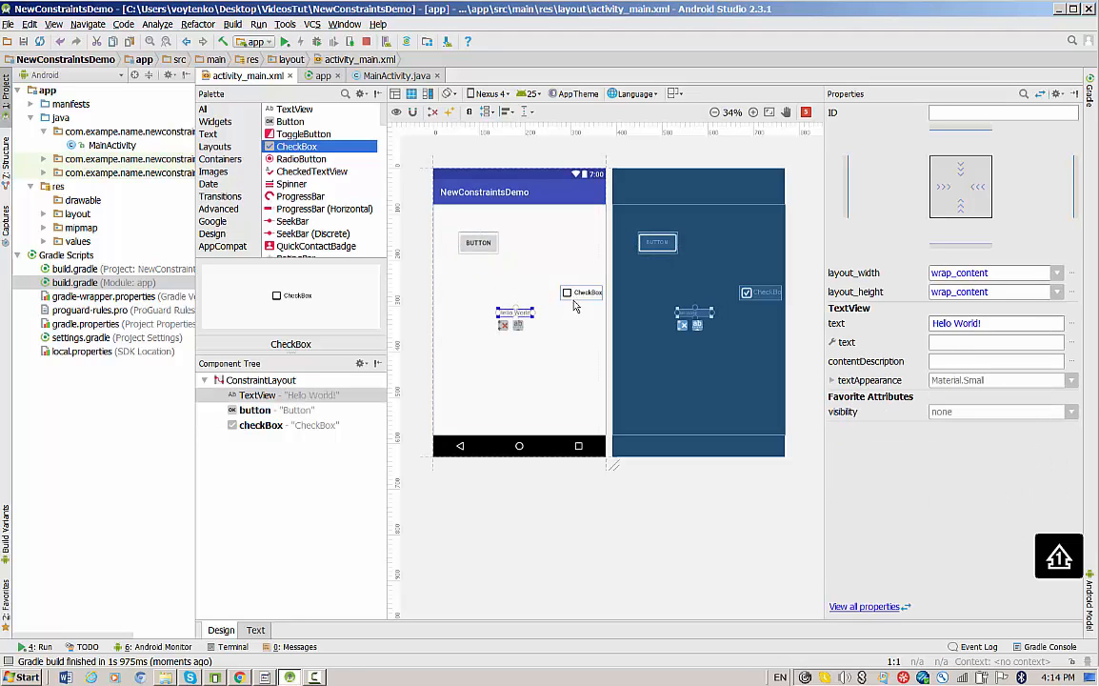
pyautogui.moveTo(581, 293); pyautogui.dragTo(572, 404)
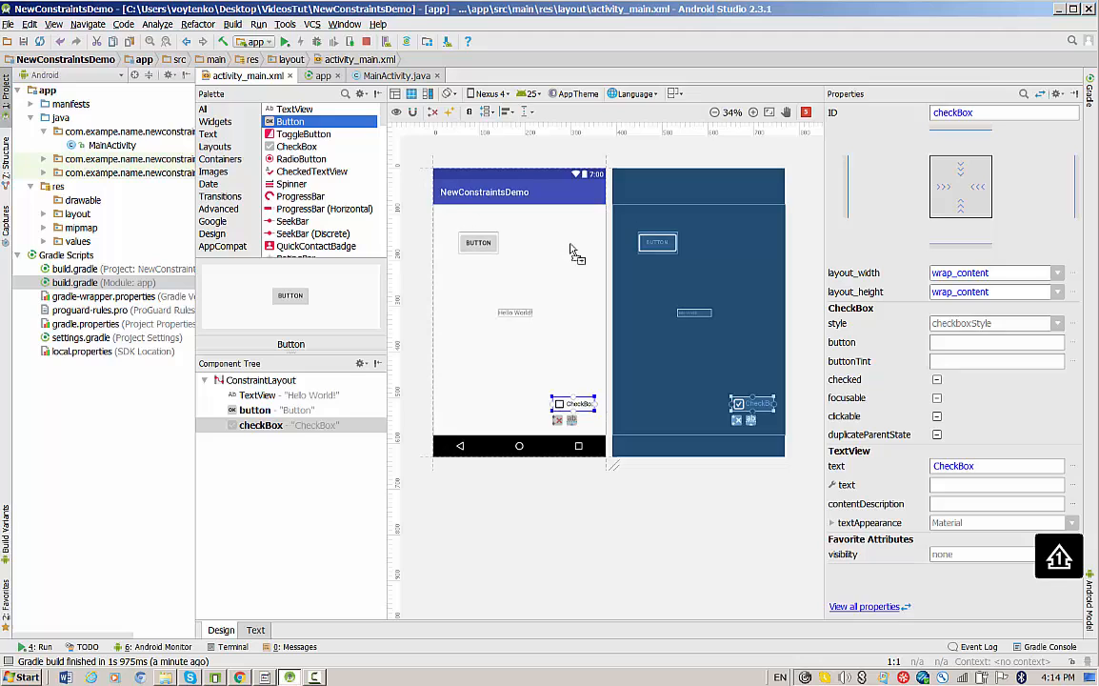
pyautogui.moveTo(289, 295); pyautogui.dragTo(557, 244)
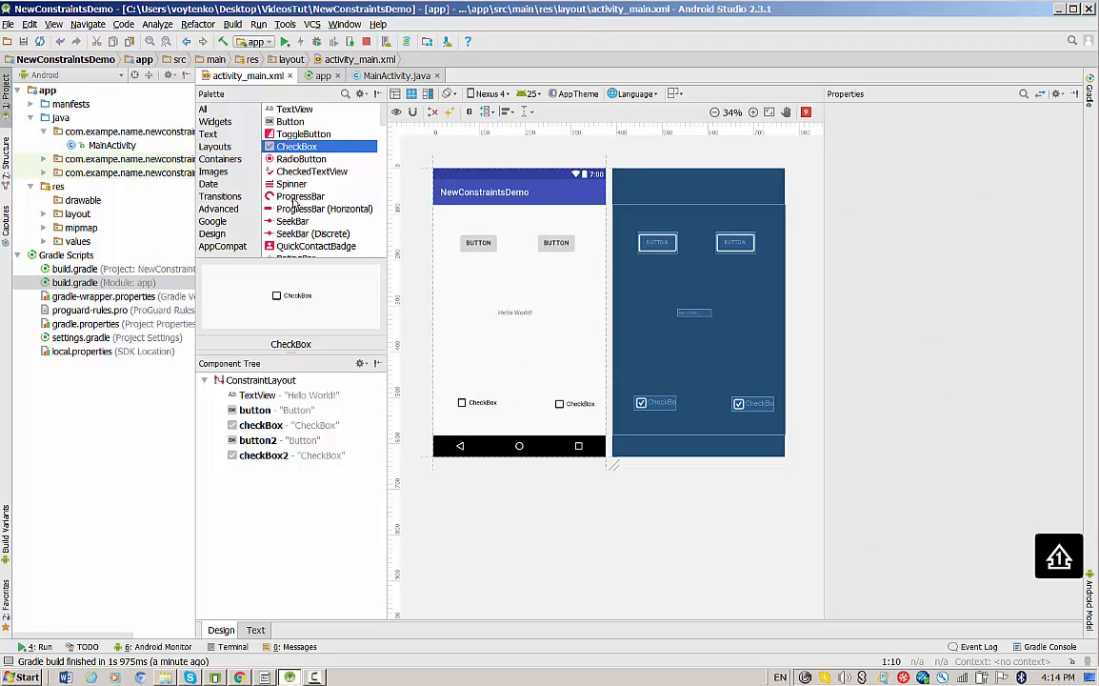
# Step: Add a ProgressBar mid-layout and give Hello World! the AppCompat.Display1 text appearance
pyautogui.click(301, 197)
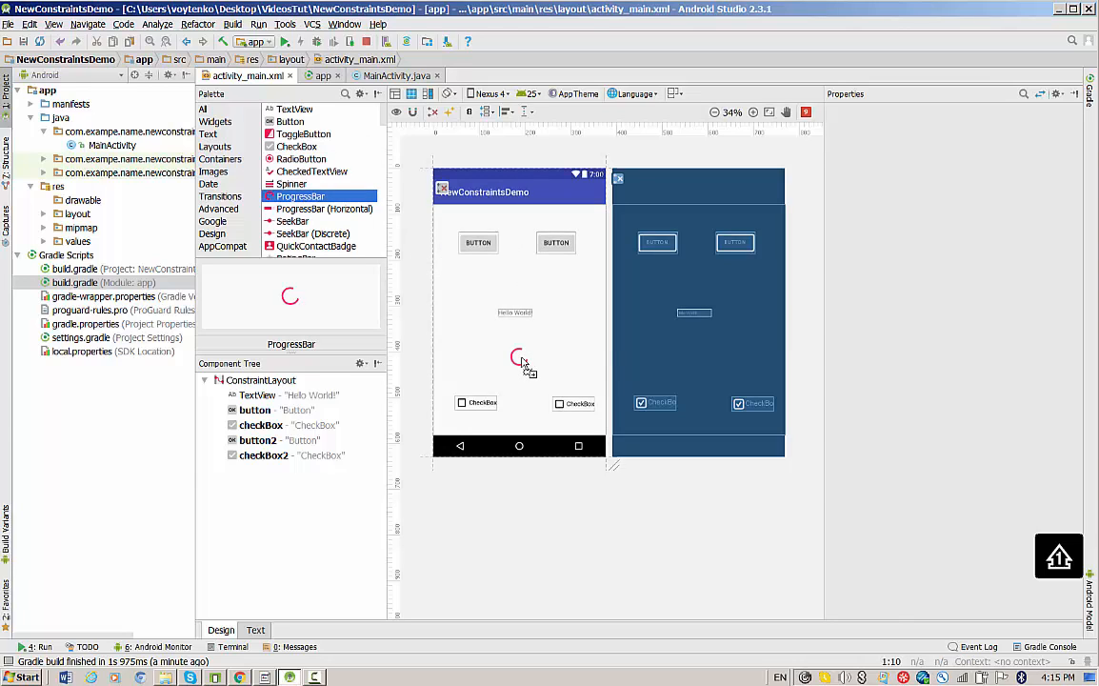
pyautogui.moveTo(299, 197); pyautogui.dragTo(518, 358)
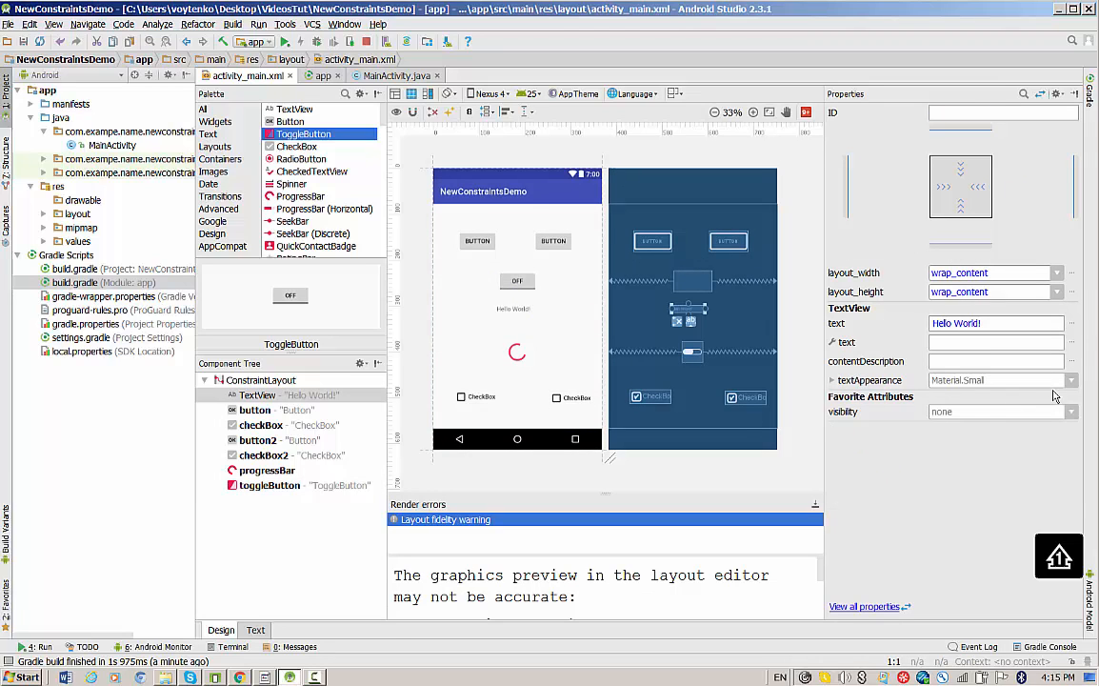
pyautogui.click(1071, 381)
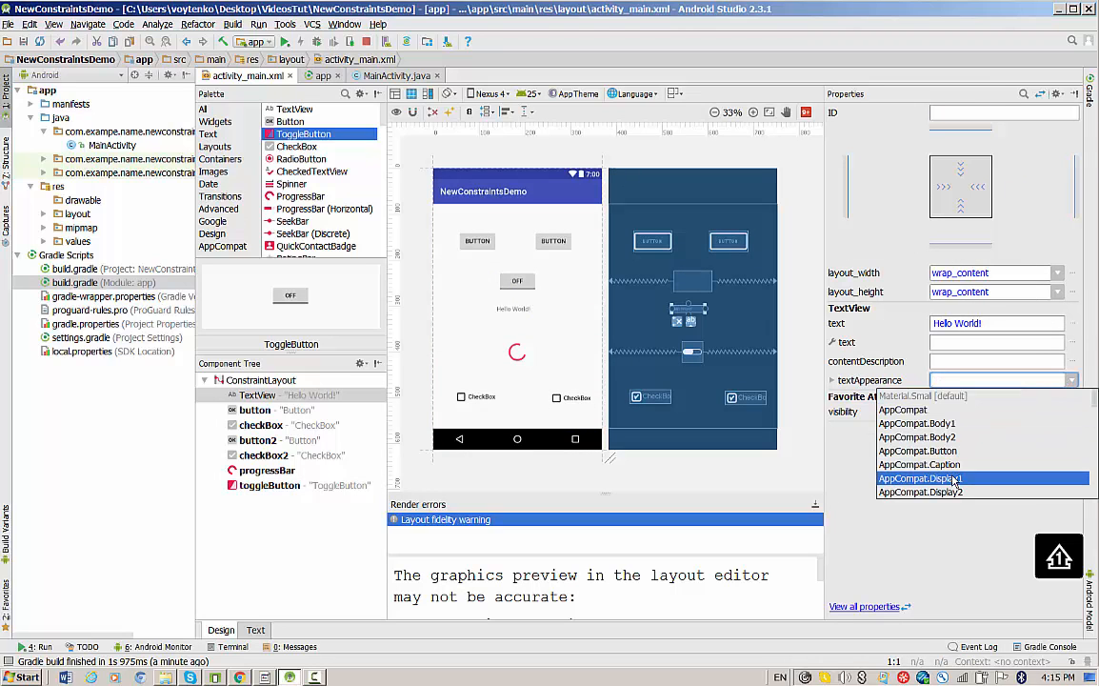
pyautogui.click(920, 478)
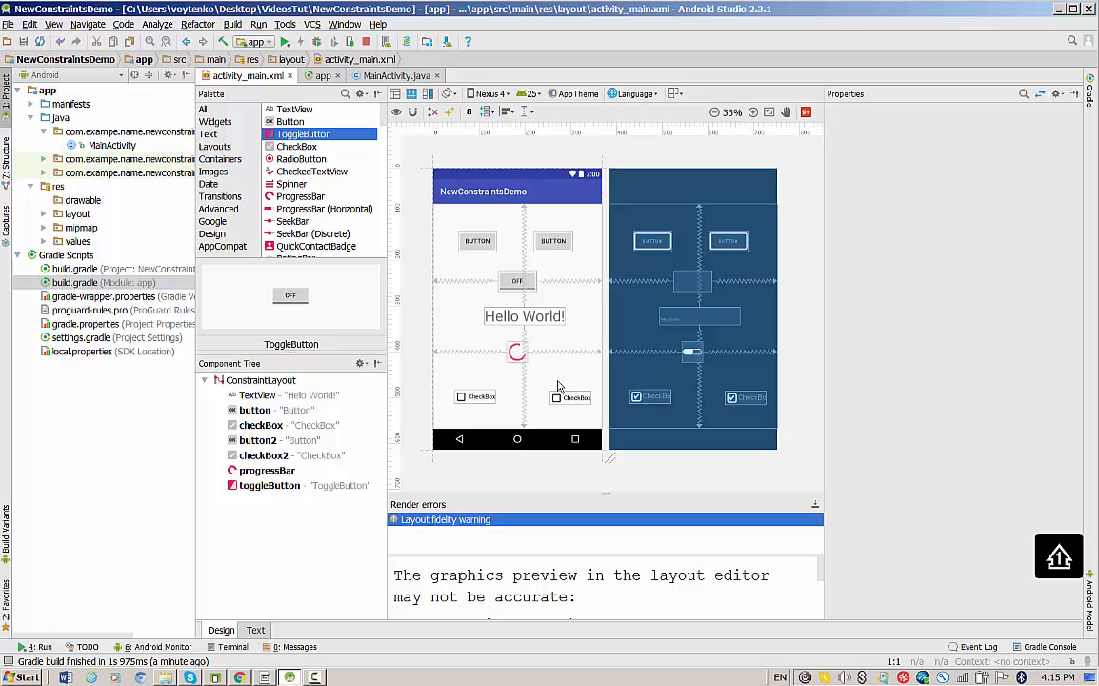
# Step: Clear all constraints, infer a fresh set for every widget and check Hello World!'s constraints
pyautogui.click(449, 110)
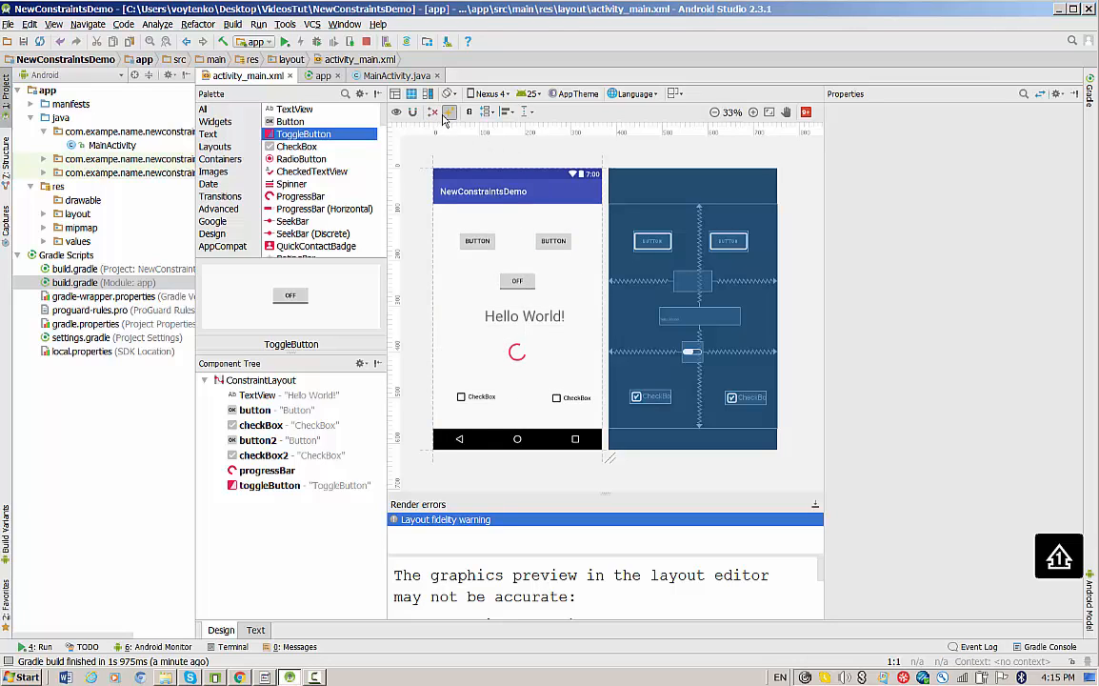
pyautogui.moveTo(434, 110)
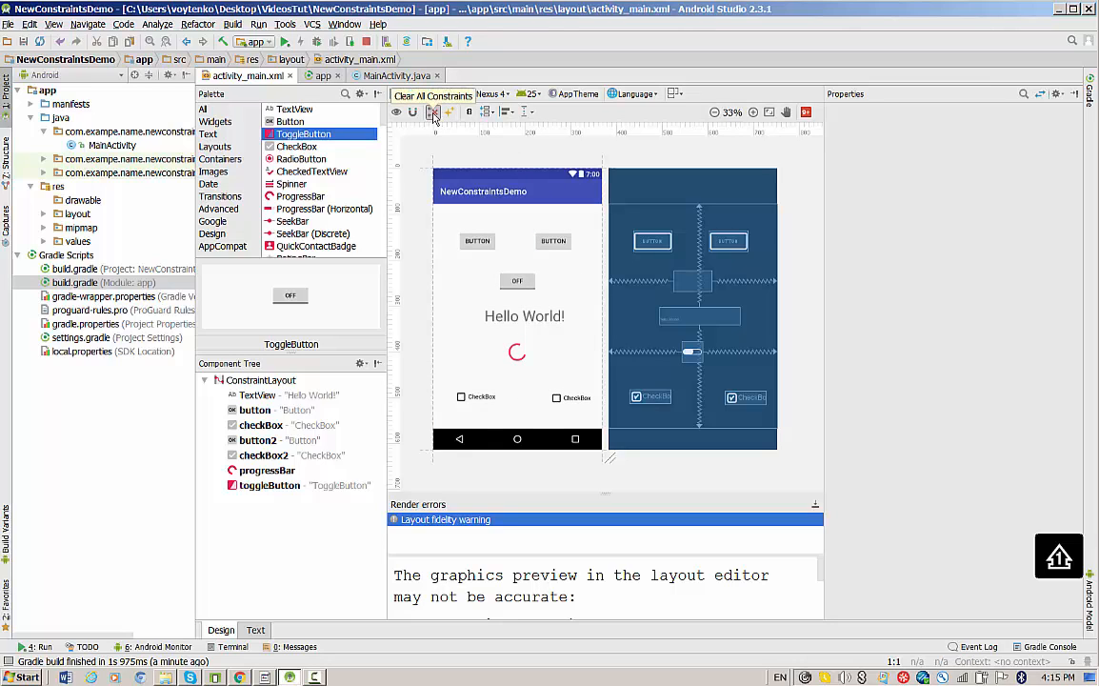
pyautogui.click(433, 111)
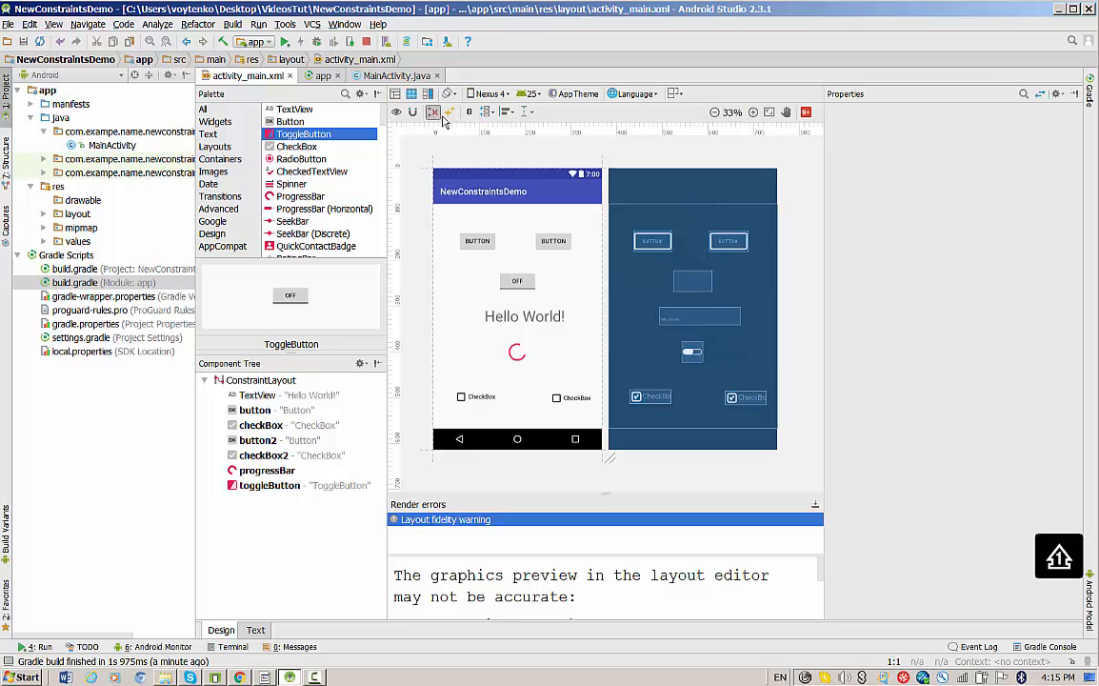
pyautogui.moveTo(450, 111)
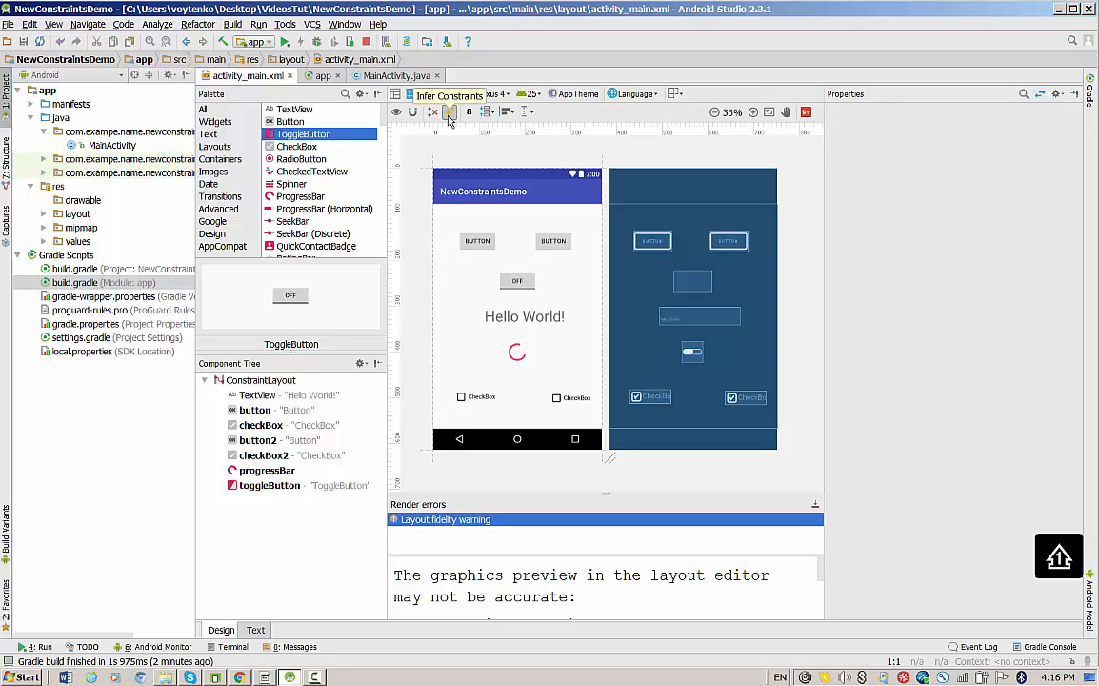
pyautogui.click(449, 110)
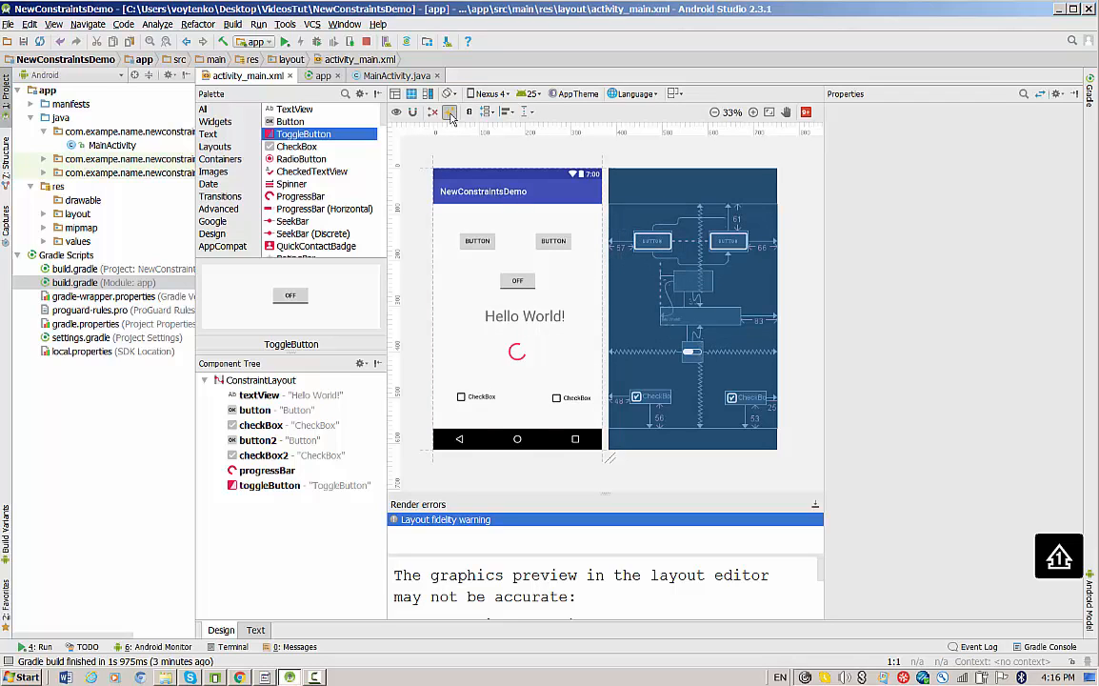
pyautogui.click(449, 111)
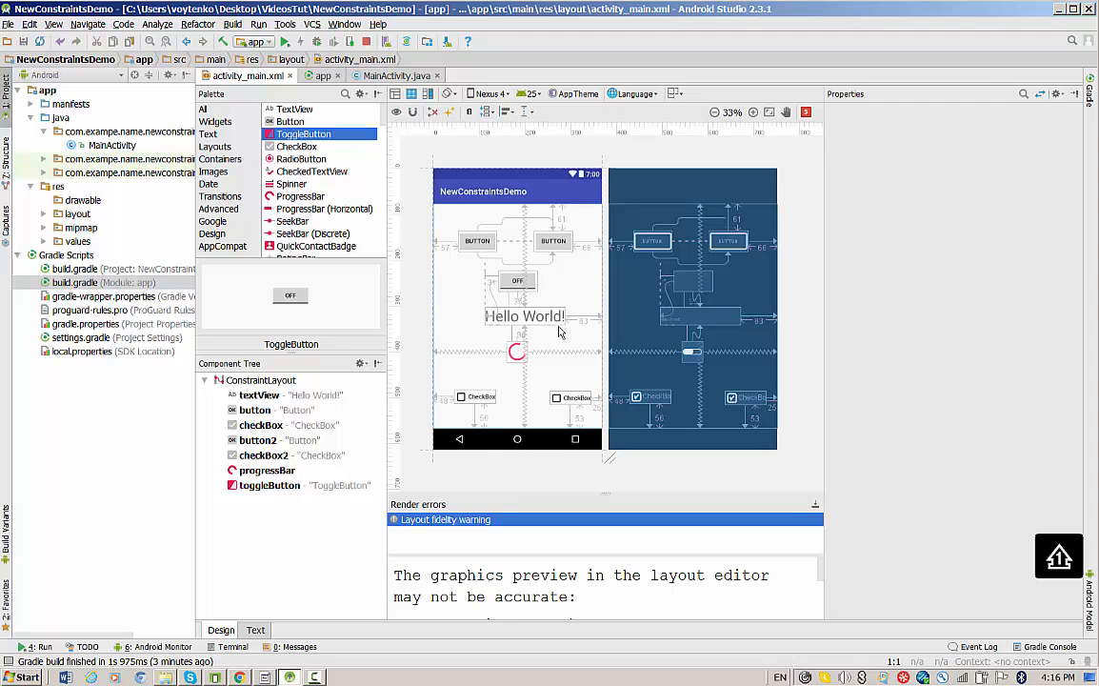
# Step: Run the app on the Galaxy Nexus API 24 emulator and return to the layout editor
pyautogui.click(275, 42)
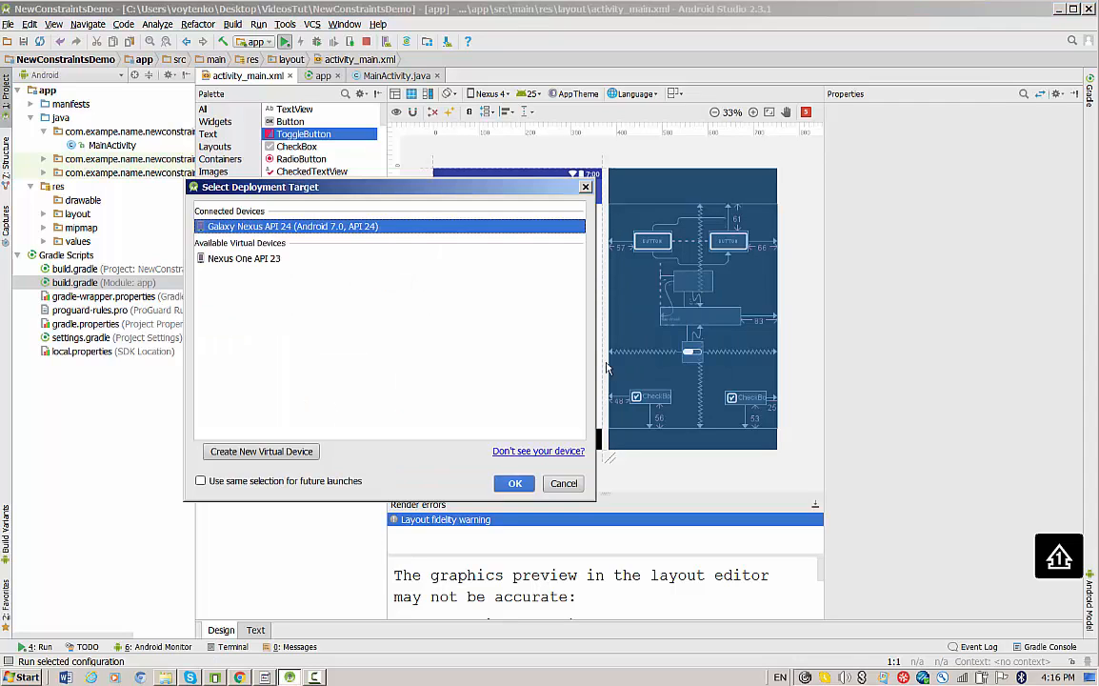
pyautogui.click(514, 484)
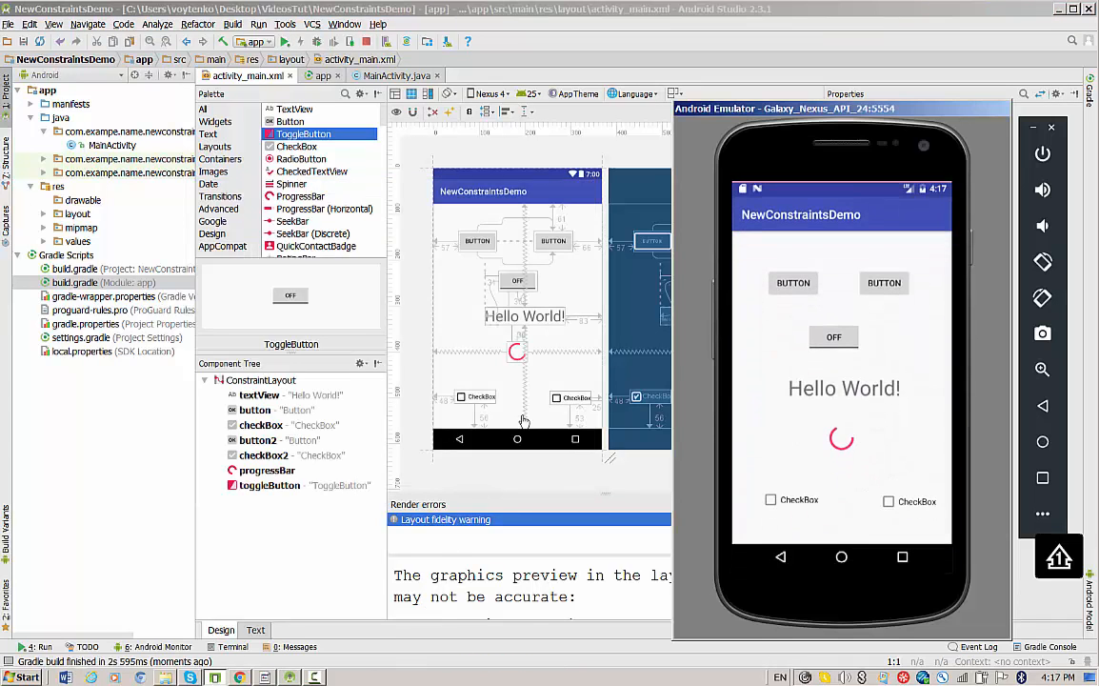
pyautogui.moveTo(548, 358)
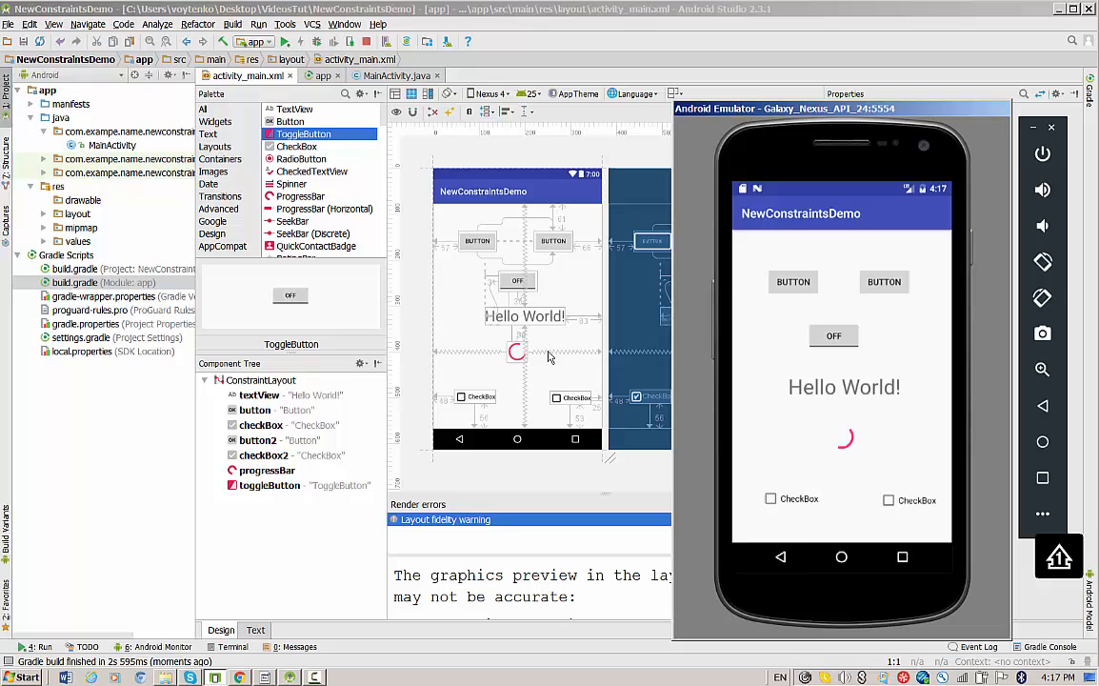
pyautogui.click(770, 499)
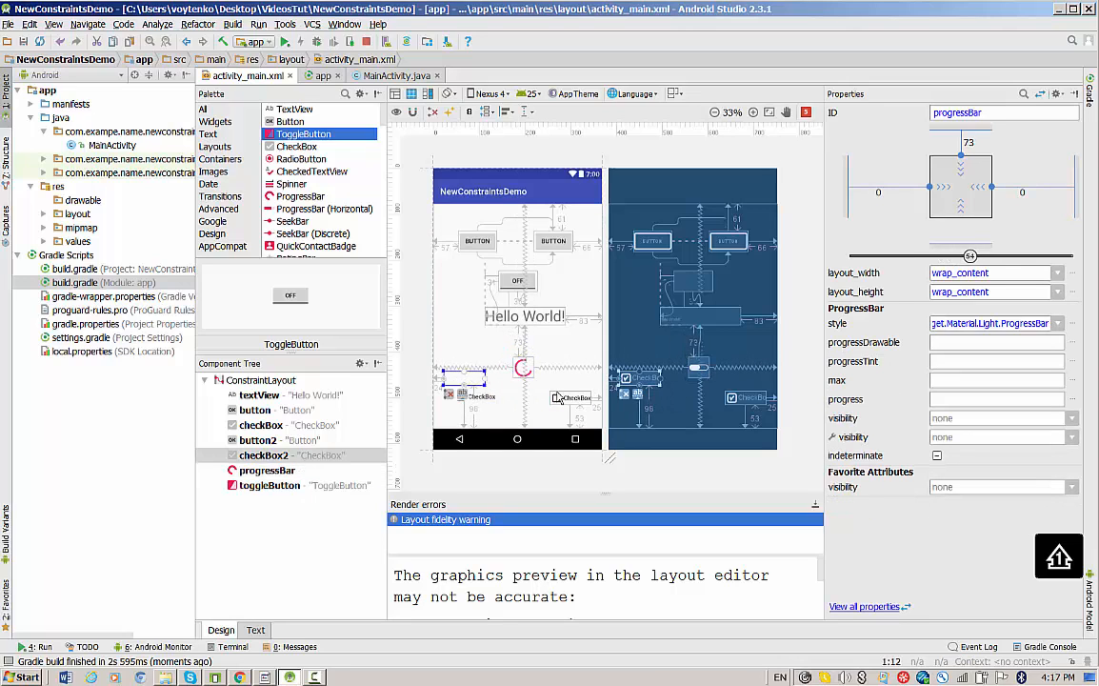
# Step: Inspect the checkbox and toggle margins and give the ToggleButton a smaller bottom margin
pyautogui.click(261, 423)
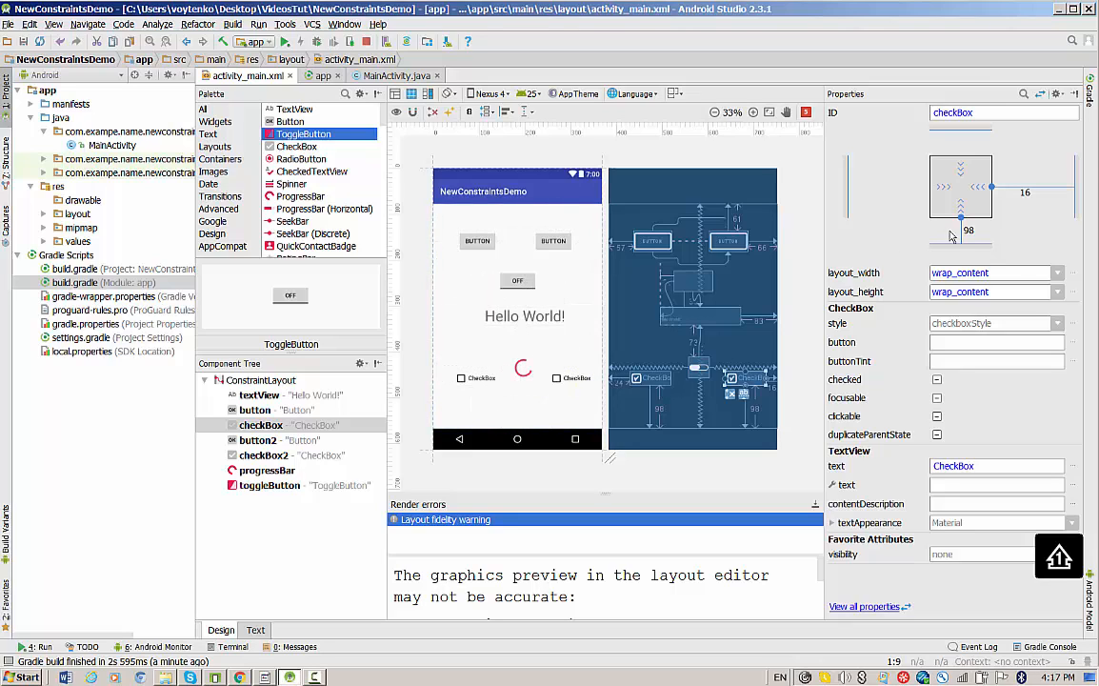
pyautogui.moveTo(598, 265)
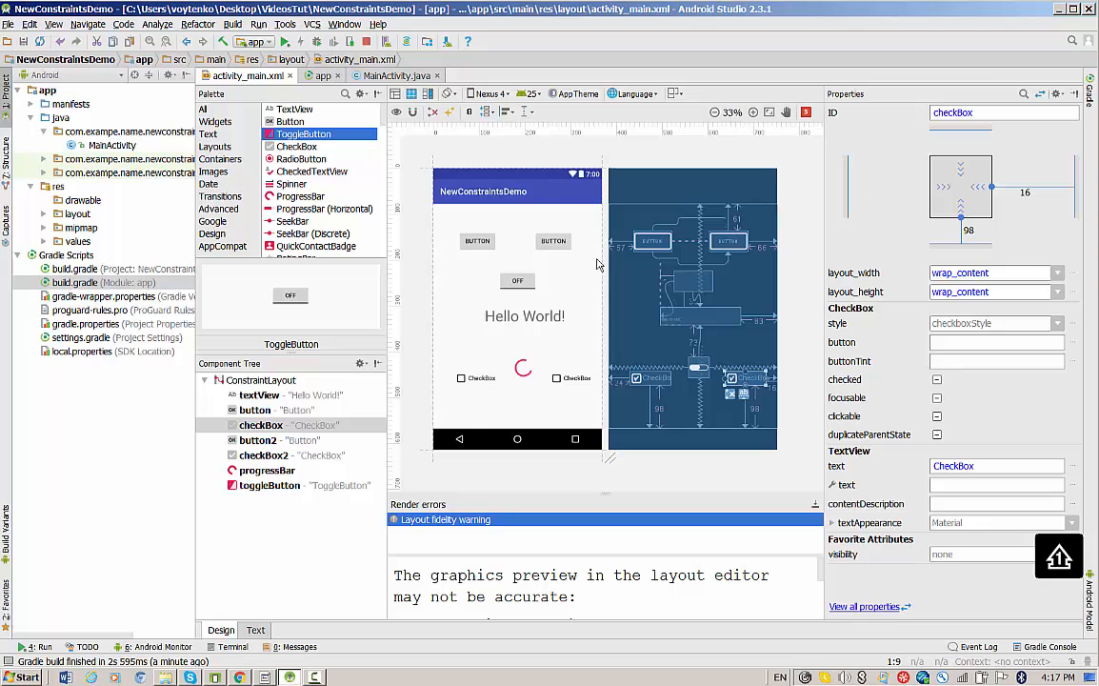
pyautogui.click(269, 485)
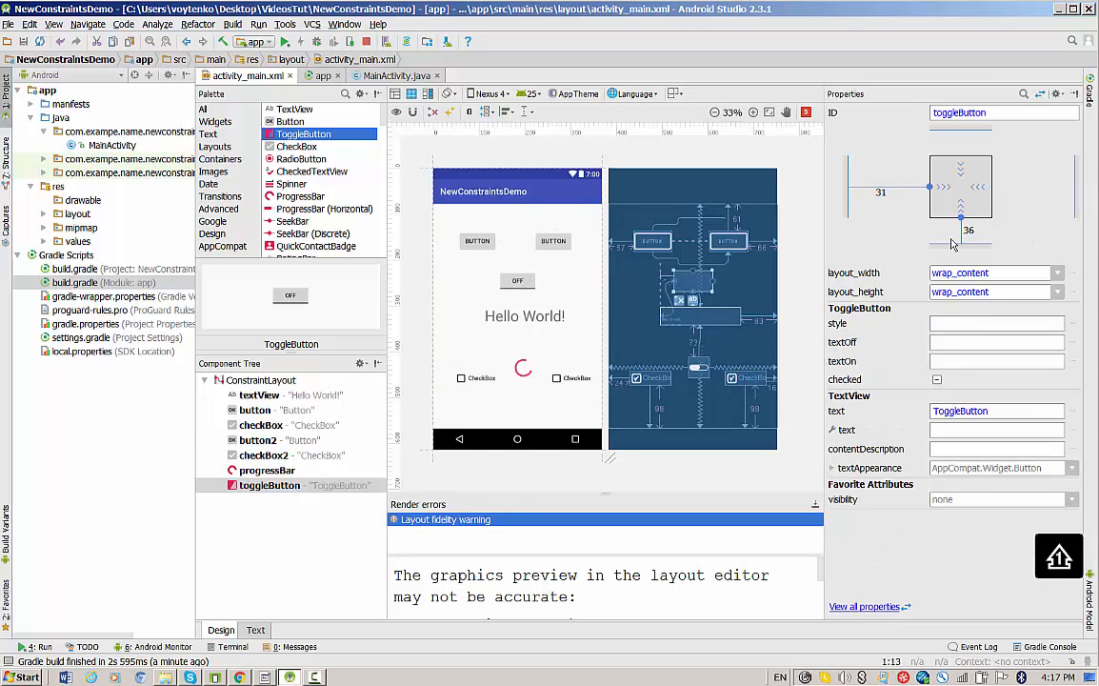
pyautogui.click(975, 228)
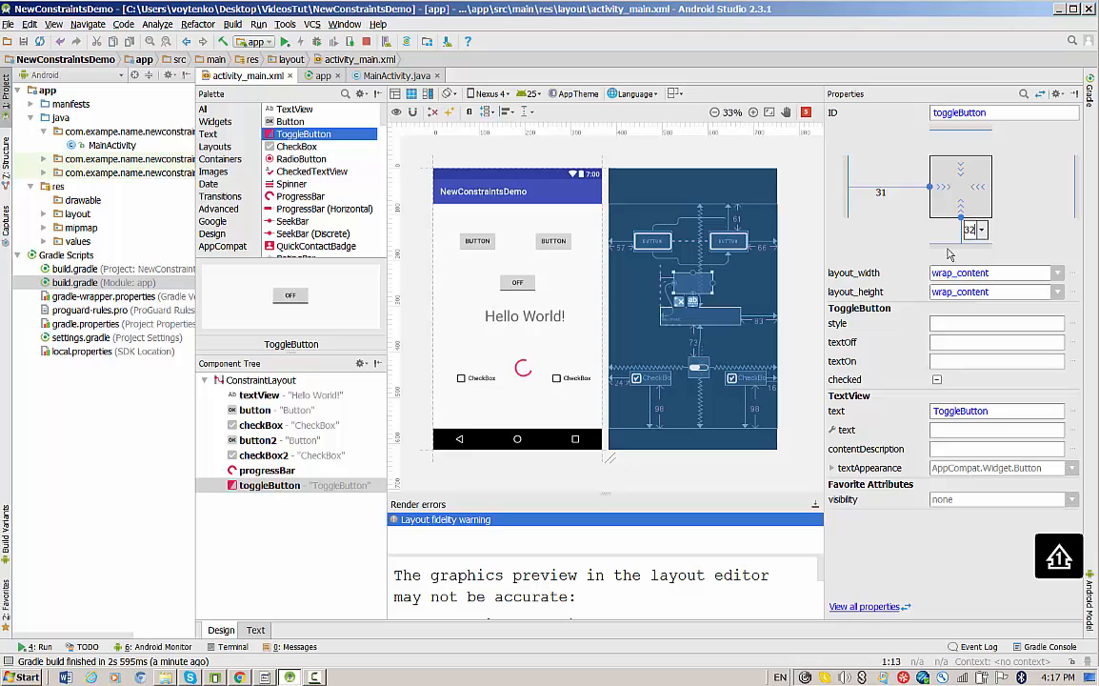
pyautogui.click(983, 228)
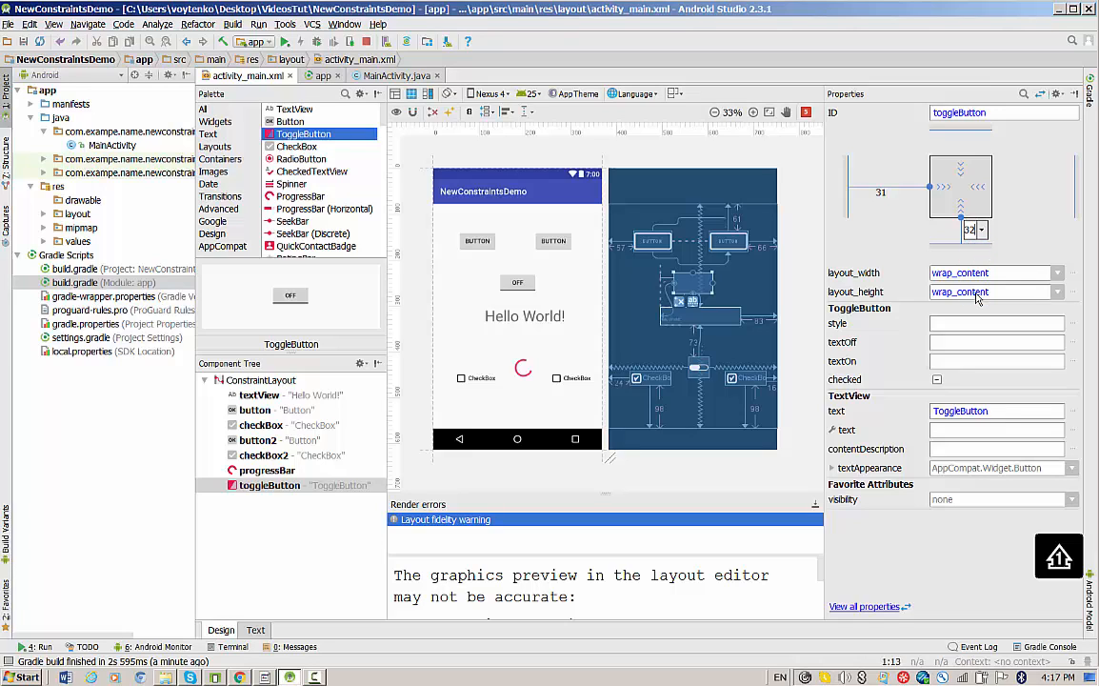
pyautogui.click(972, 228)
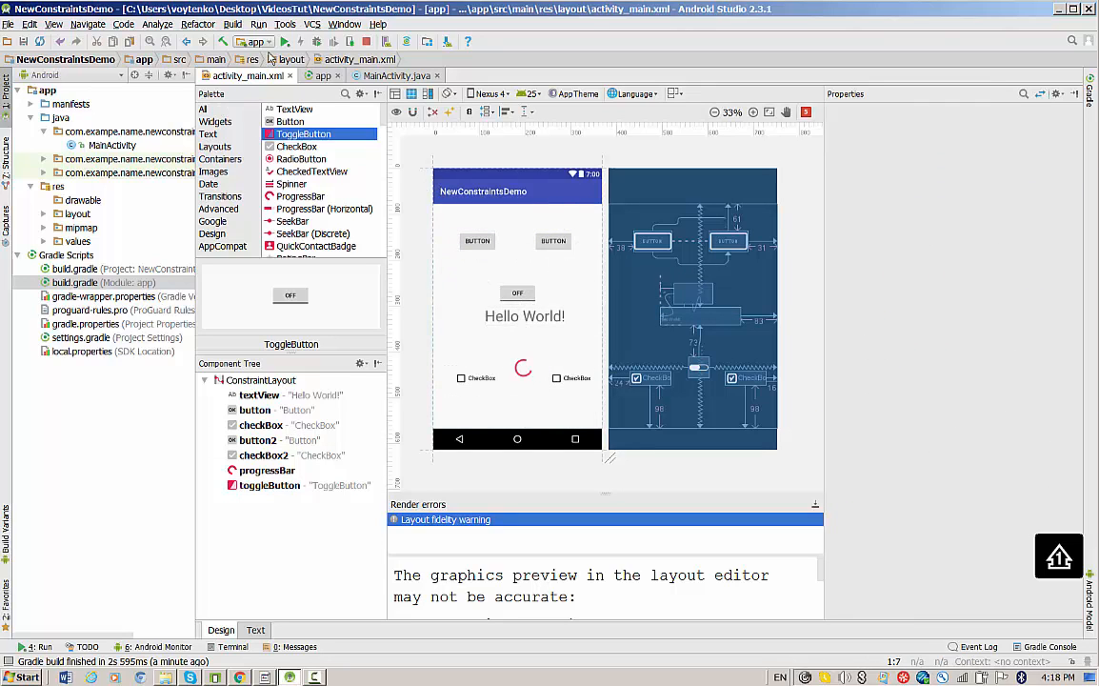
# Step: Run the app again, choosing Restart app for the already running instance
pyautogui.click(282, 42)
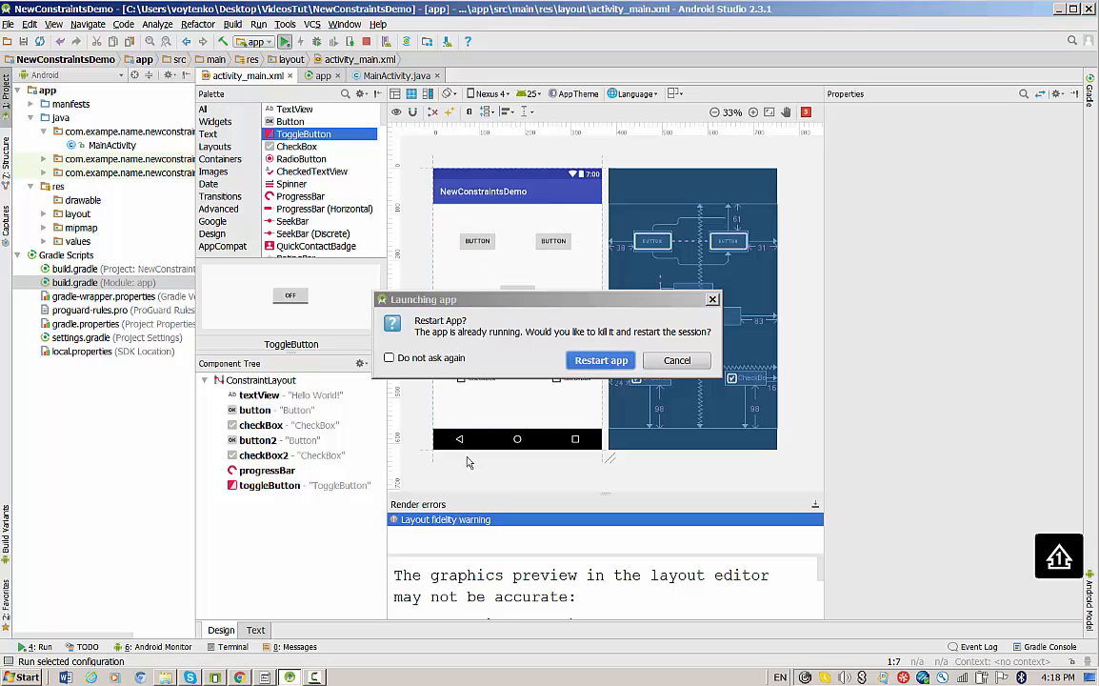
pyautogui.click(599, 360)
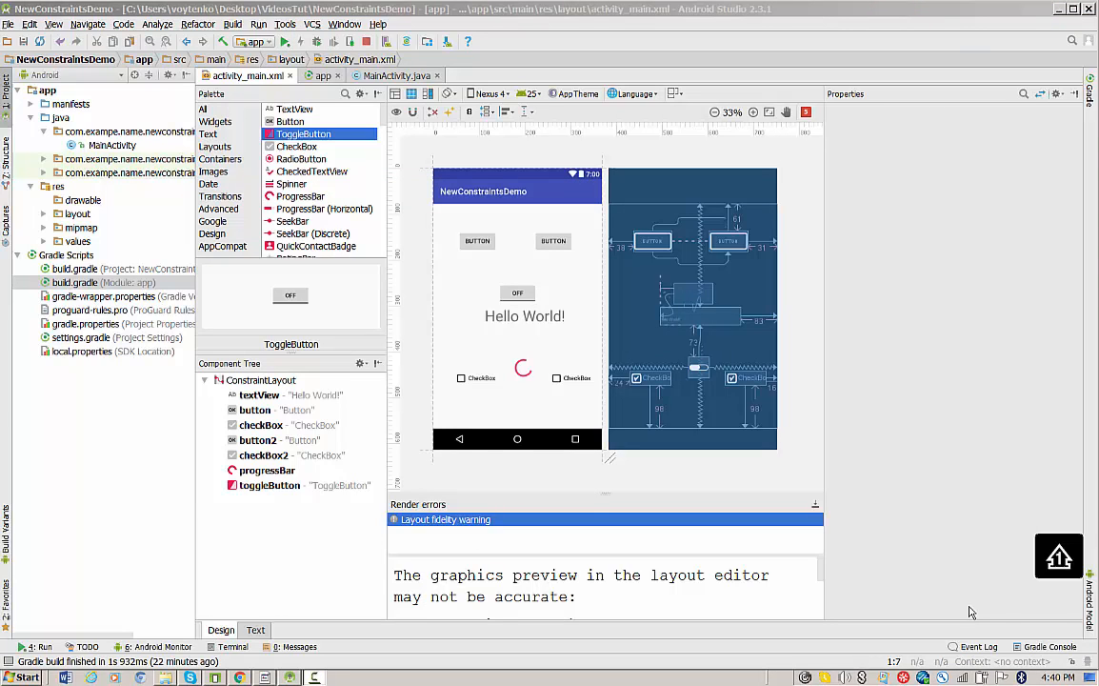
pyautogui.moveTo(811, 141)
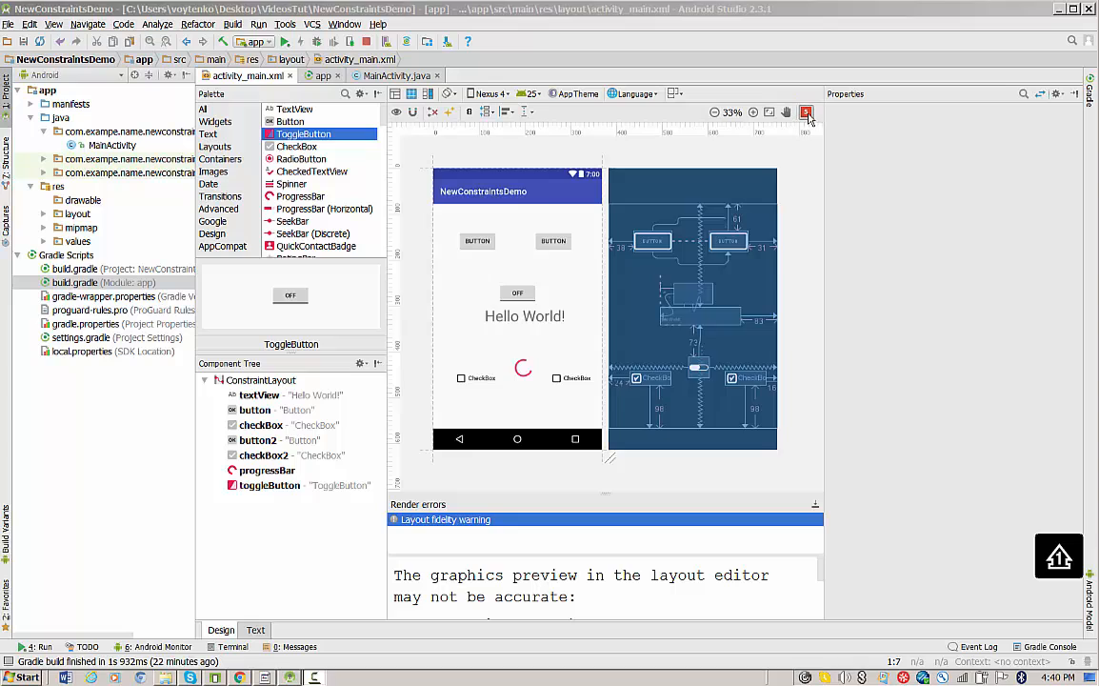
pyautogui.click(808, 110)
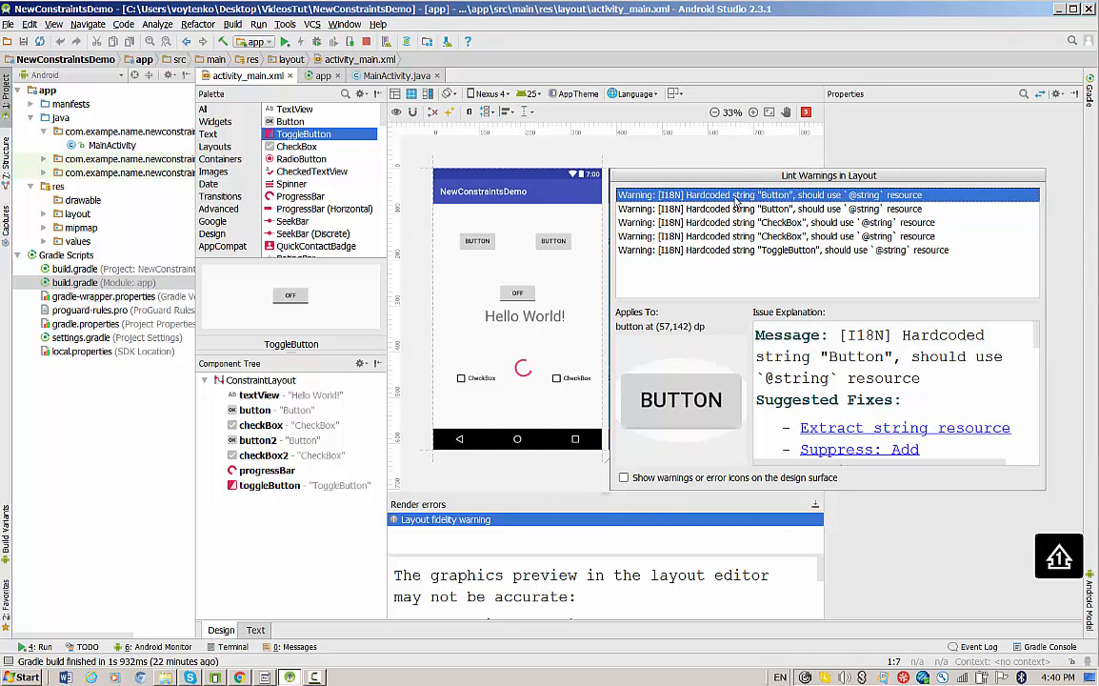
pyautogui.moveTo(787, 228)
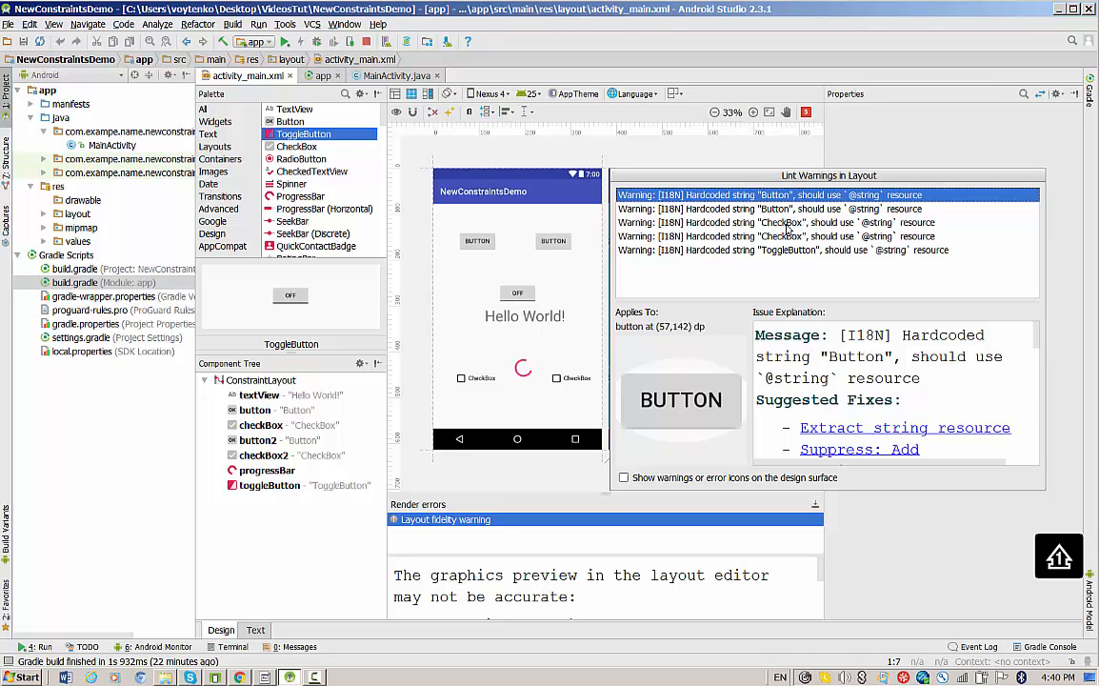
pyautogui.moveTo(720, 293)
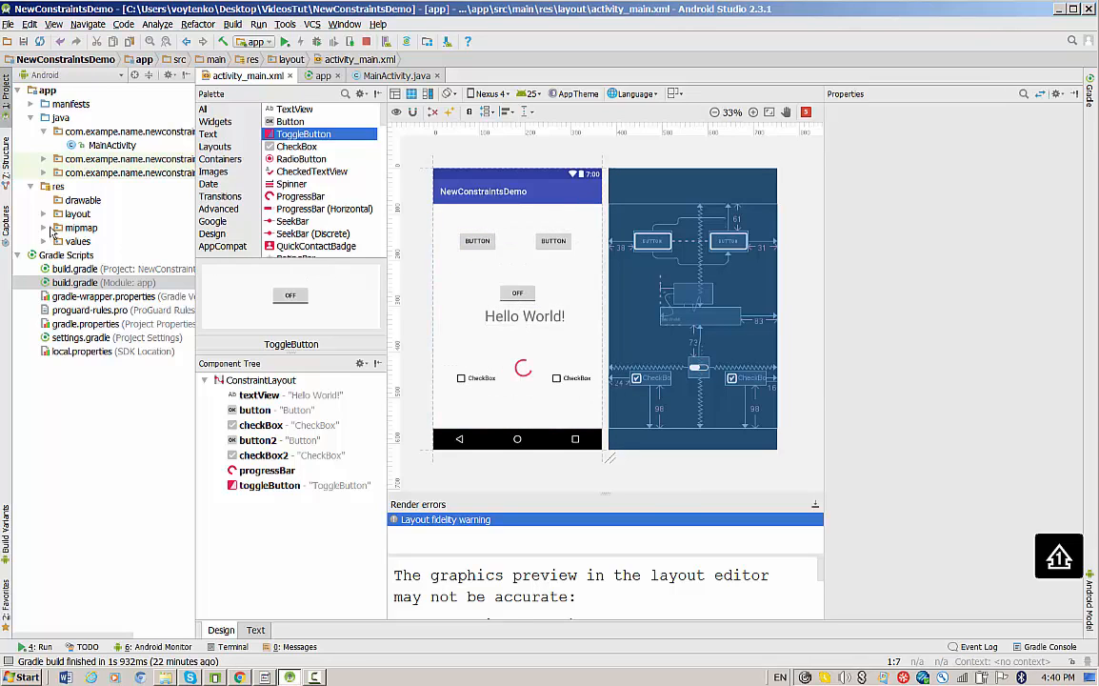
# Step: View strings.xml with its app_name resource, then return to the activity_main layout
pyautogui.click(76, 240)
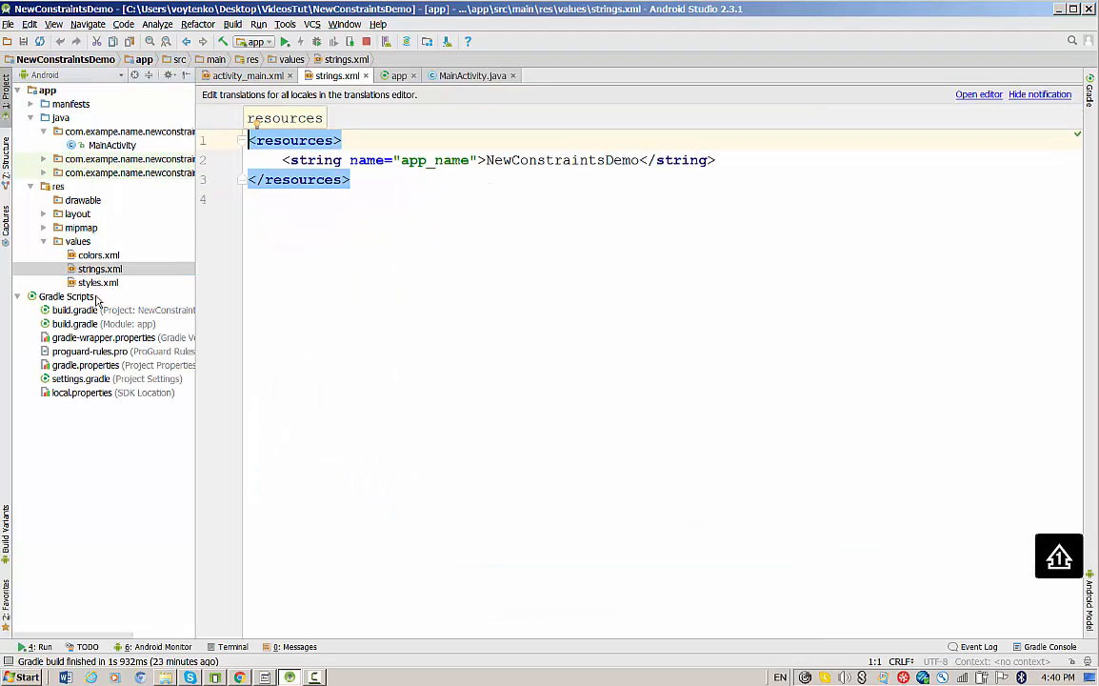
pyautogui.click(44, 214)
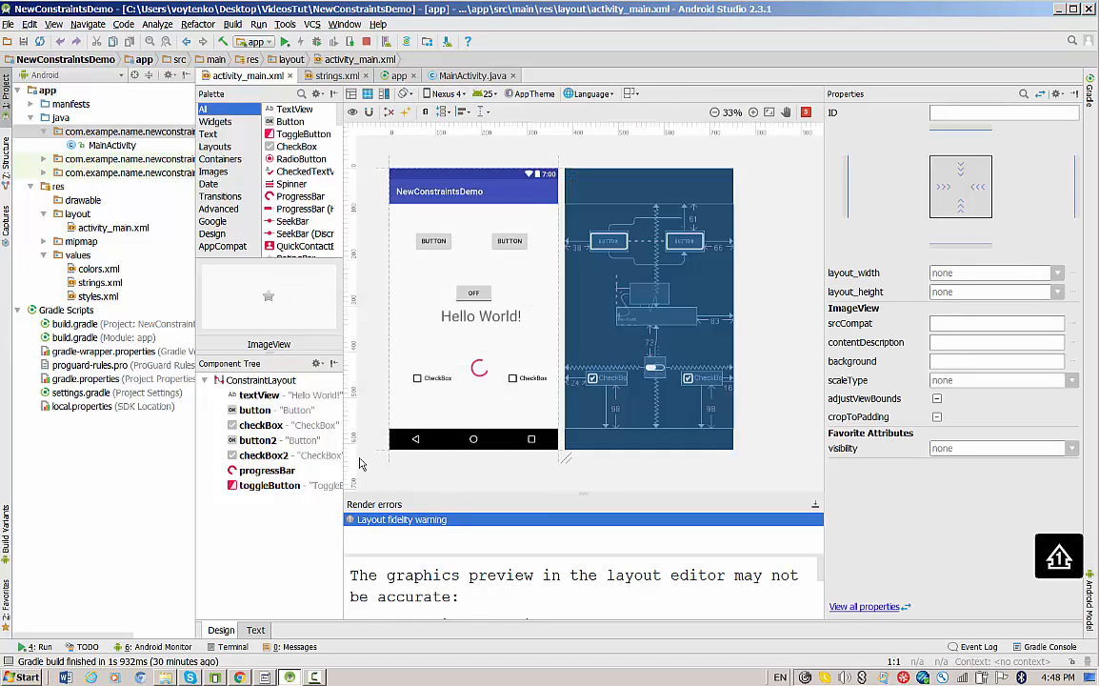
pyautogui.moveTo(364, 448)
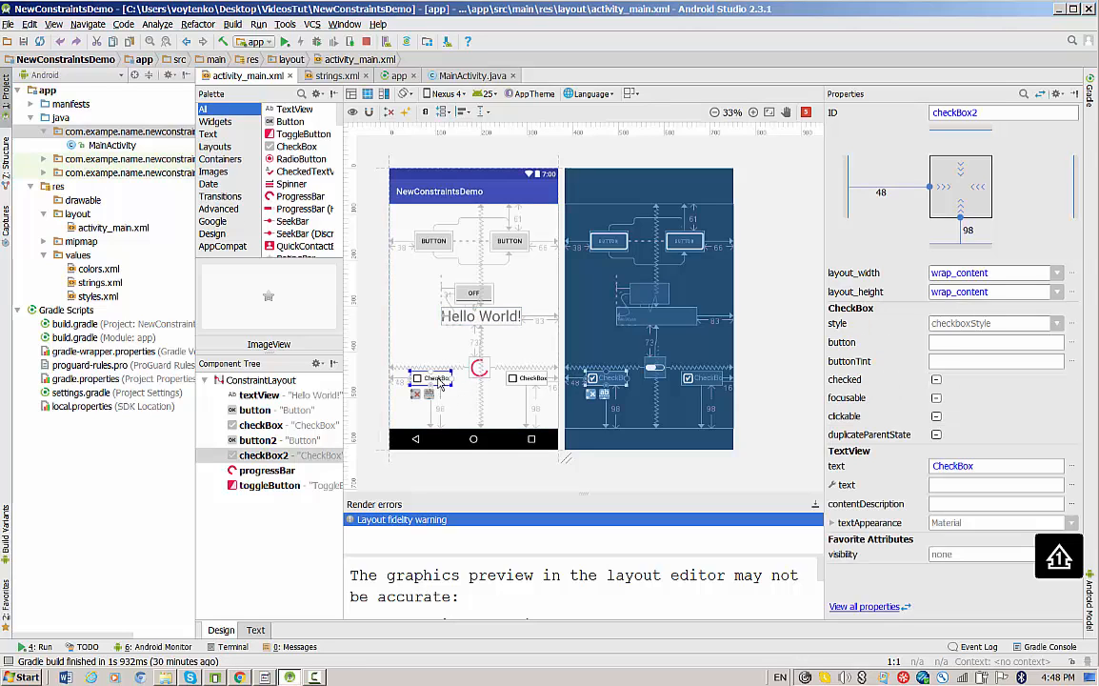
# Step: Delete every widget, leaving an empty ConstraintLayout
pyautogui.click(369, 111)
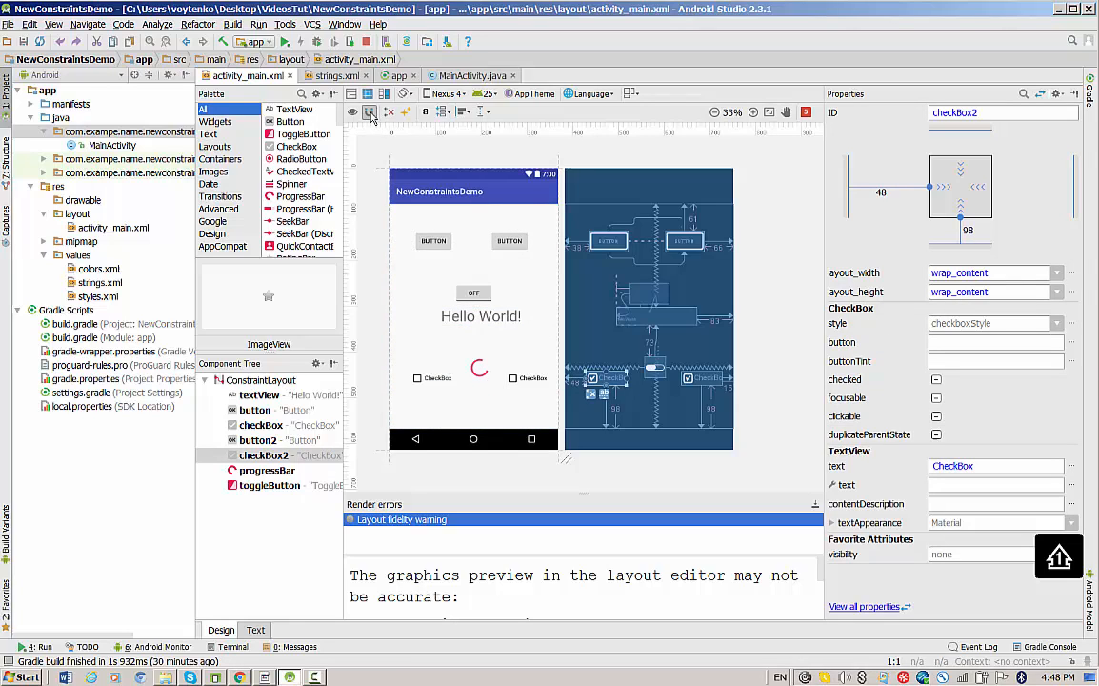
pyautogui.click(370, 110)
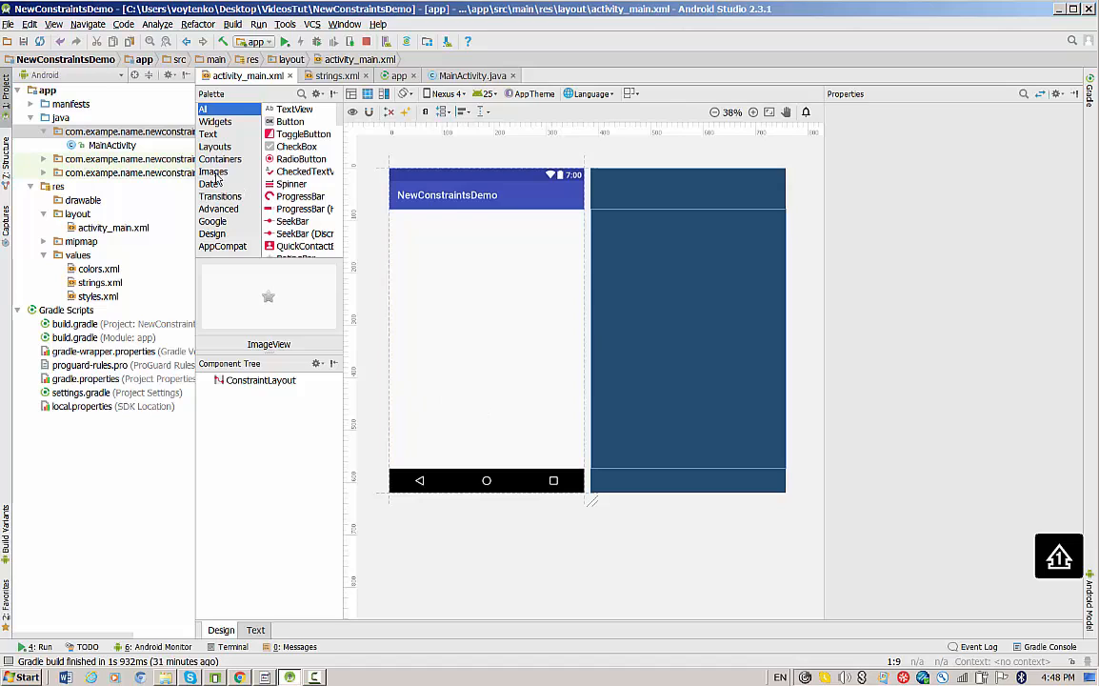
# Step: Add an ImageView showing the ic_launcher mipmap icon and select it for editing
pyautogui.click(214, 171)
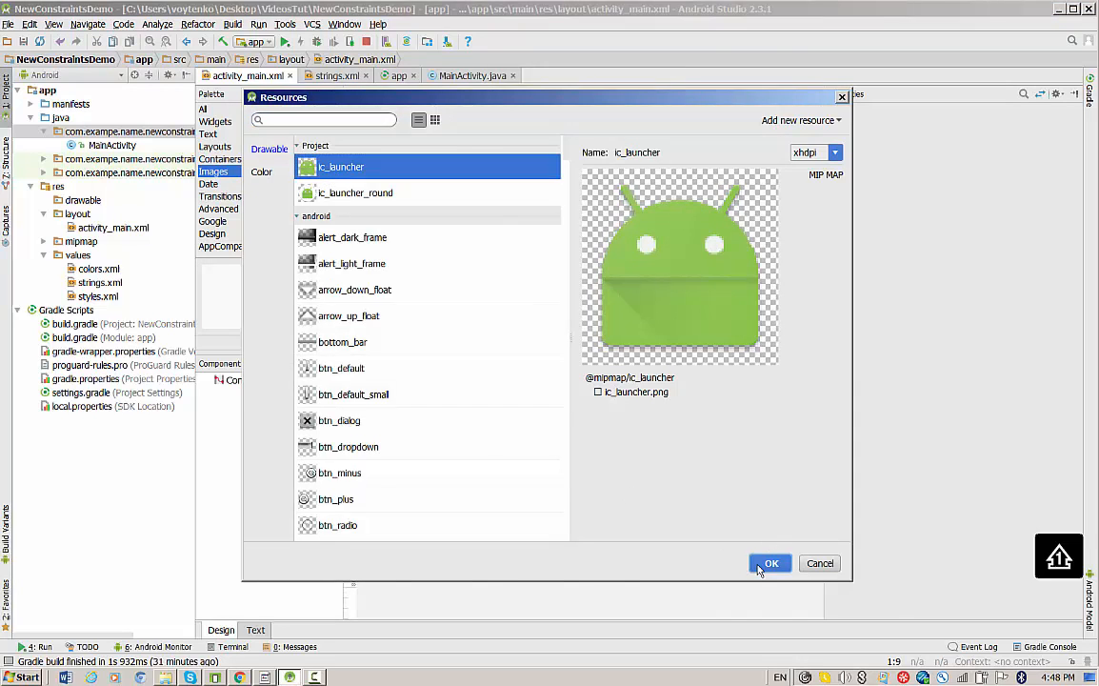
pyautogui.click(770, 563)
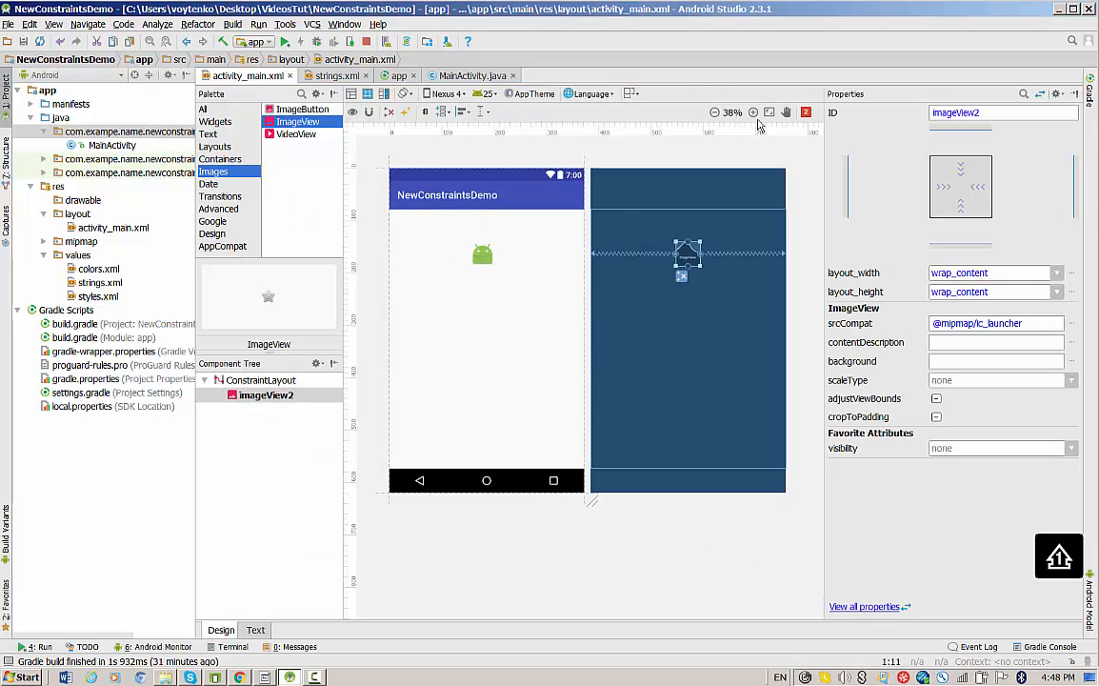
pyautogui.click(755, 113)
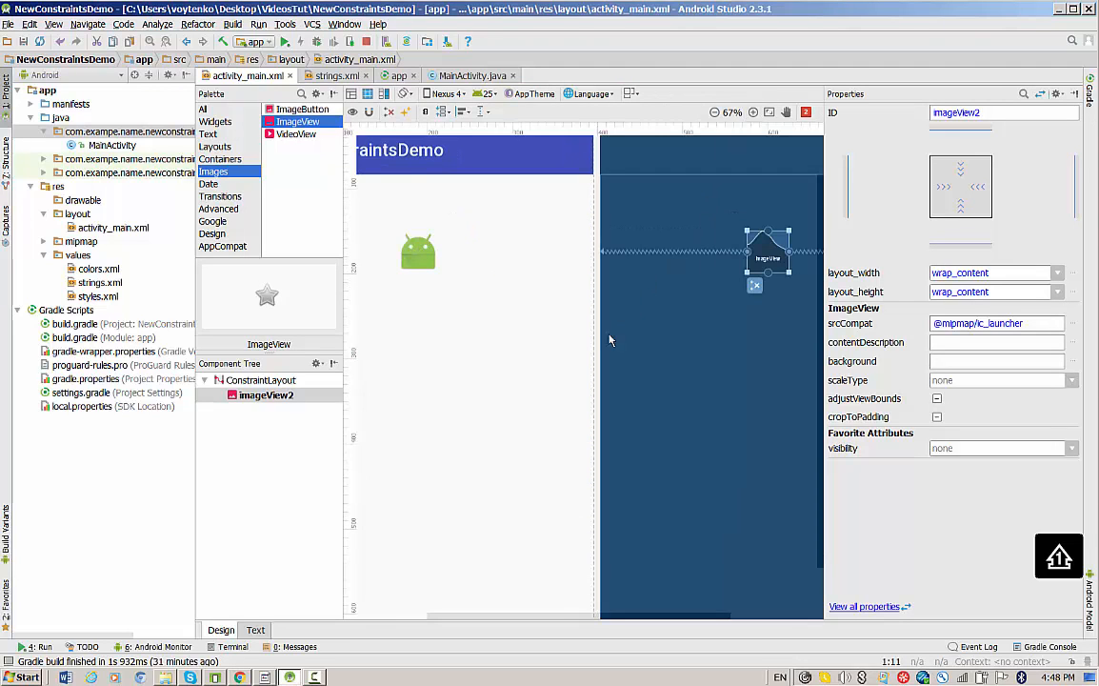
pyautogui.click(419, 252)
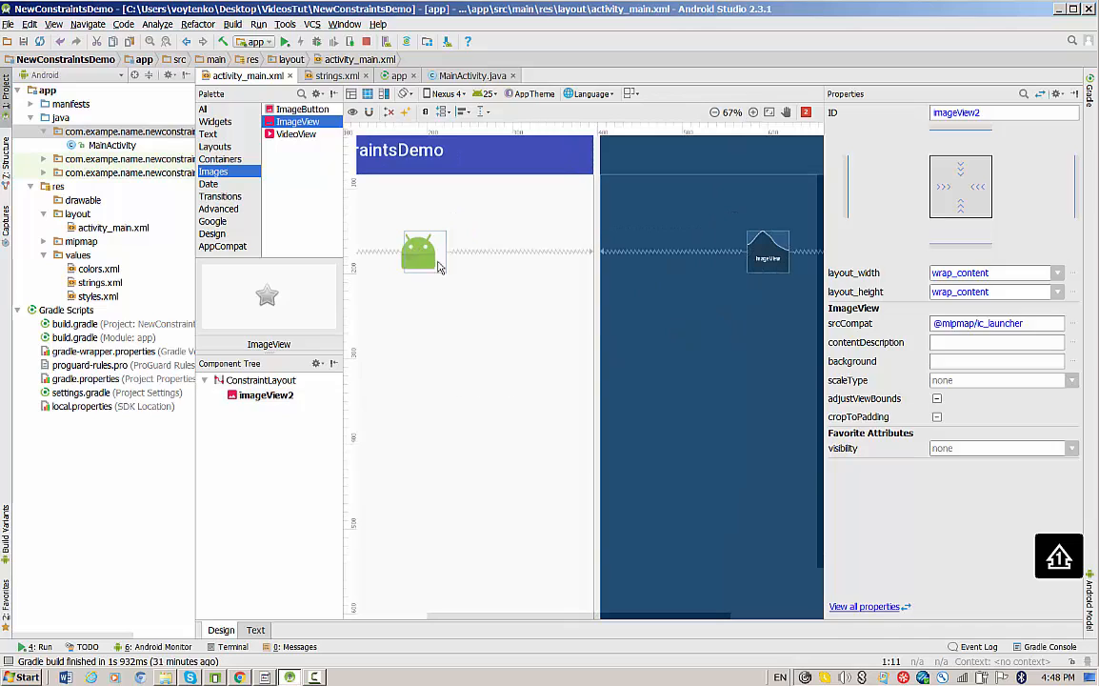
pyautogui.click(768, 251)
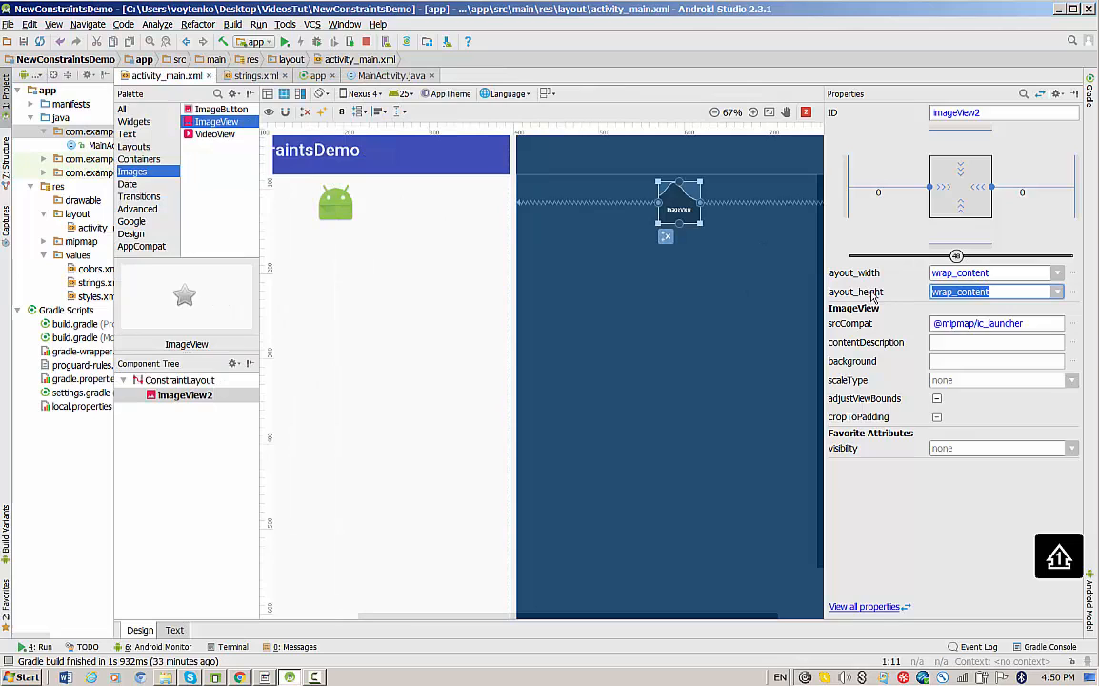
pyautogui.moveTo(895, 301)
pyautogui.write('match_parent')
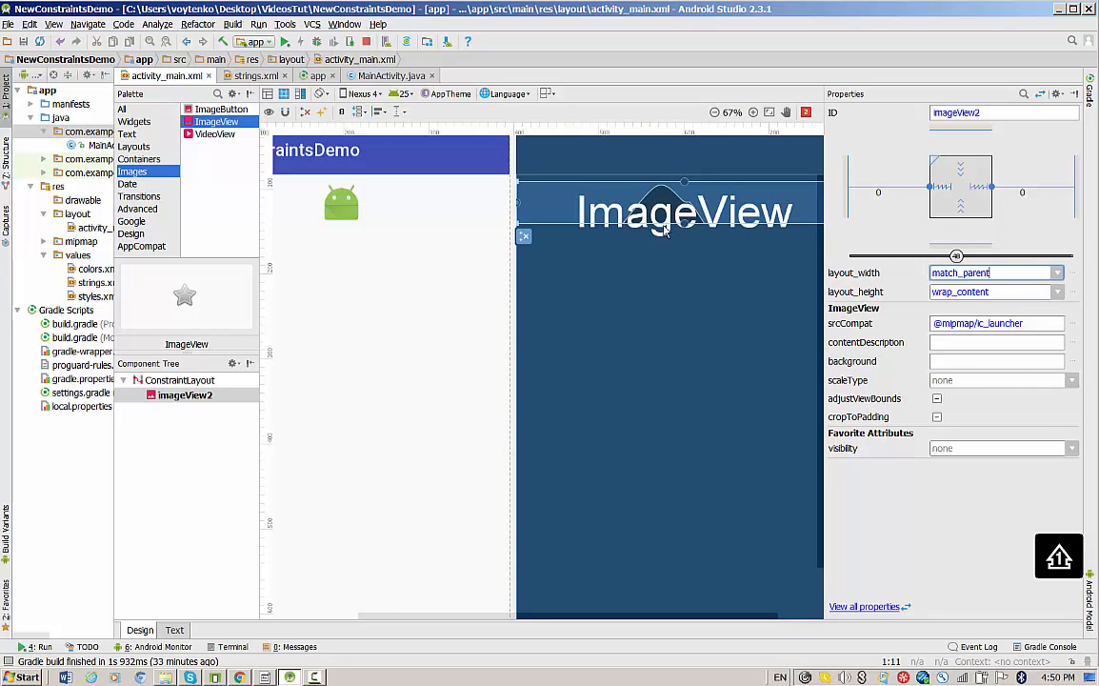
pyautogui.moveTo(607, 221)
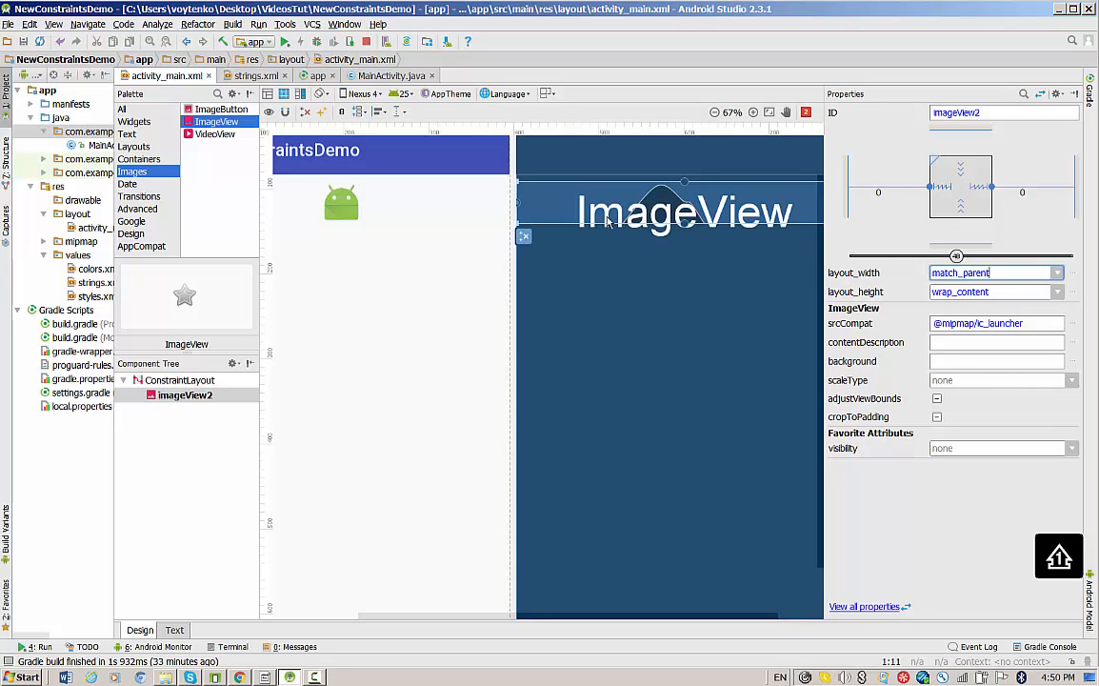
# Step: Try match_parent height, then set imageView2's width and height towards 150dp
pyautogui.click(1057, 291)
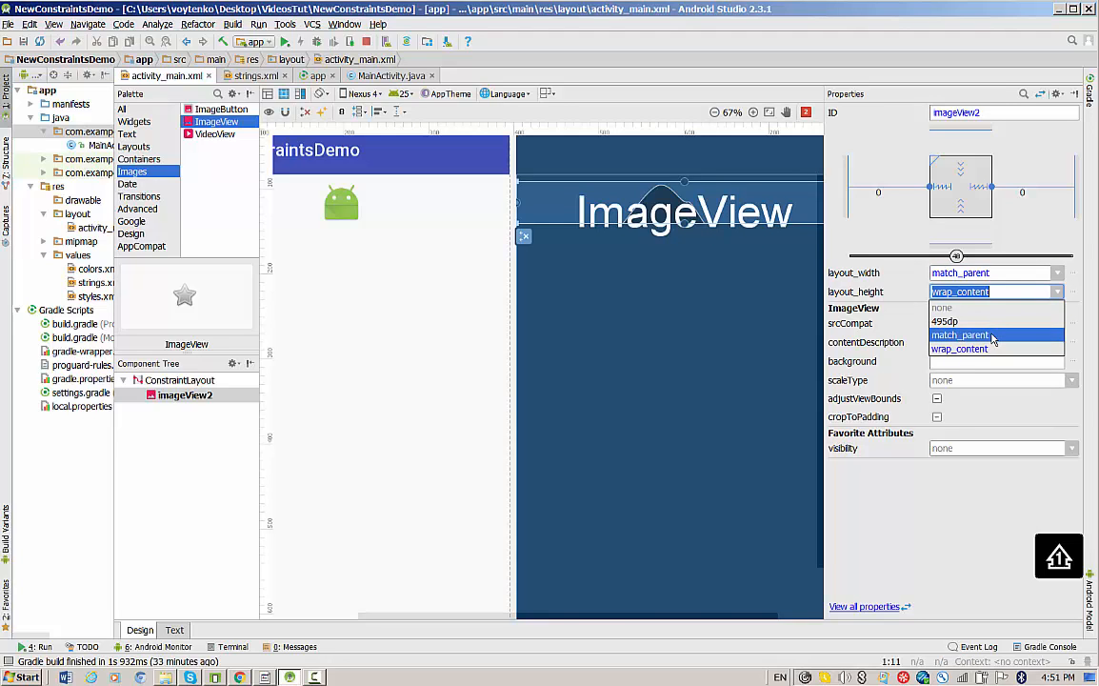
pyautogui.click(945, 320)
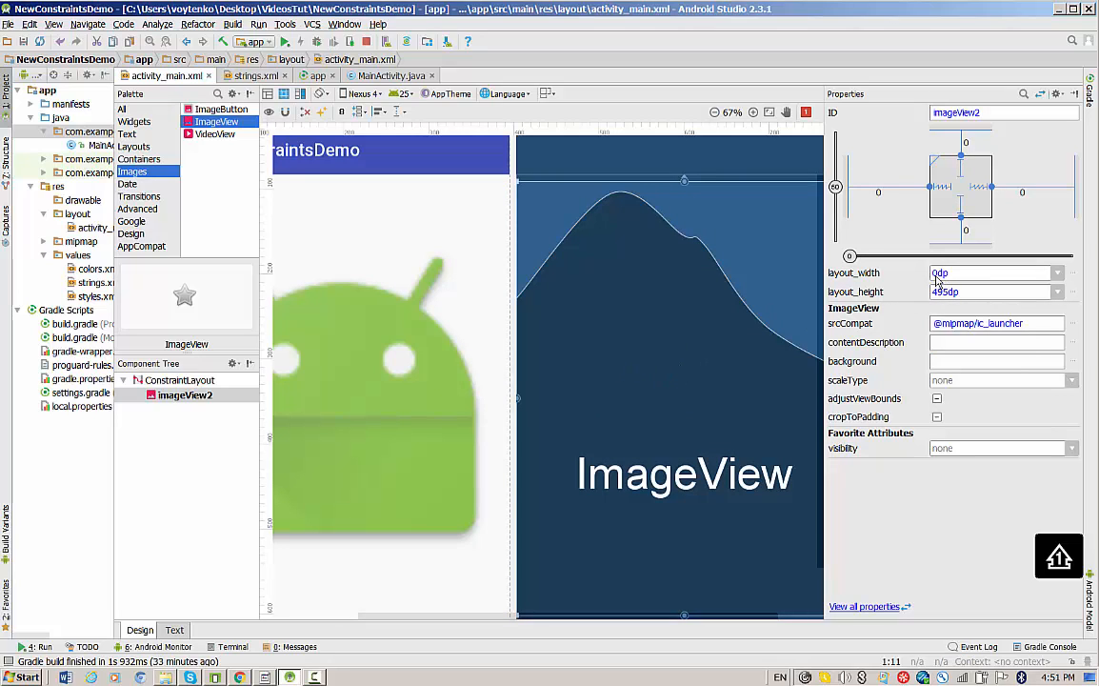
pyautogui.tripleClick(991, 275)
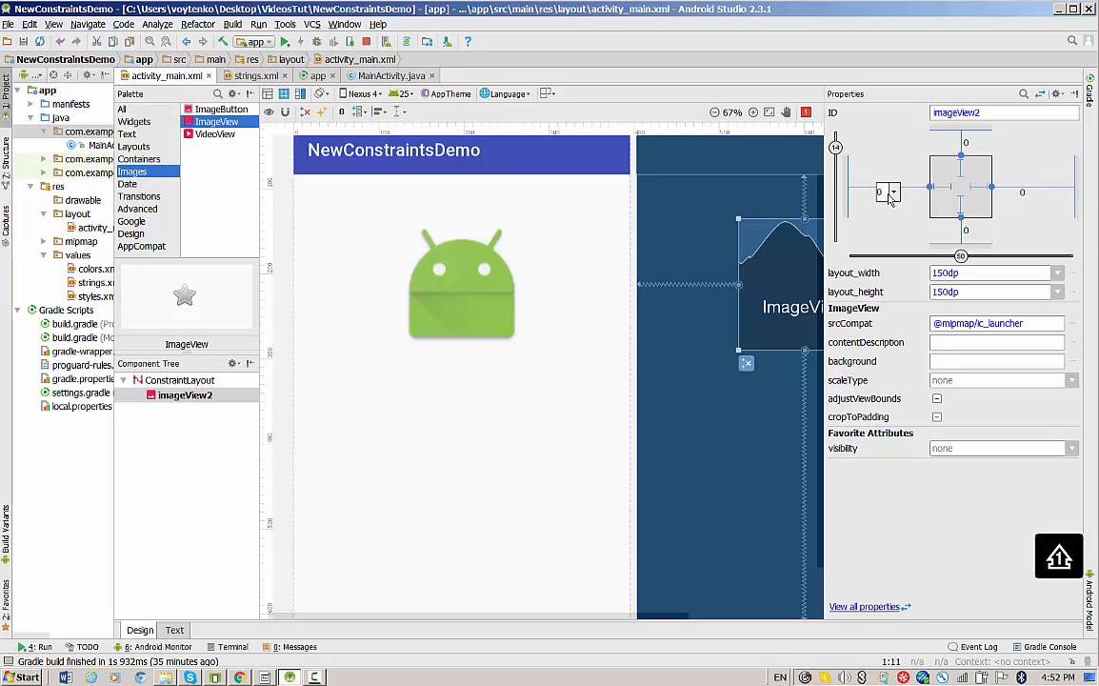
# Step: Constrain the launcher ImageView horizontally to the parent edges with a 32 margin
pyautogui.click(892, 192)
pyautogui.write('32')
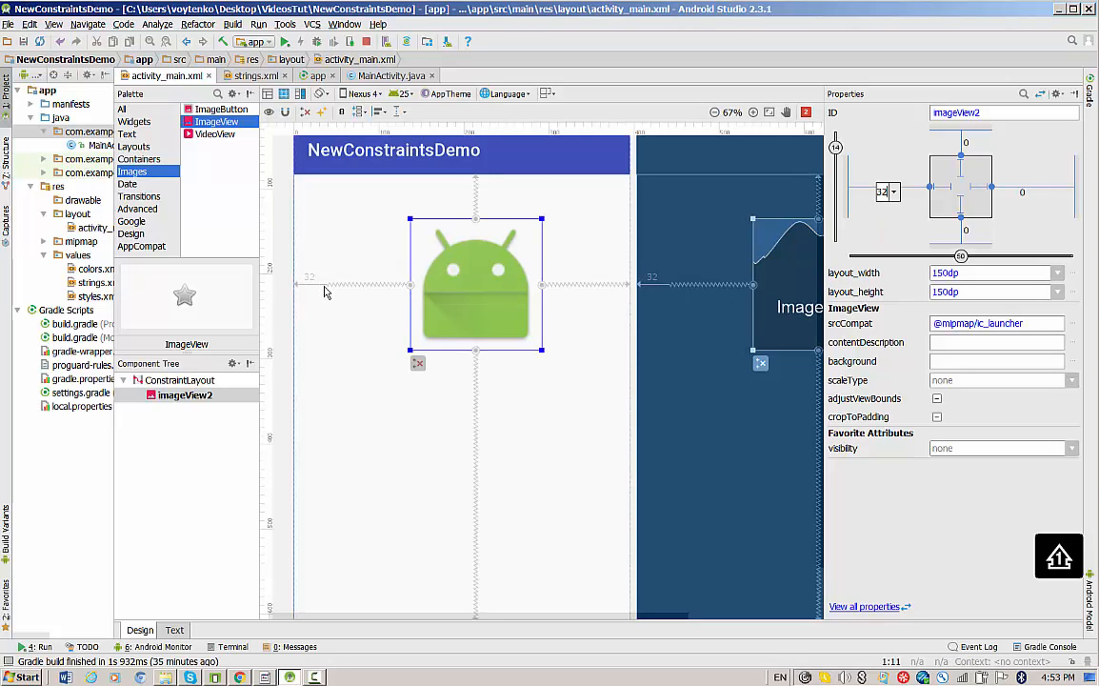
pyautogui.moveTo(316, 293)
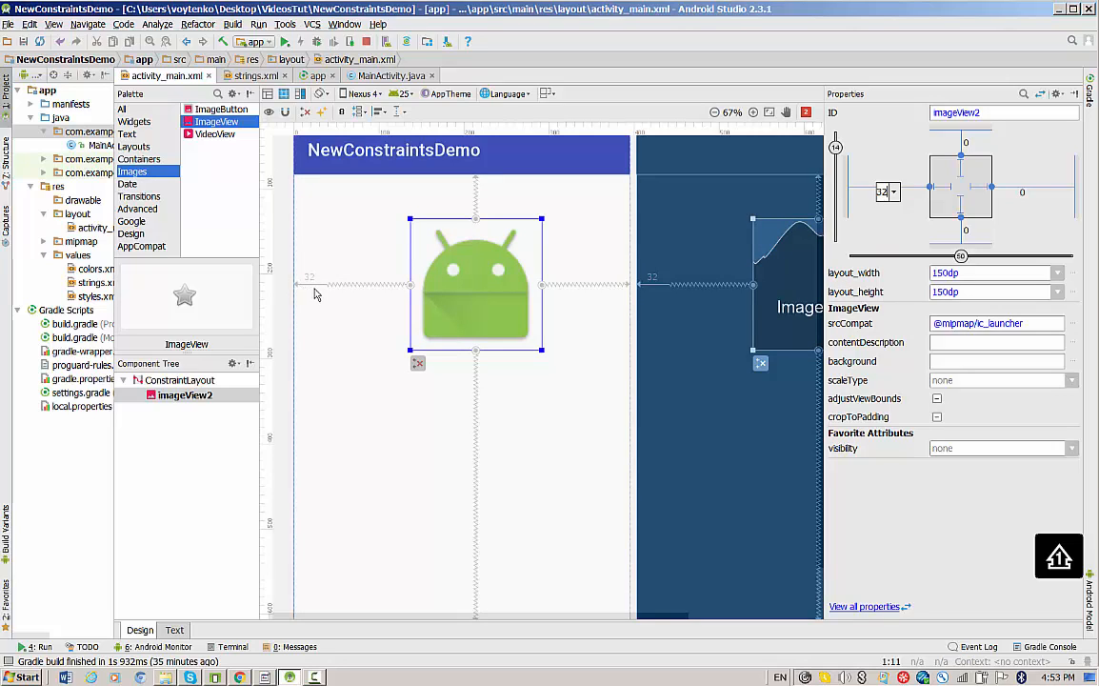
pyautogui.moveTo(333, 289)
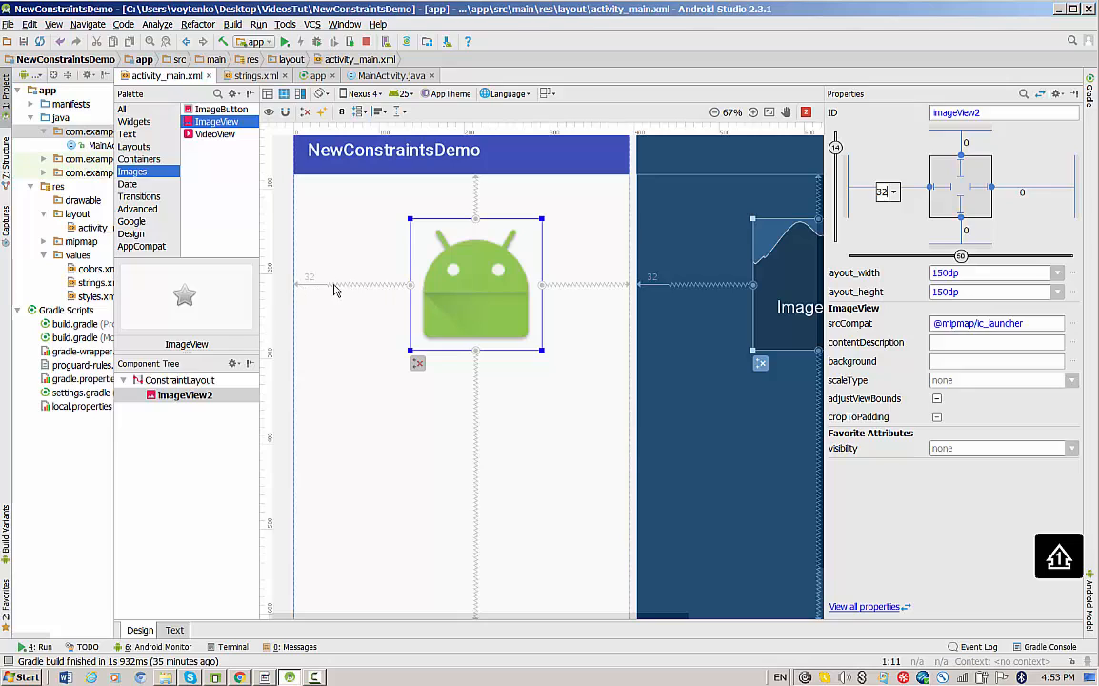
pyautogui.moveTo(308, 288)
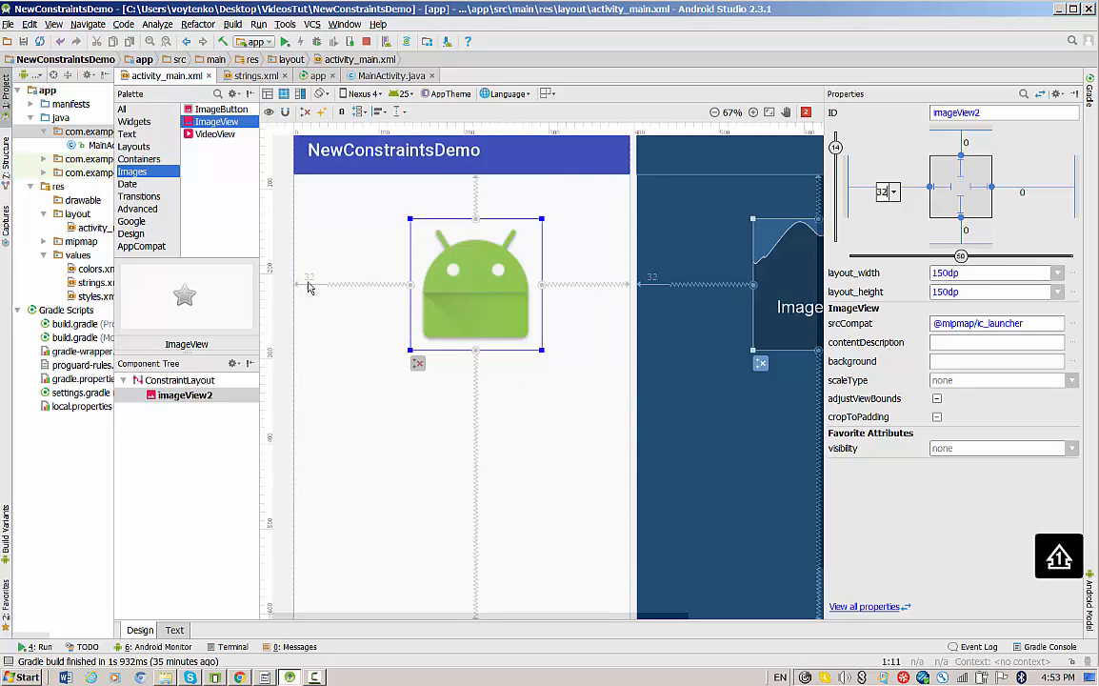
pyautogui.moveTo(320, 285)
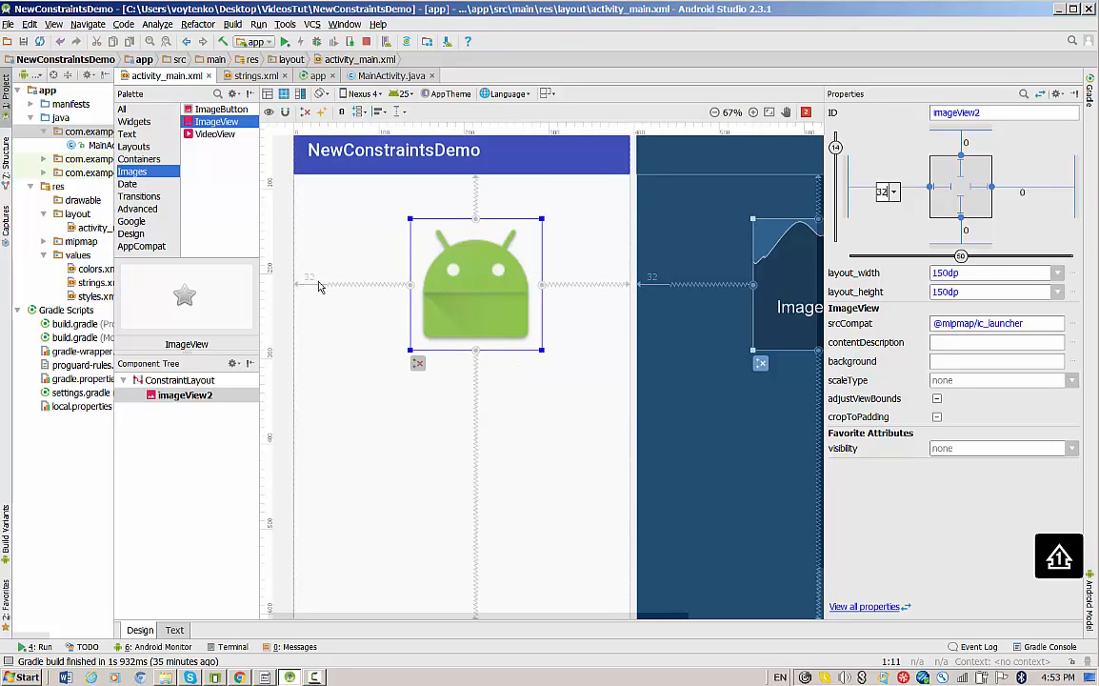
pyautogui.moveTo(393, 278)
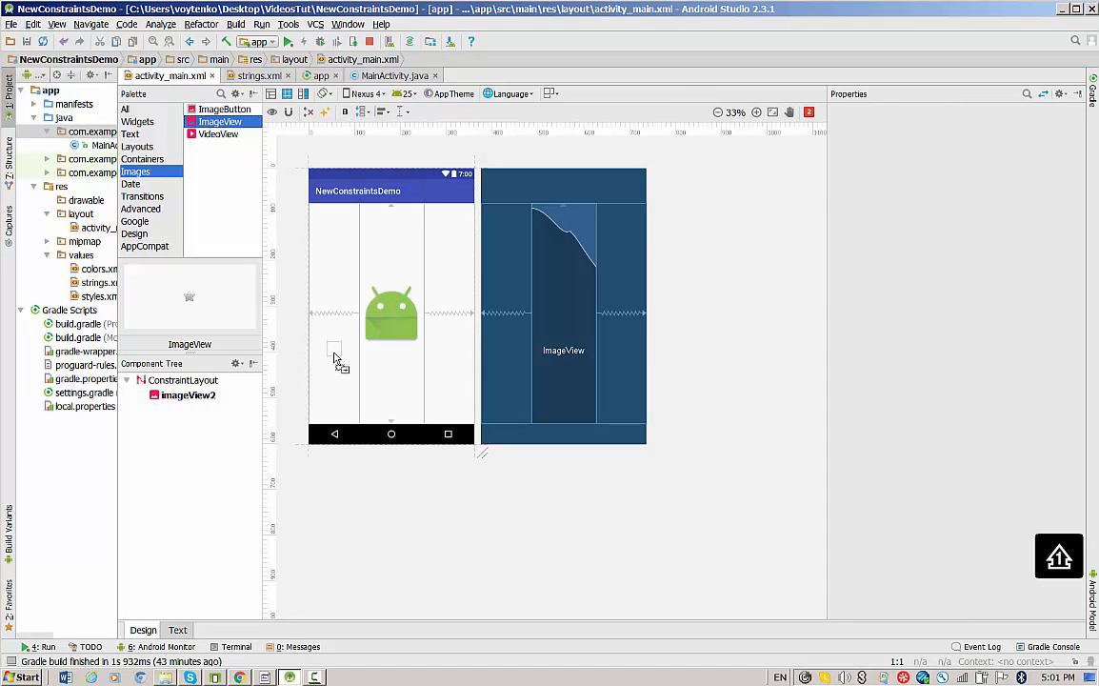
pyautogui.moveTo(339, 366)
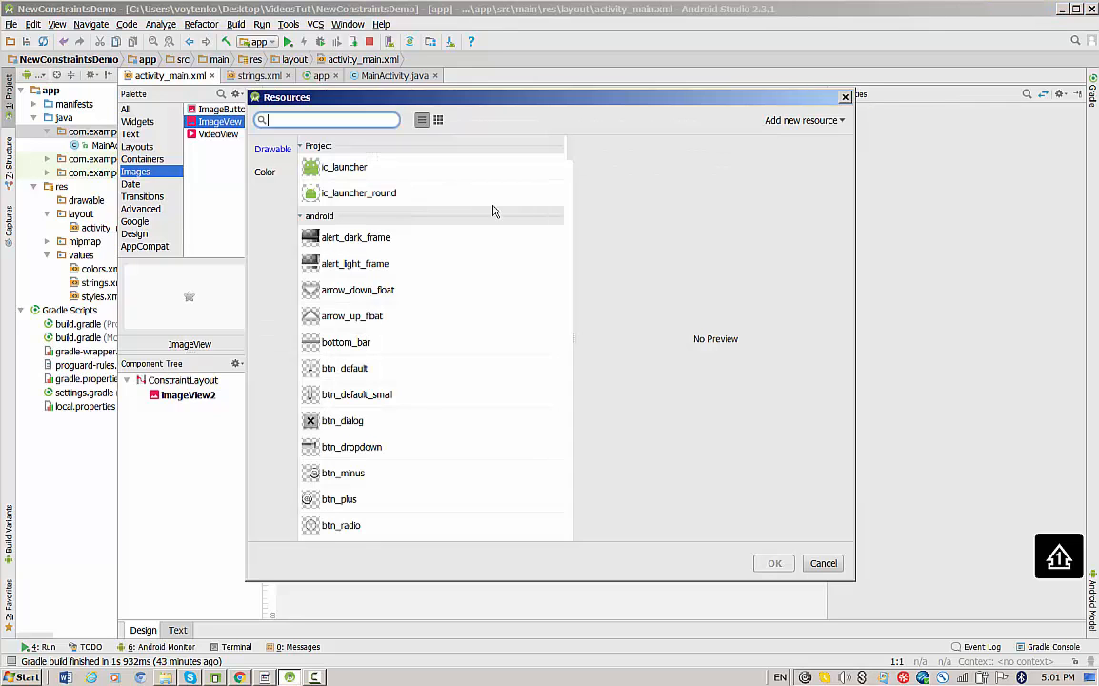
pyautogui.moveTo(356, 476)
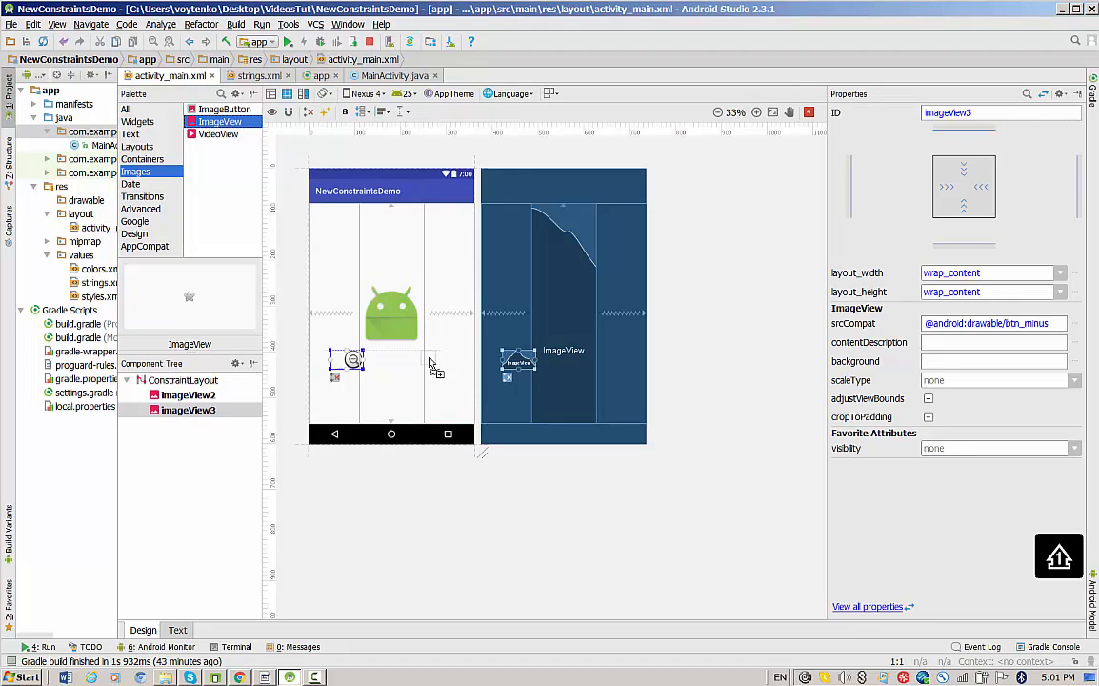
# Step: Add ImageViews for btn_minus and btn_plus below the launcher image
pyautogui.click(1074, 324)
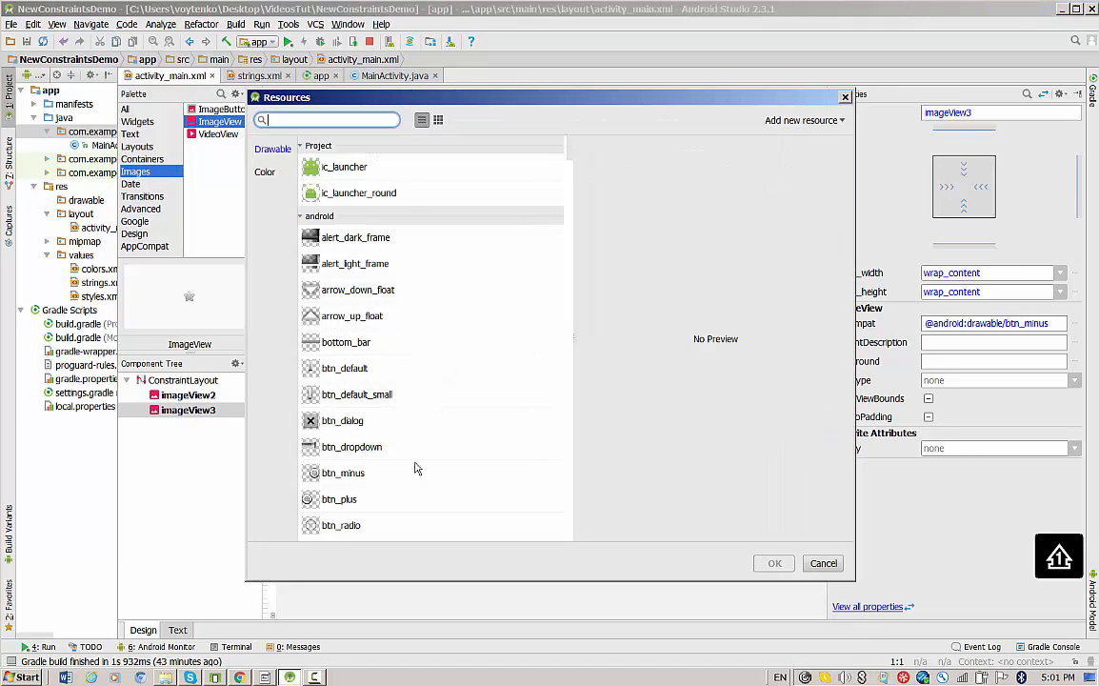
pyautogui.click(775, 562)
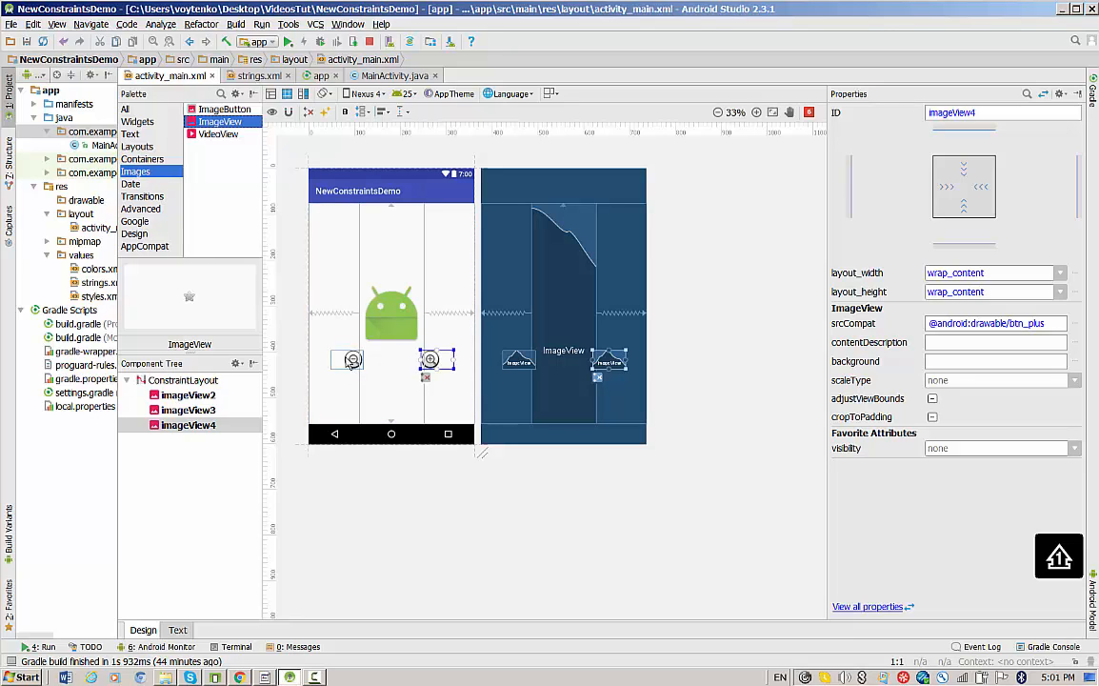
pyautogui.click(130, 133)
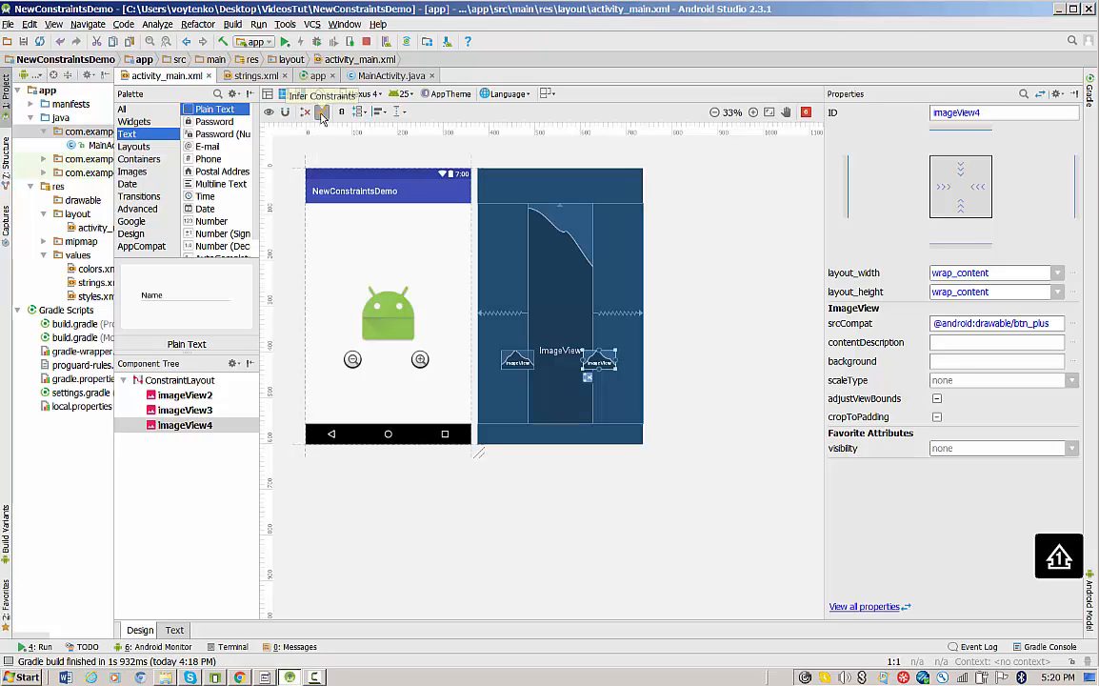
# Step: Infer constraints so the btn_minus ImageView gets a left constraint with 56 margin
pyautogui.click(322, 110)
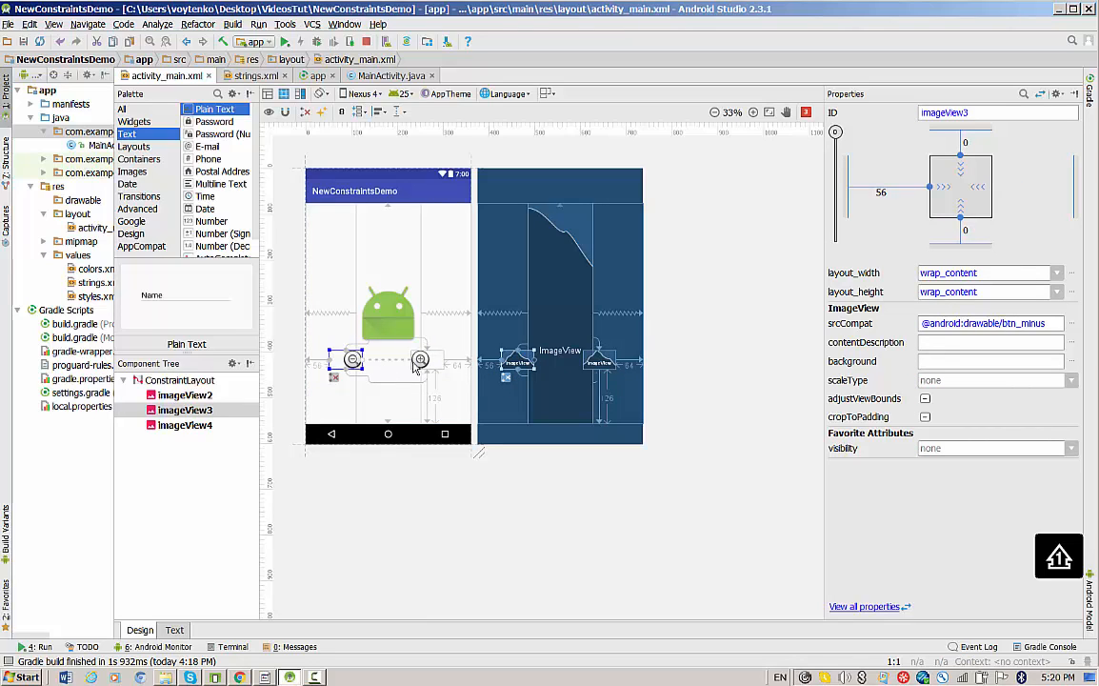
pyautogui.moveTo(438, 389)
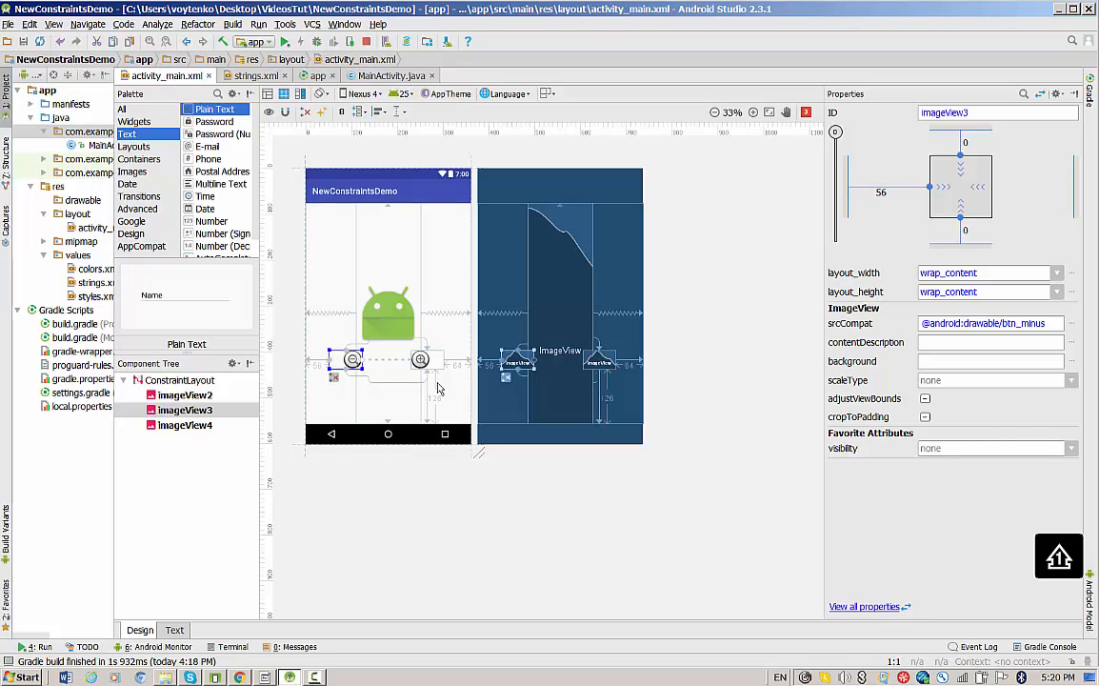
pyautogui.moveTo(351, 404)
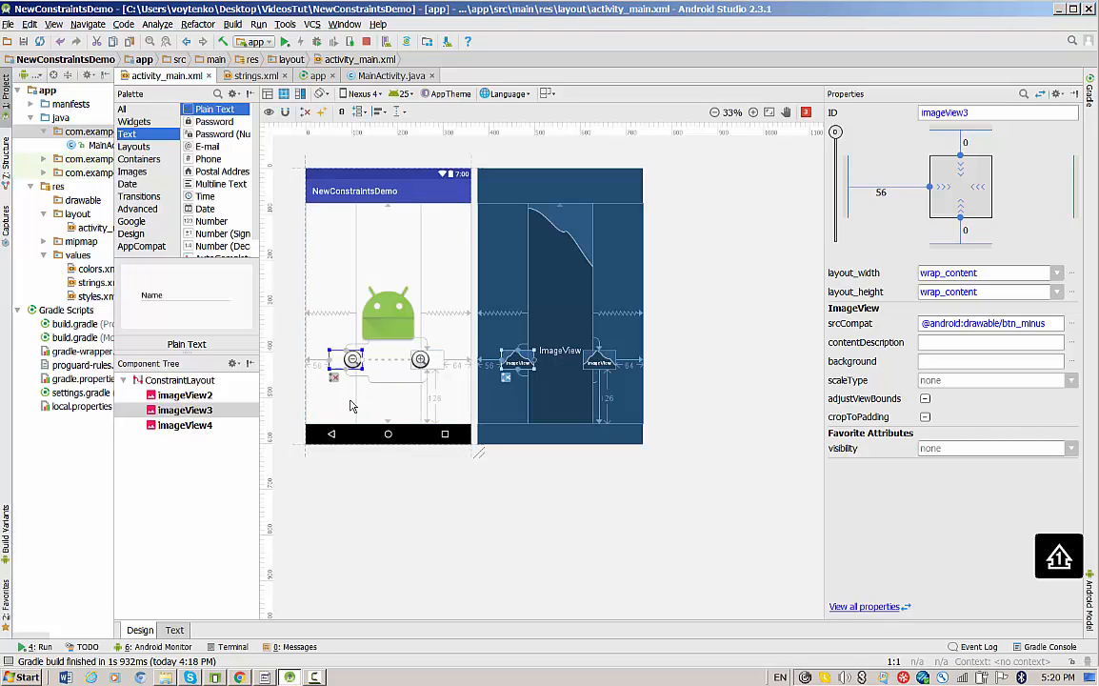
pyautogui.moveTo(339, 391)
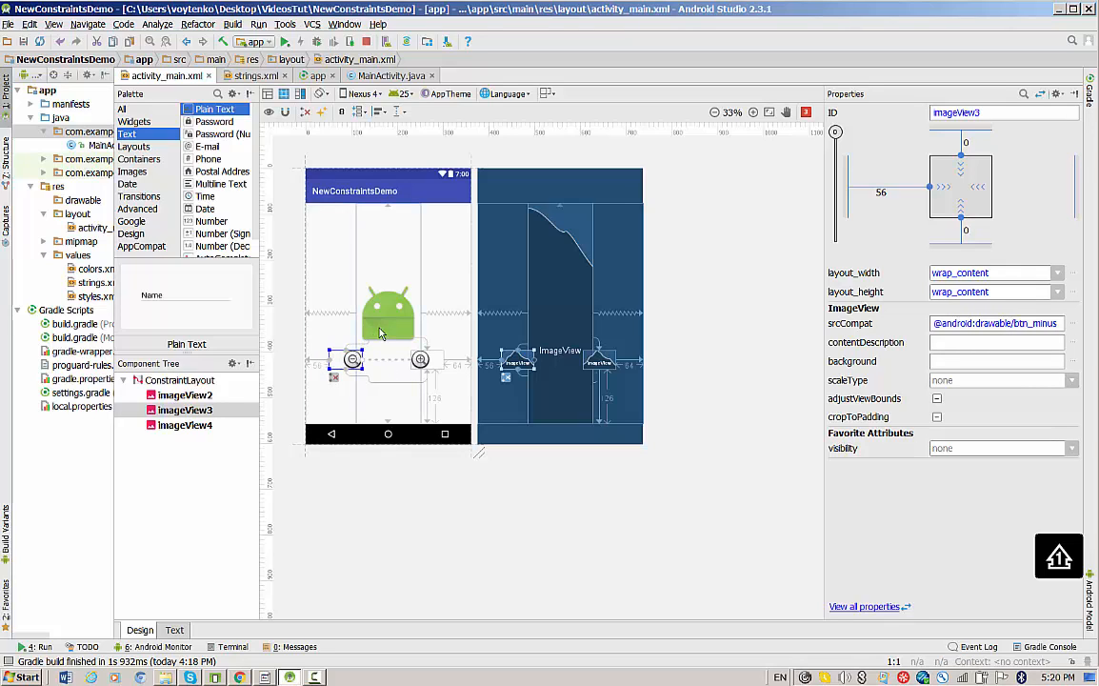
pyautogui.moveTo(381, 337)
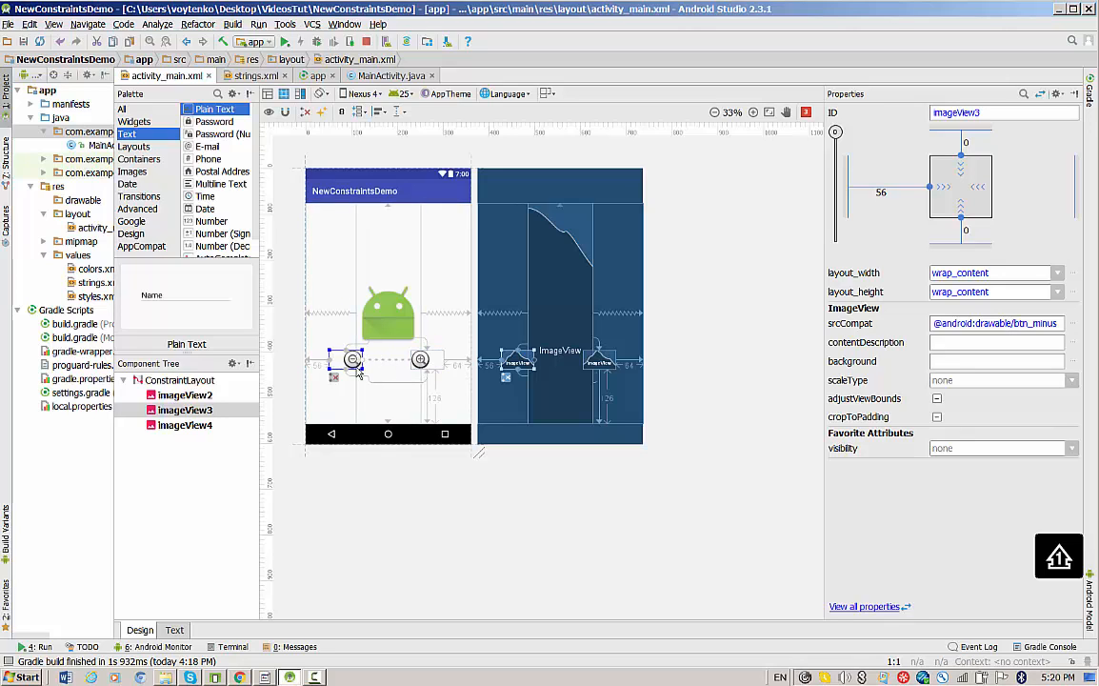
pyautogui.moveTo(379, 385)
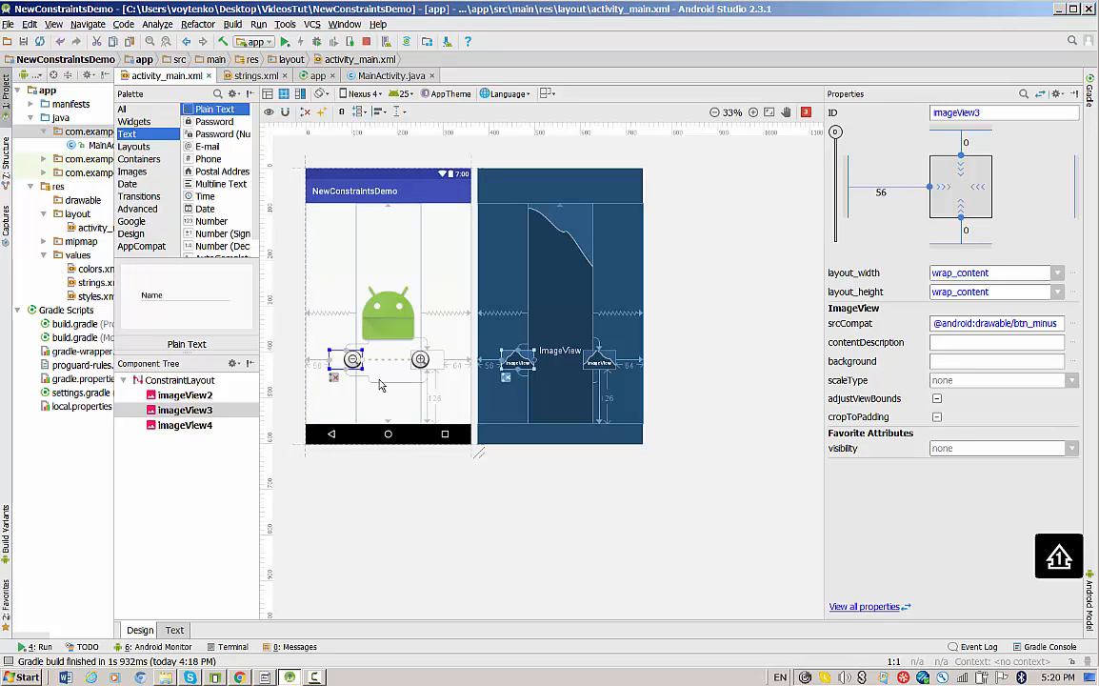
pyautogui.click(185, 394)
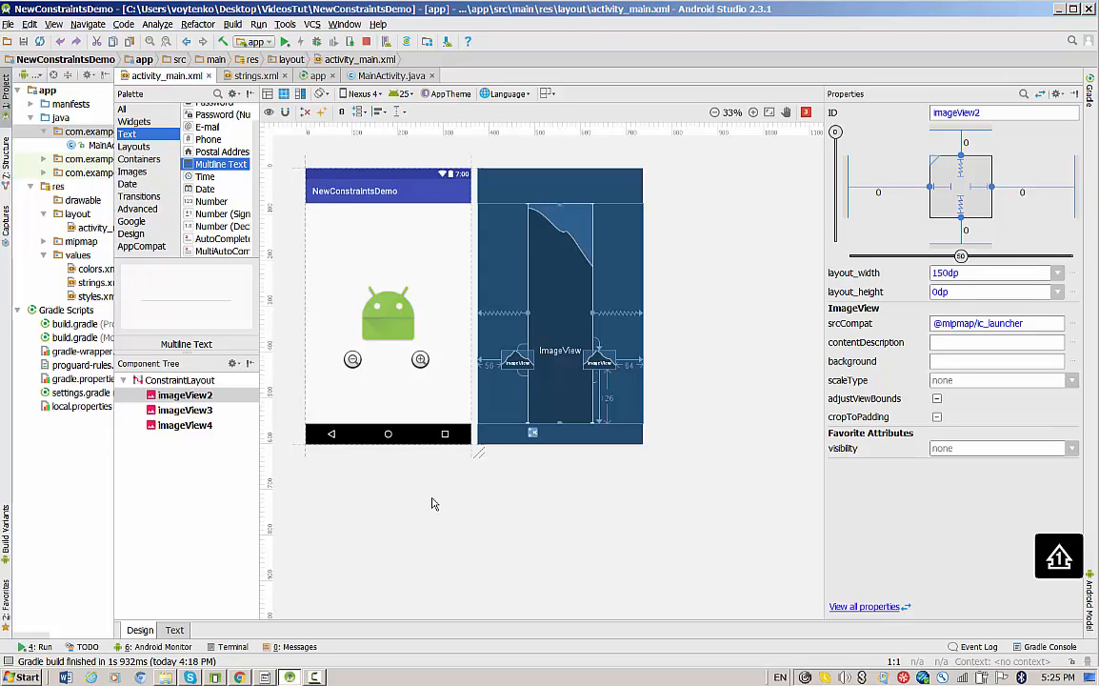
pyautogui.moveTo(426, 507)
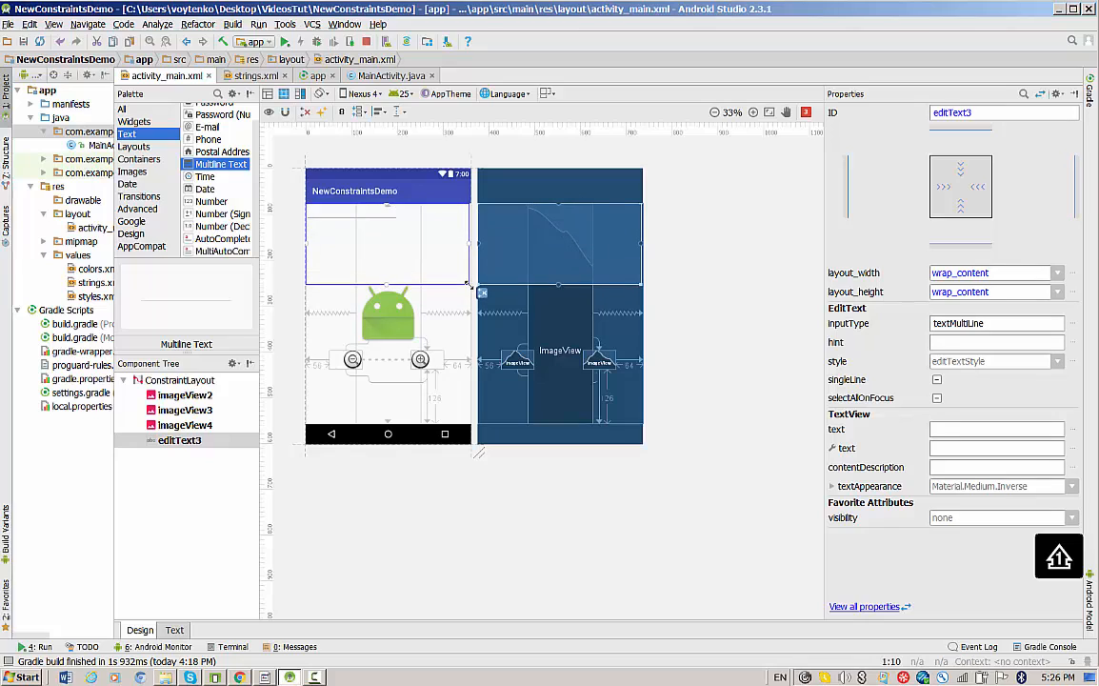
# Step: Give editText3 left and right constraints with a 16 dp left margin
pyautogui.click(360, 246)
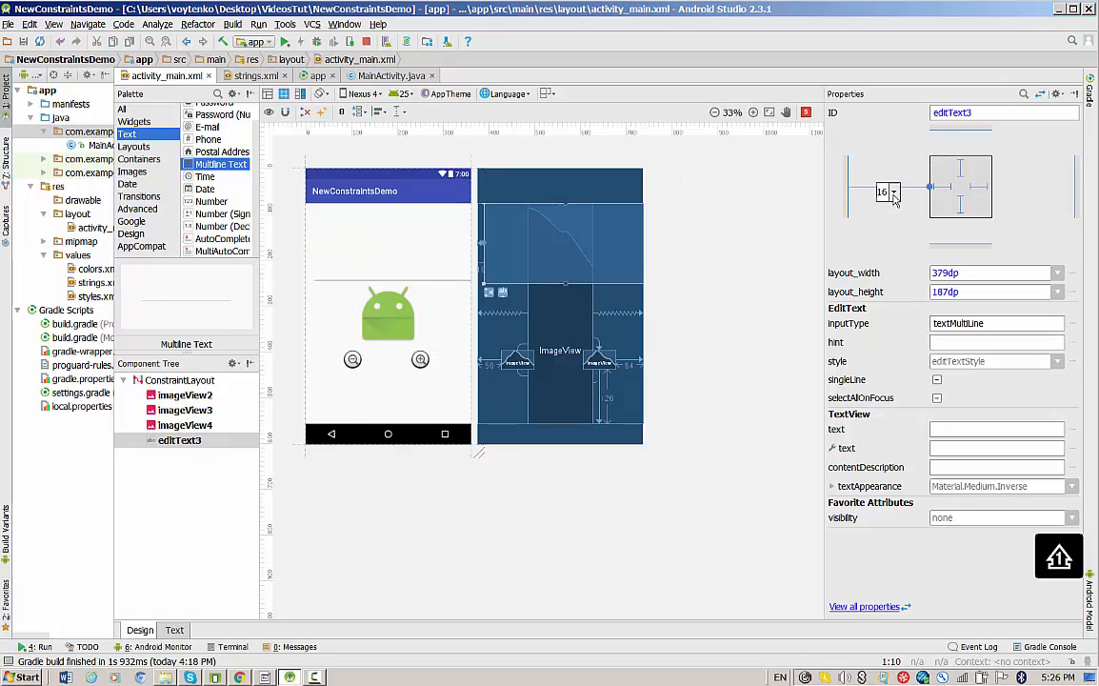
pyautogui.click(882, 190)
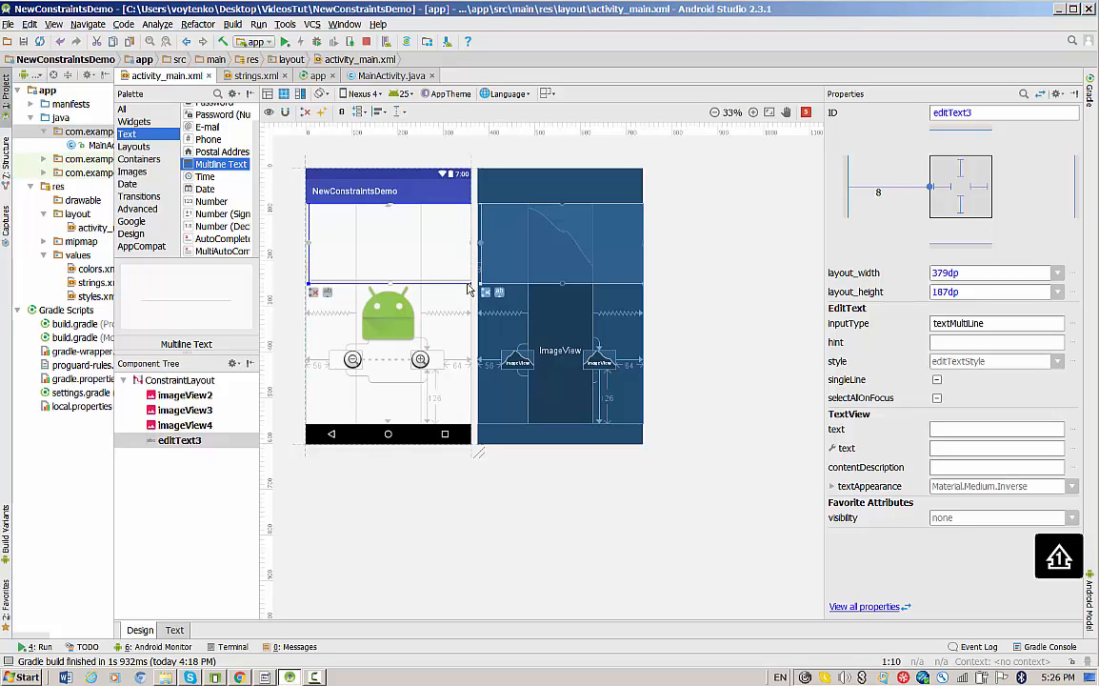
pyautogui.moveTo(455, 289)
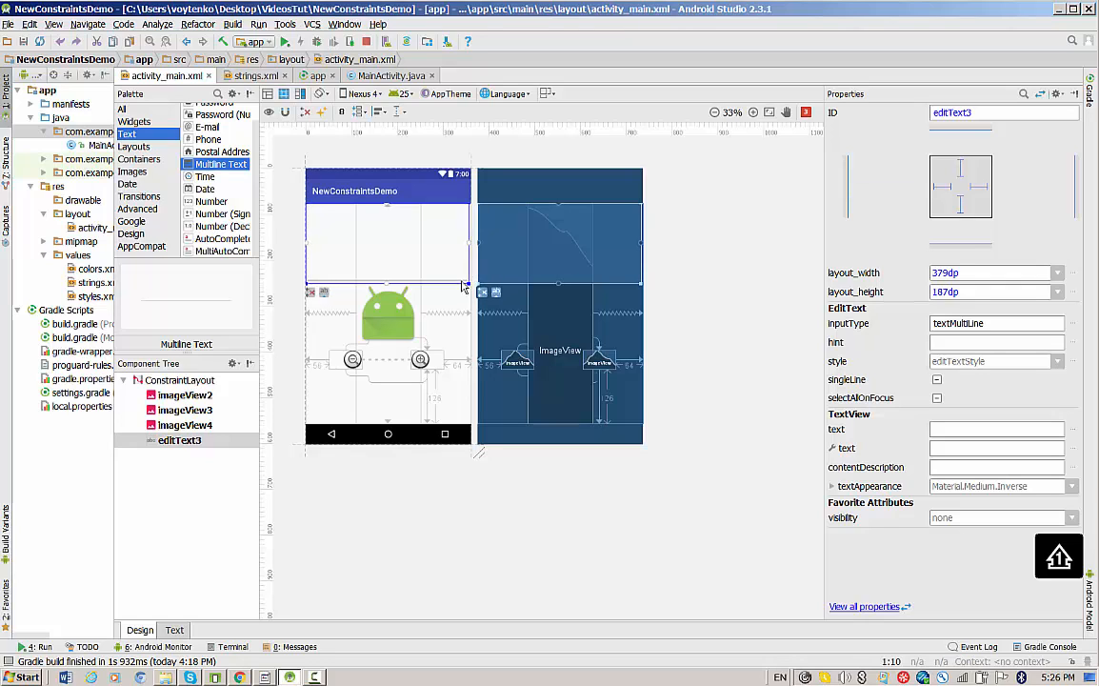
pyautogui.moveTo(469, 246)
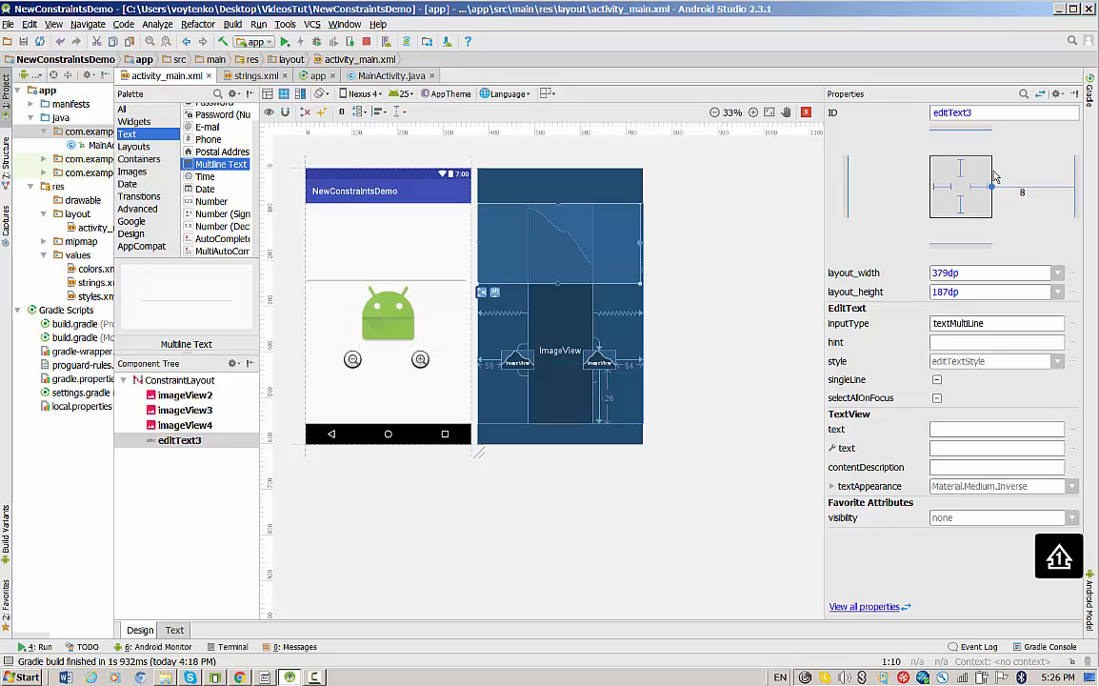
pyautogui.moveTo(859, 200)
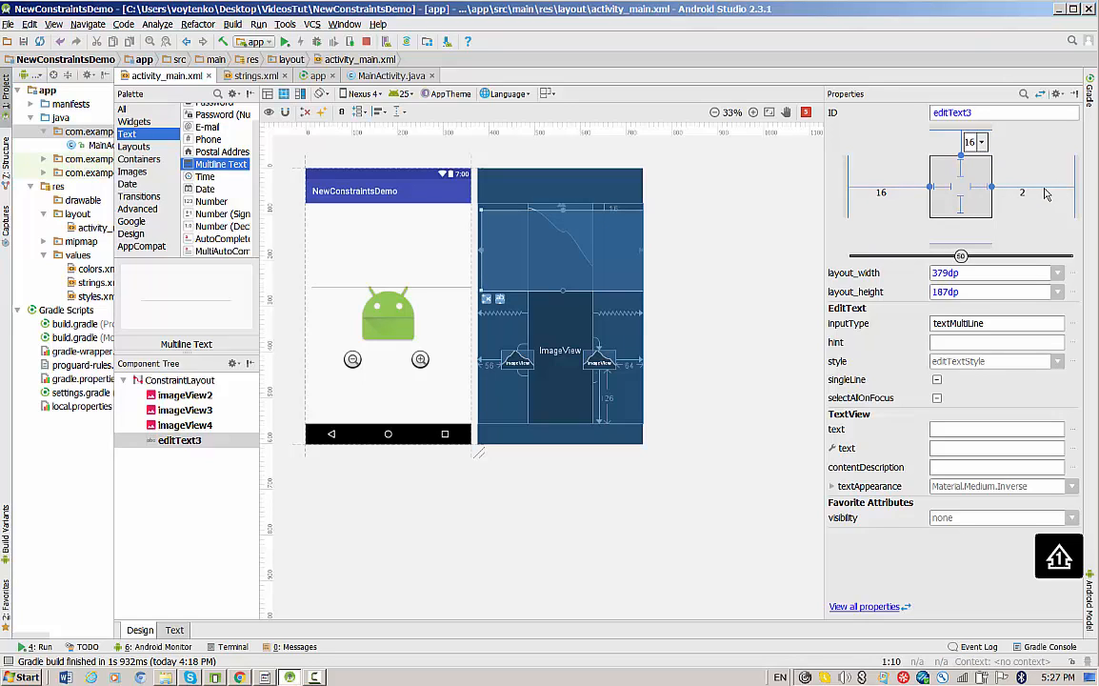
# Step: Set editText3's top and right margins to 16 and check imageView2's constraints
pyautogui.click(1032, 193)
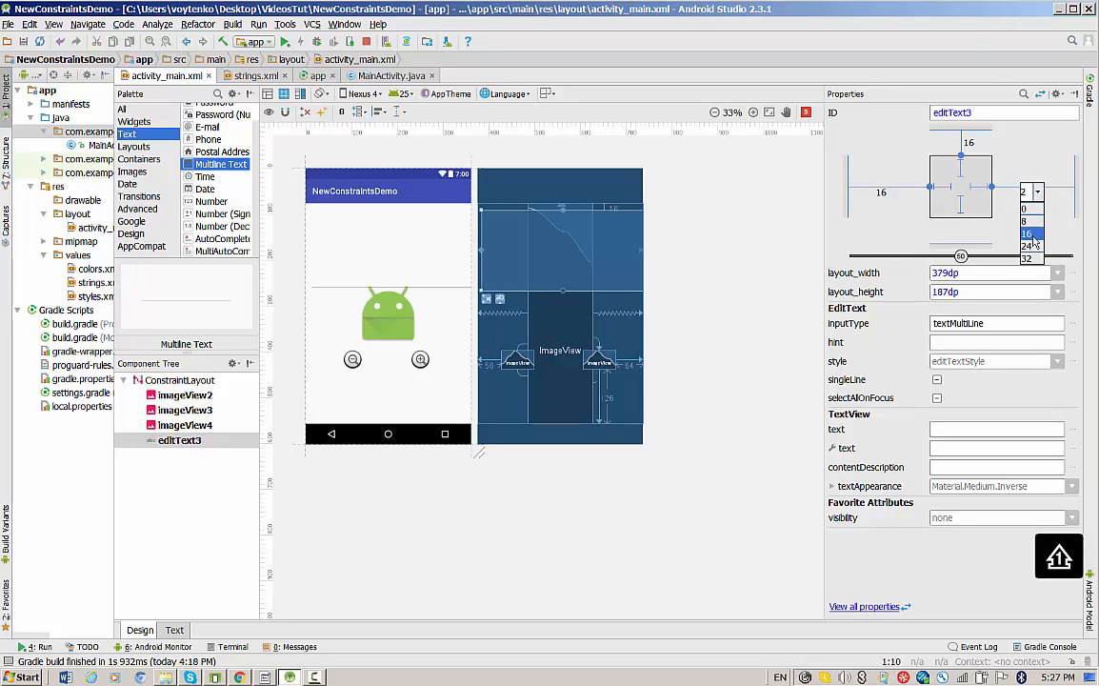
pyautogui.click(1026, 232)
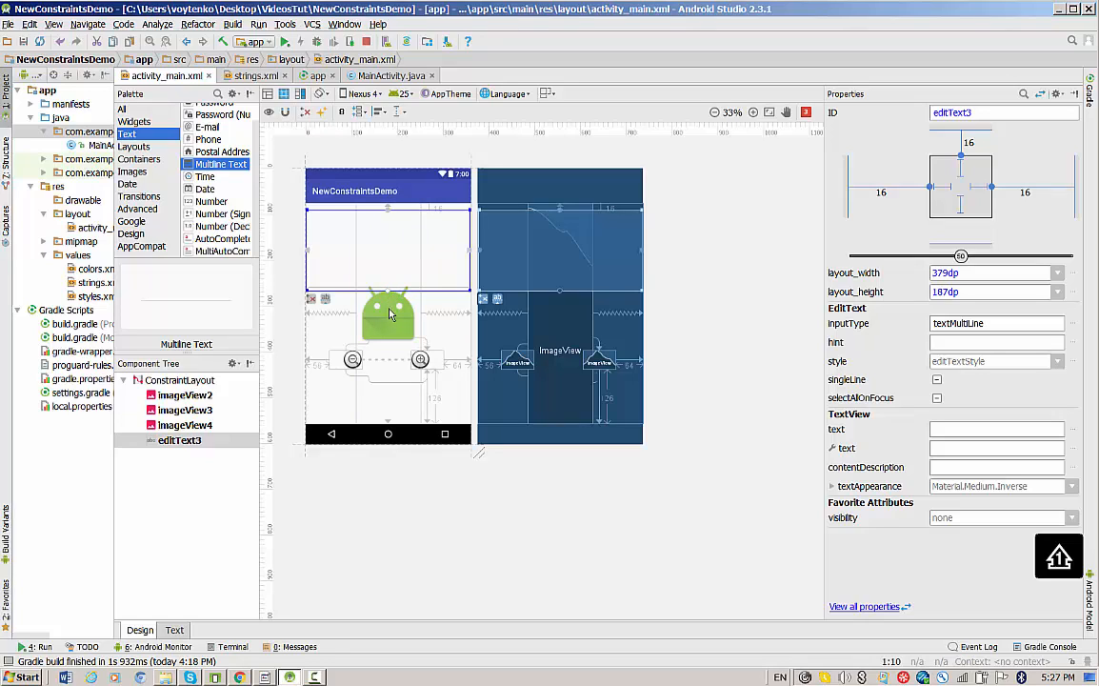
pyautogui.moveTo(389, 306)
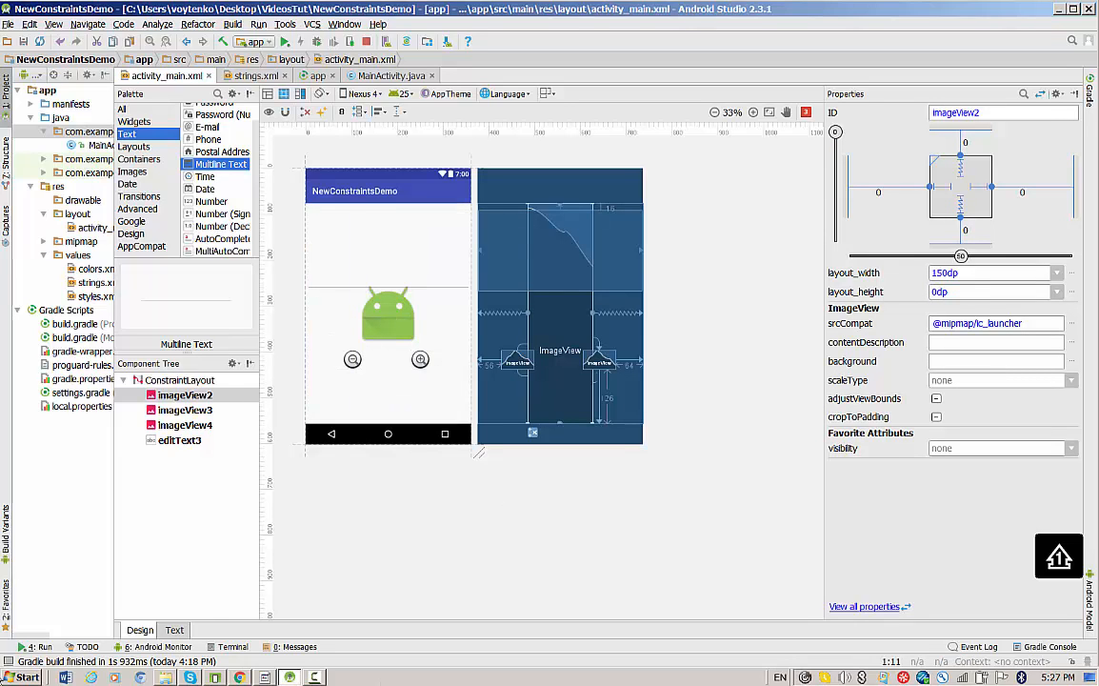
pyautogui.click(389, 315)
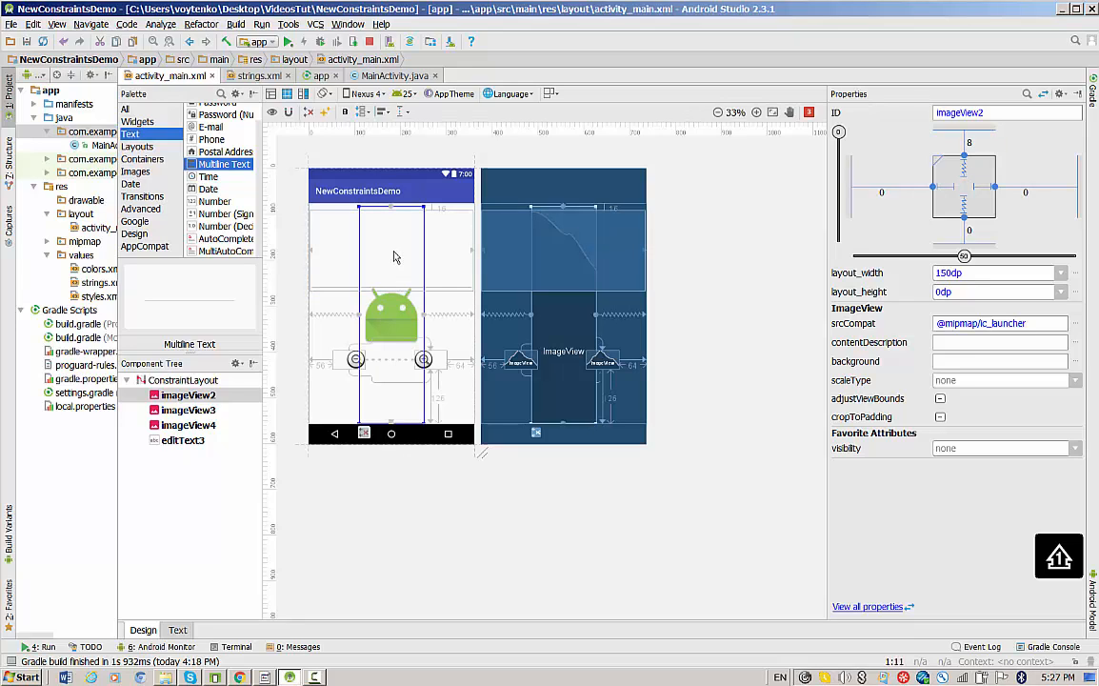
pyautogui.moveTo(370, 263)
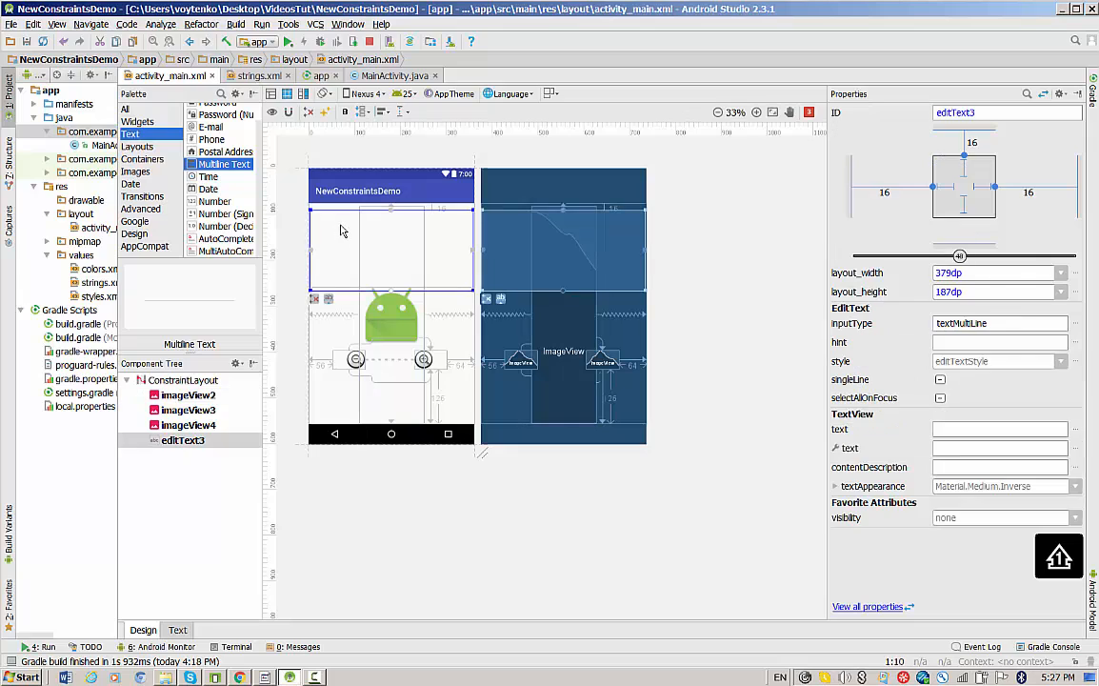
pyautogui.click(186, 395)
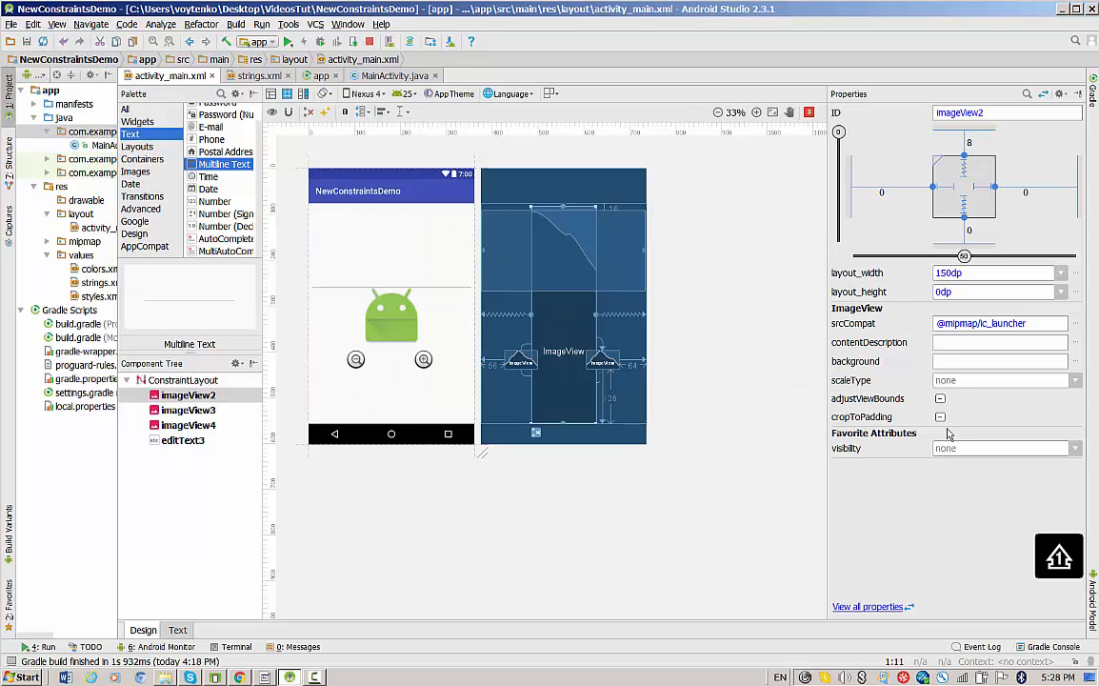
# Step: Fill editText3's text property with lorem ipsum placeholder text
pyautogui.click(390, 314)
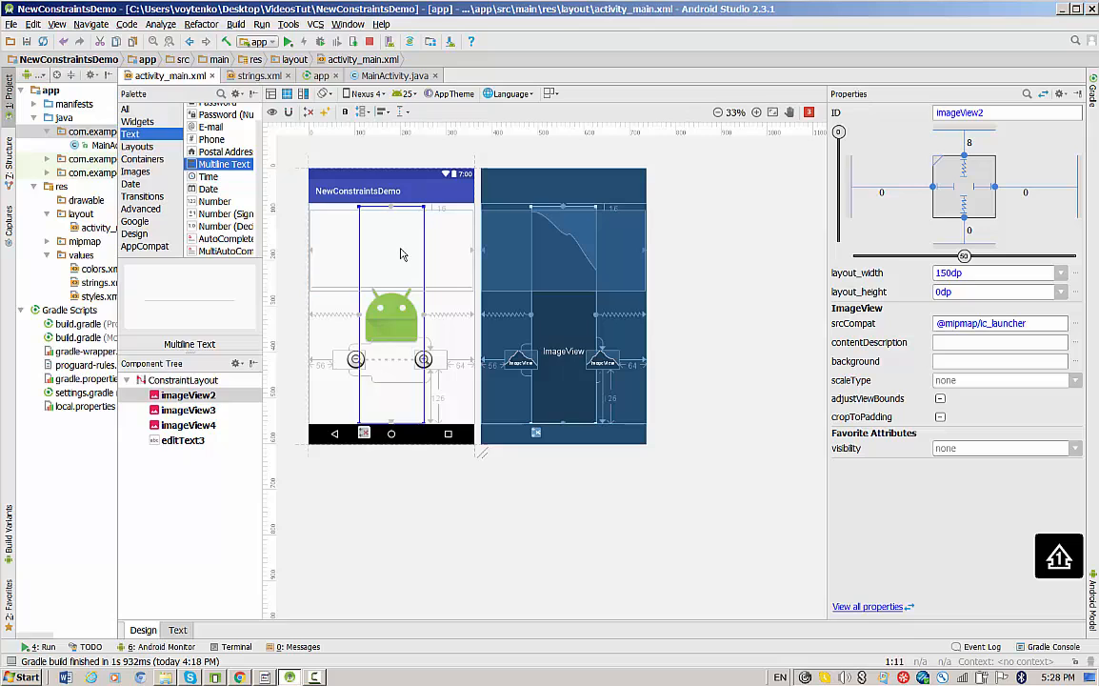
pyautogui.moveTo(395, 240)
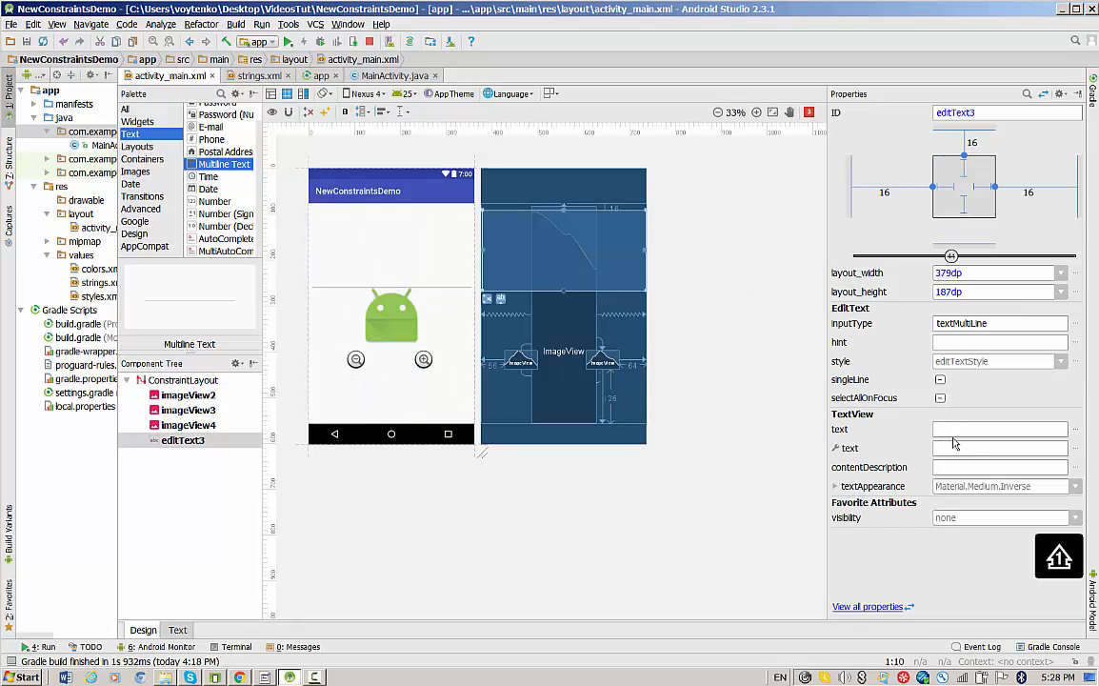
pyautogui.click(1000, 429)
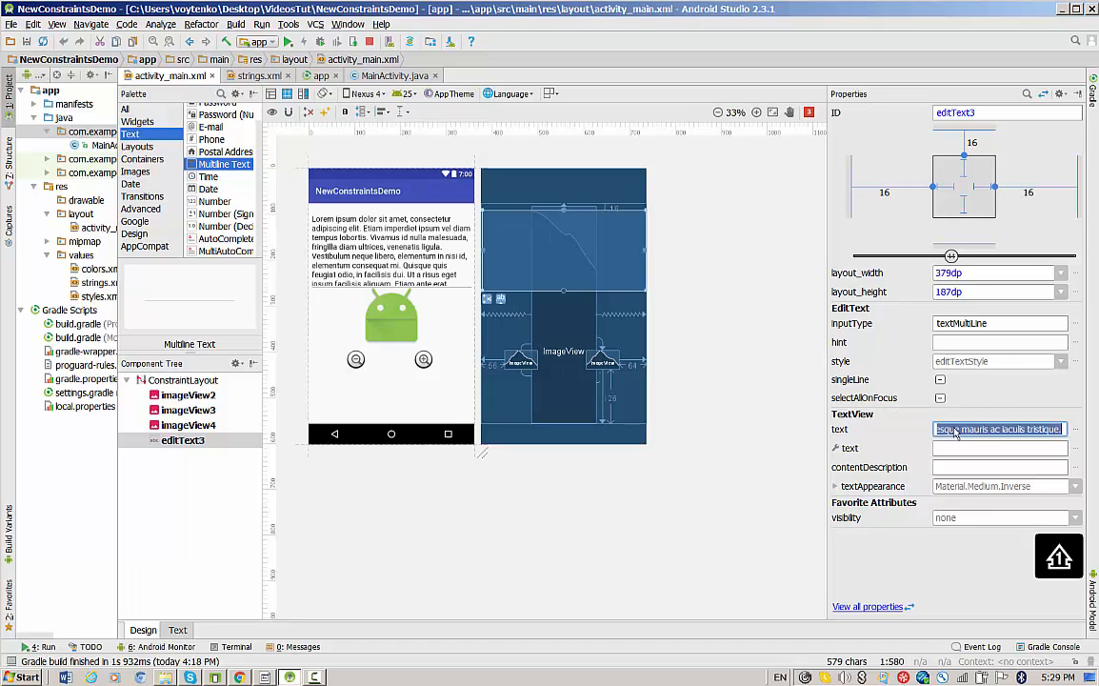
pyautogui.click(390, 212)
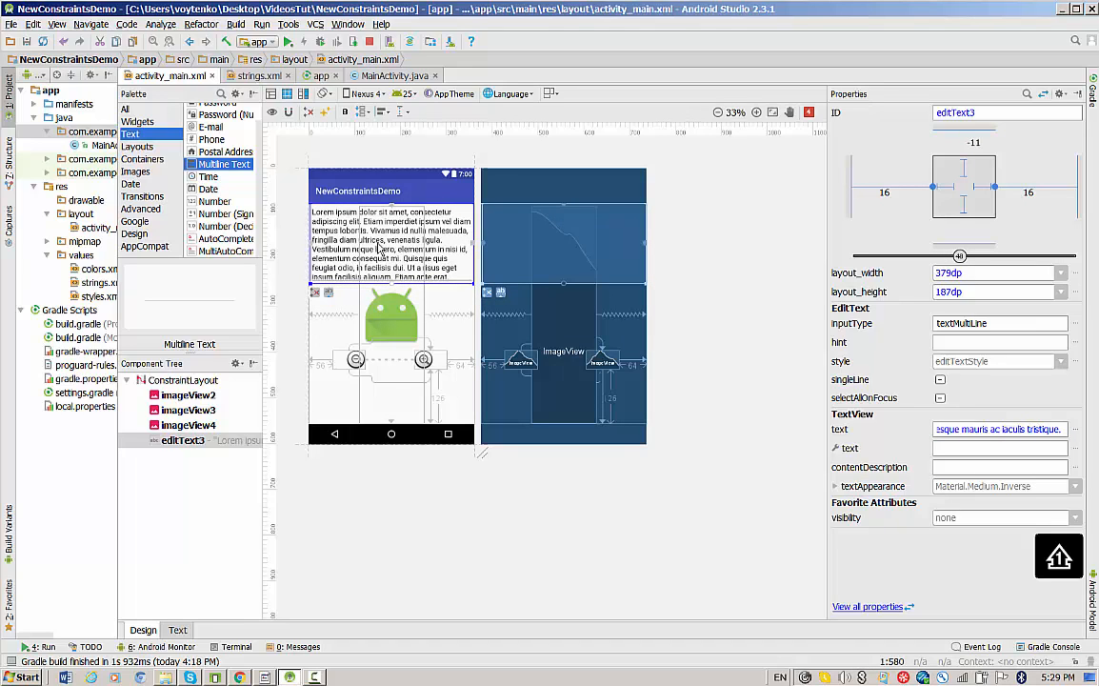
pyautogui.moveTo(339, 423)
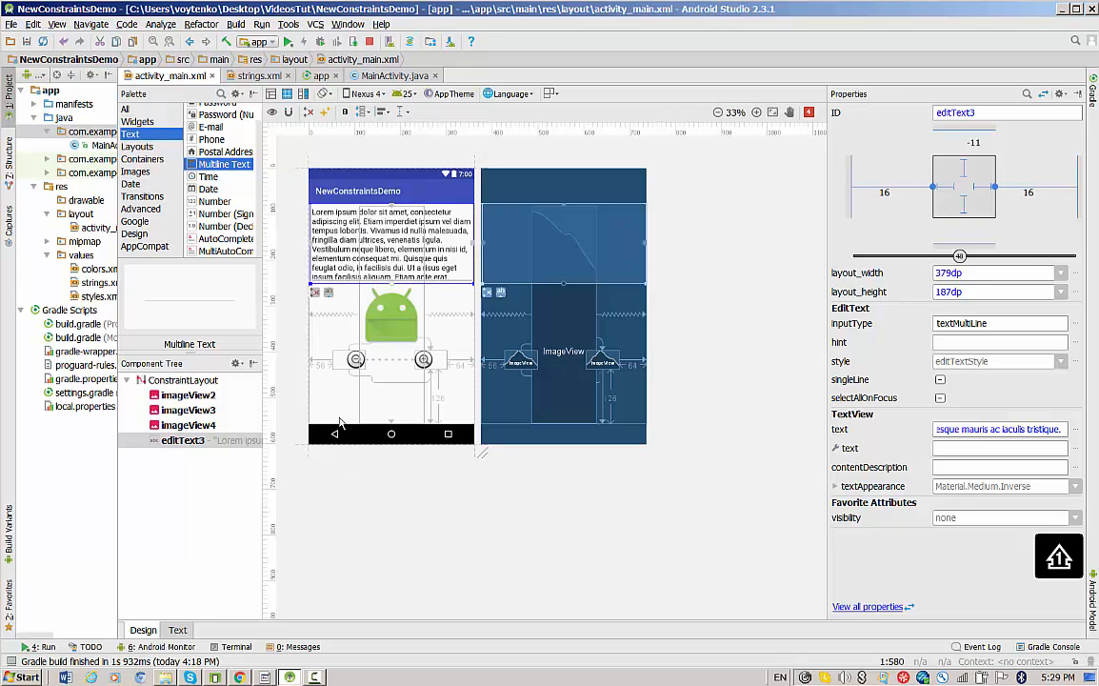
# Step: Run the app on the emulator and scroll through the lorem ipsum in the EditText
pyautogui.click(274, 42)
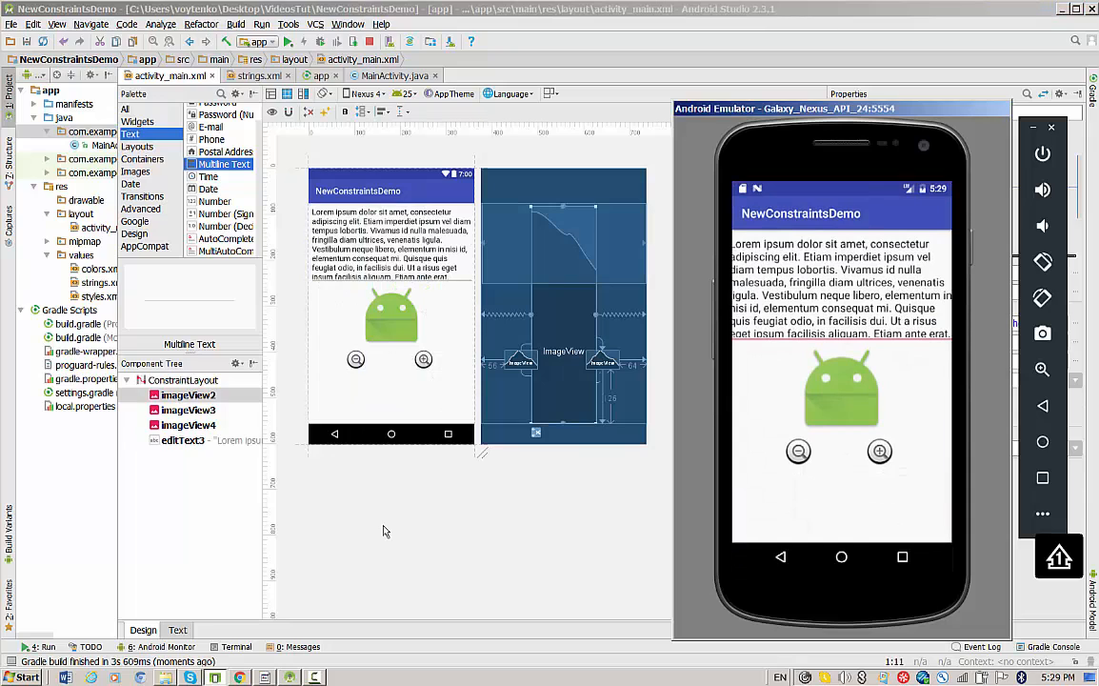
pyautogui.moveTo(790, 551)
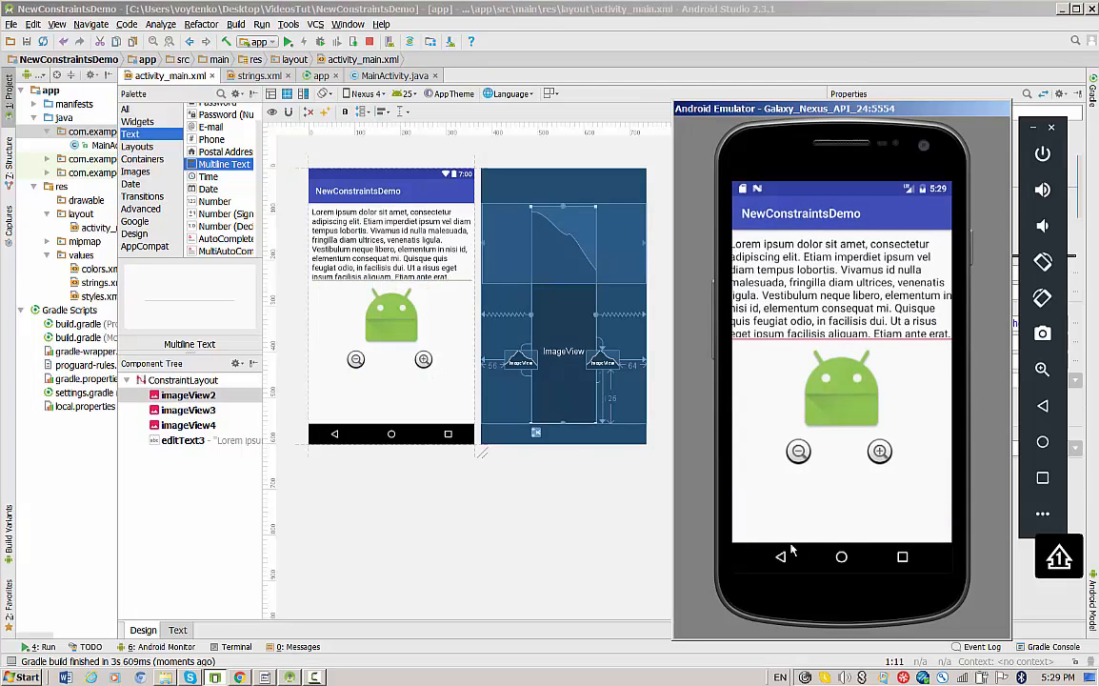
pyautogui.scroll(-3)
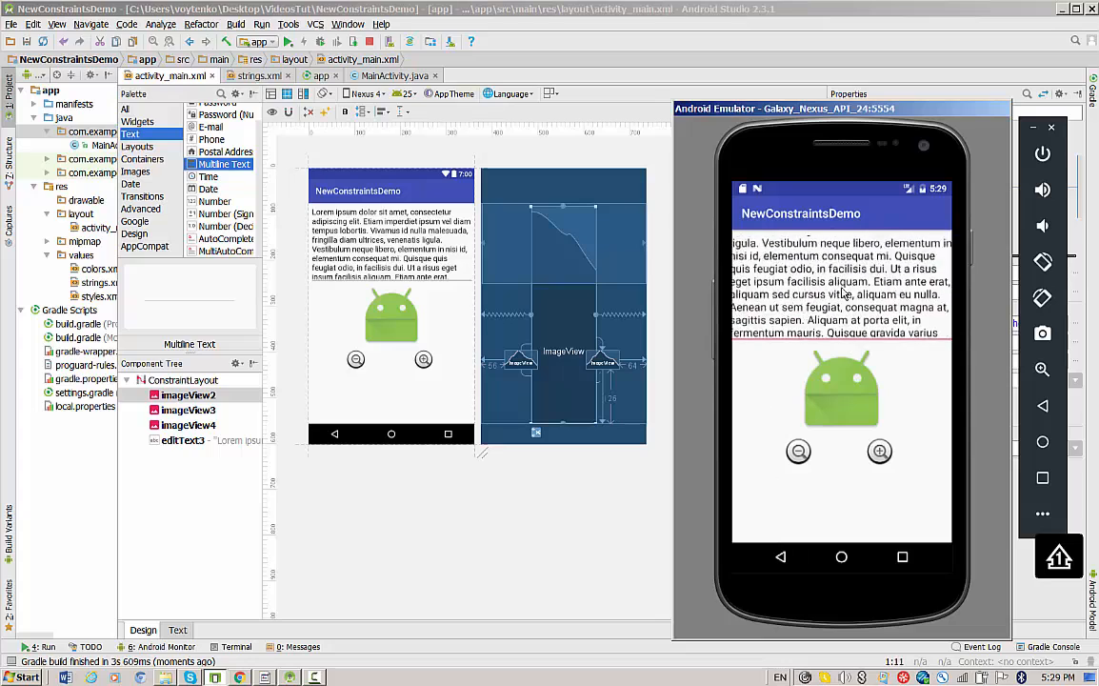
pyautogui.click(183, 440)
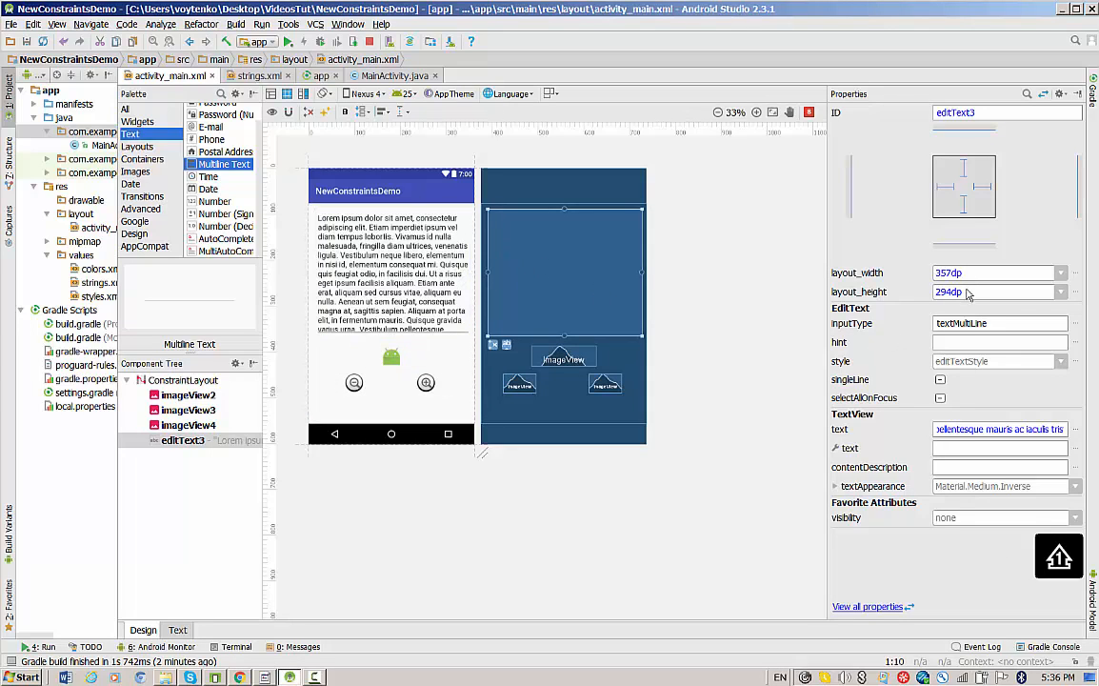
# Step: Infer constraints so editText3 is 0dp by 0dp on all sides, then run on the Nexus emulator
pyautogui.click(391, 276)
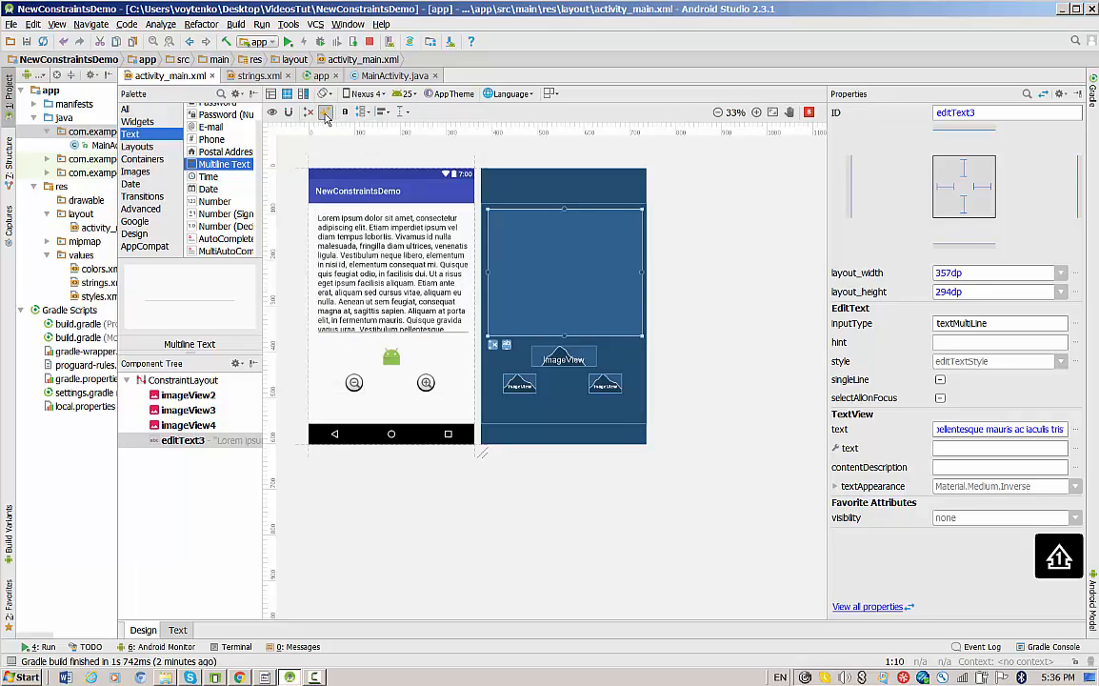
pyautogui.click(325, 110)
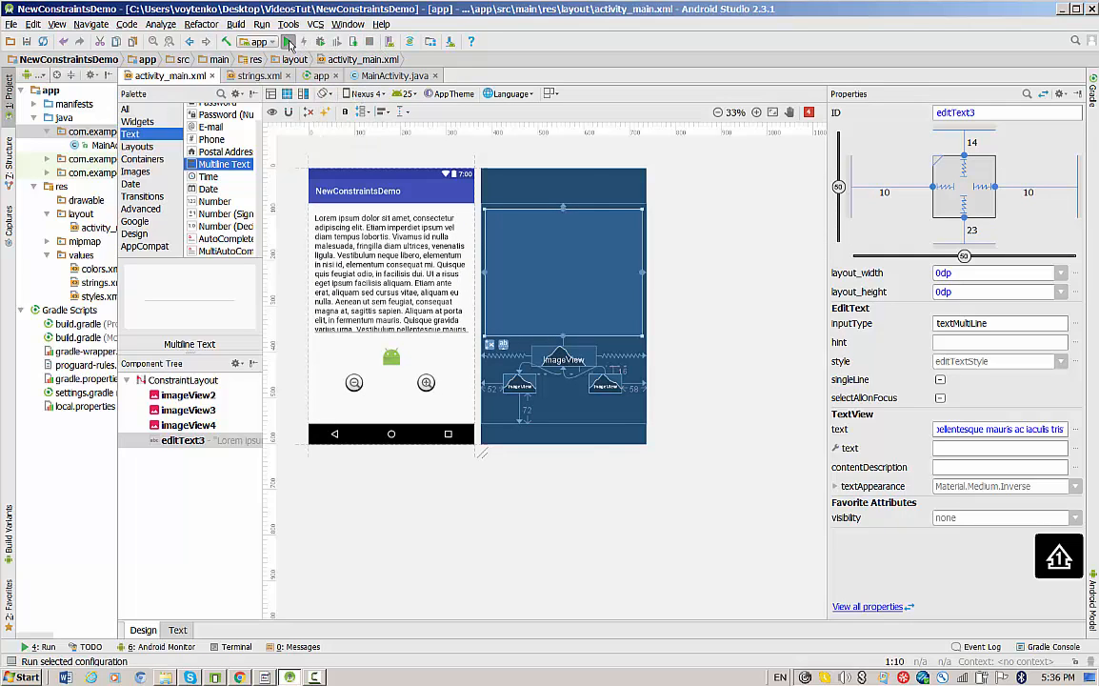
pyautogui.click(274, 42)
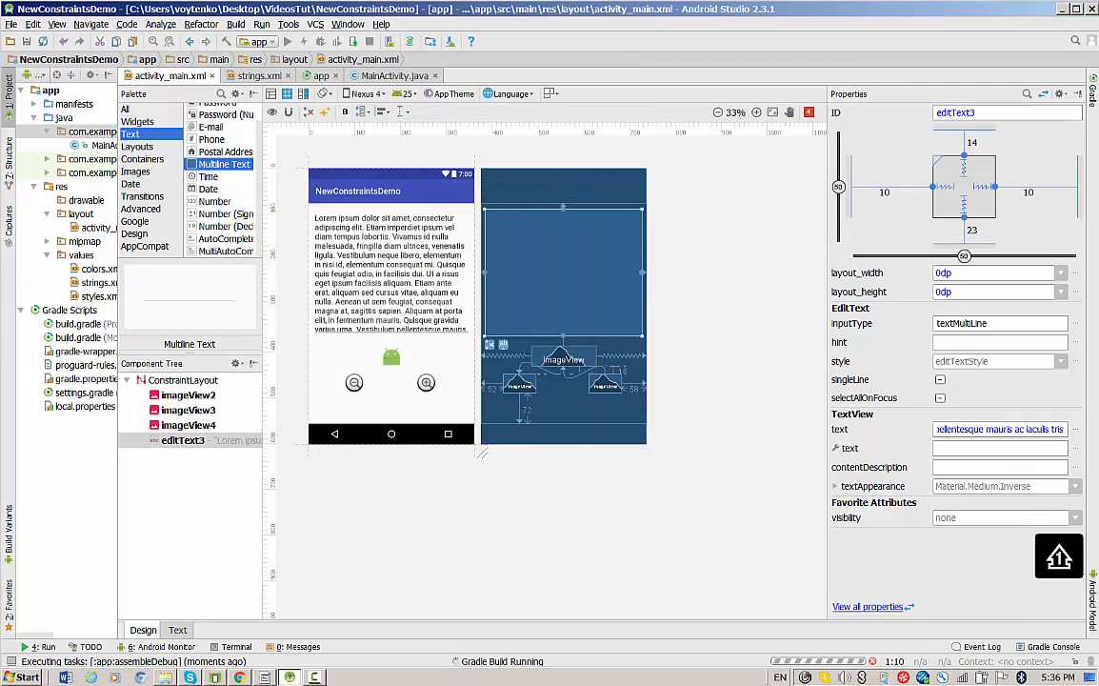
pyautogui.click(276, 42)
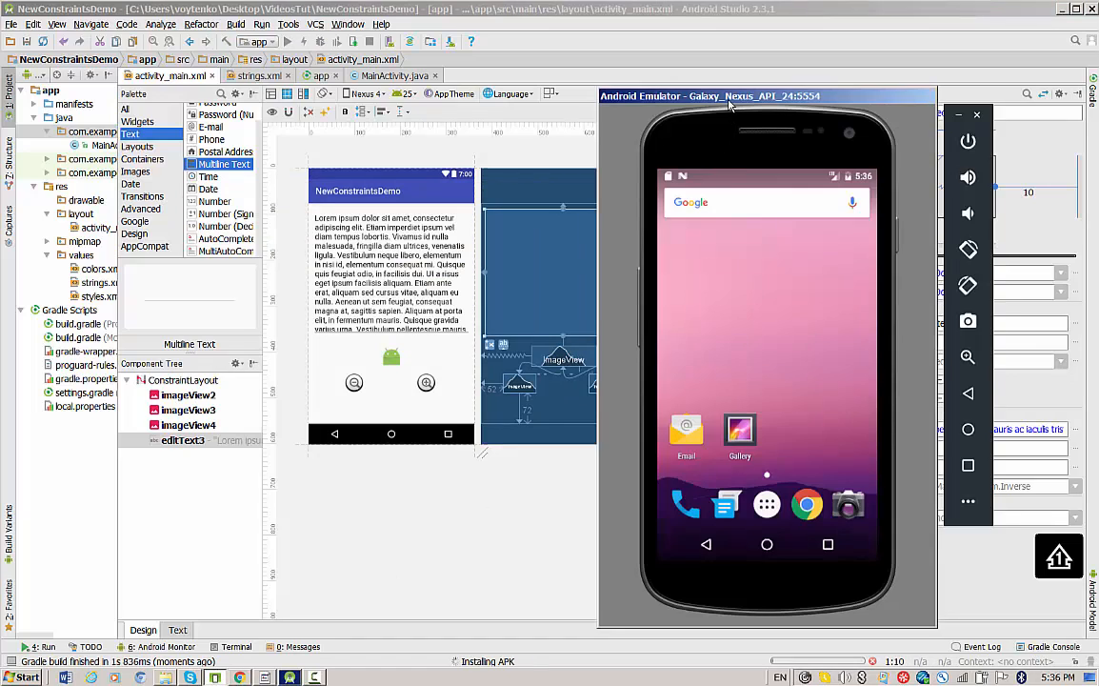
# Step: Constrain the EditText's bottom to imageView2 and set the image height to 150dp
pyautogui.moveTo(766, 96); pyautogui.dragTo(821, 106)
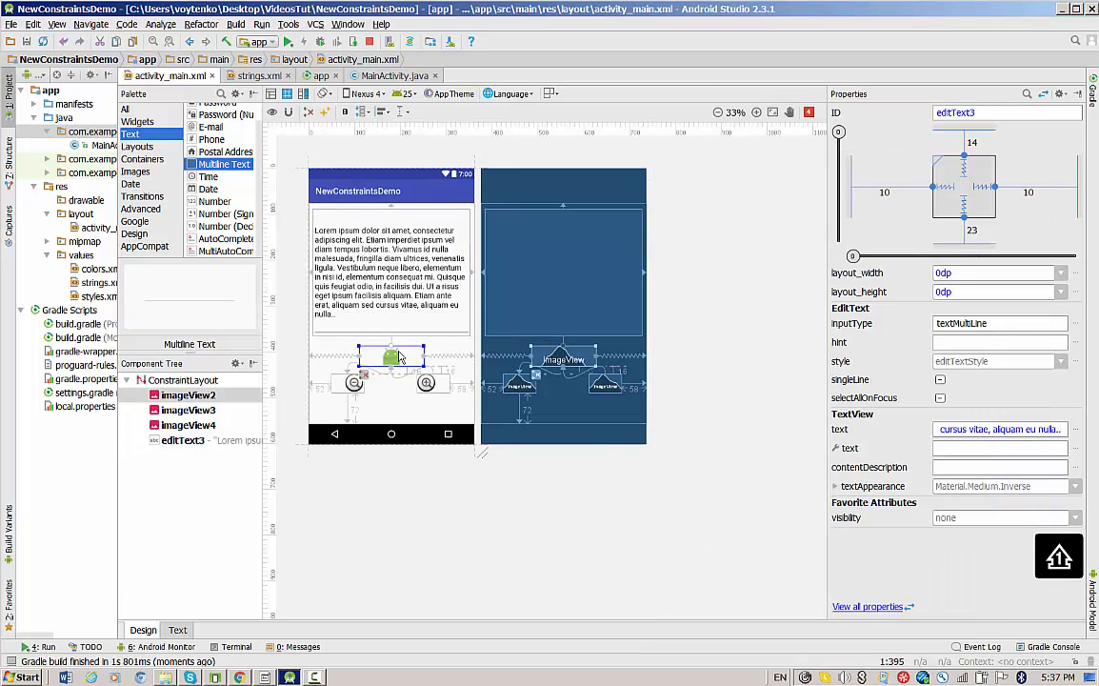
pyautogui.click(391, 358)
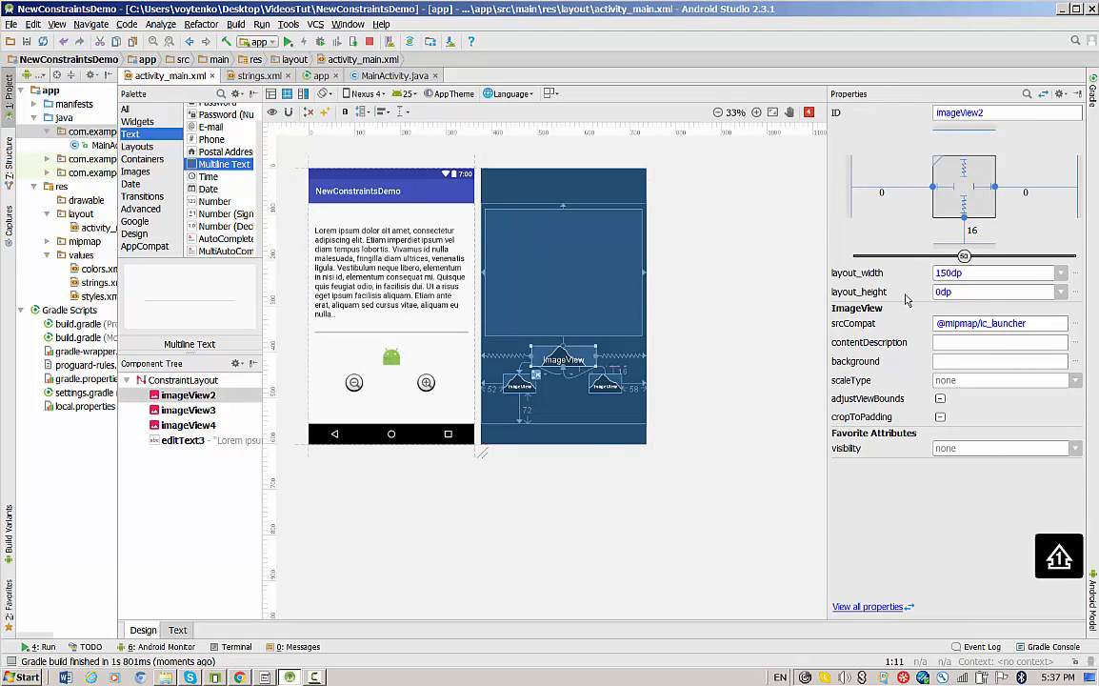
pyautogui.moveTo(972, 308)
pyautogui.write('15')
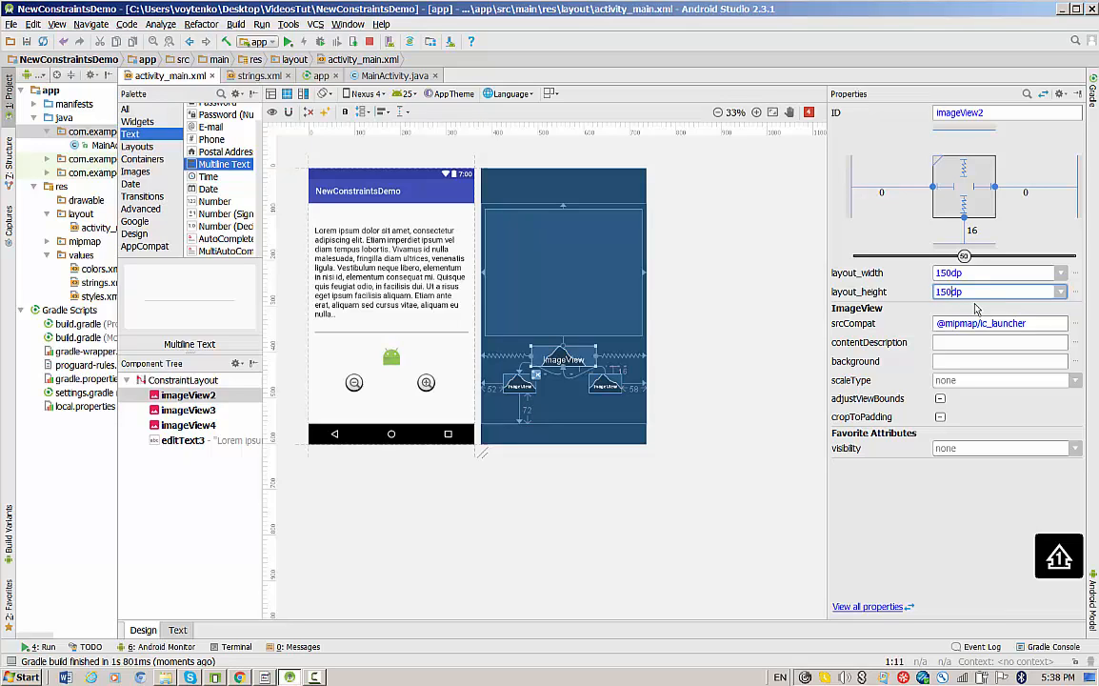
pyautogui.click(287, 42)
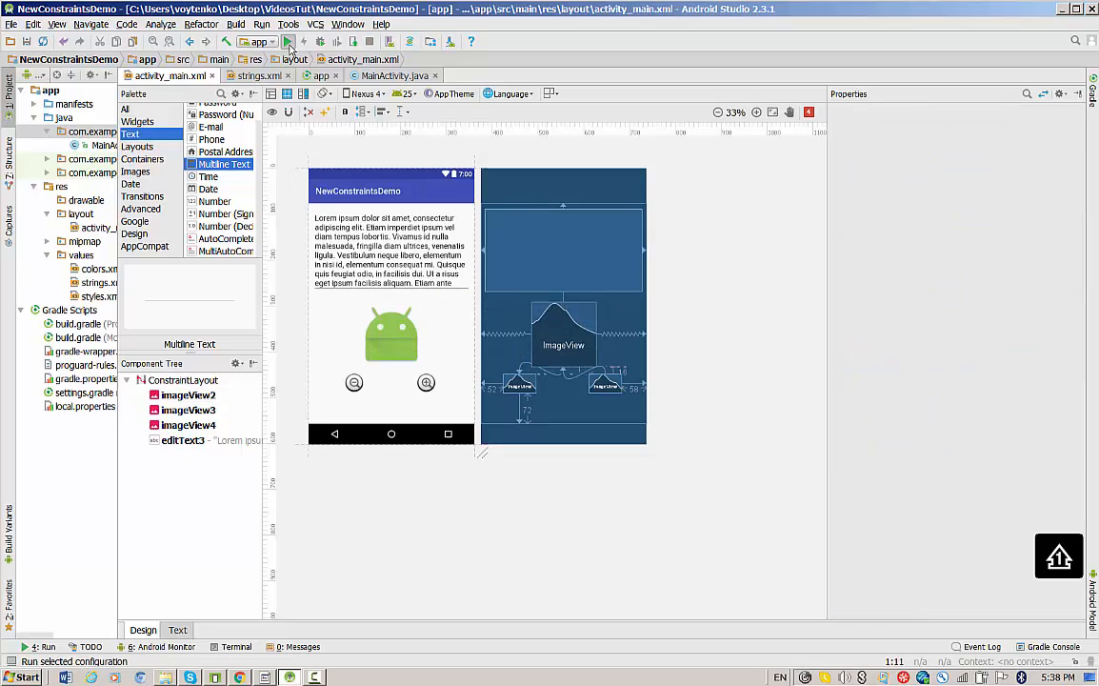
# Step: Run the updated app in the emulator, then return to the home screen
pyautogui.click(288, 42)
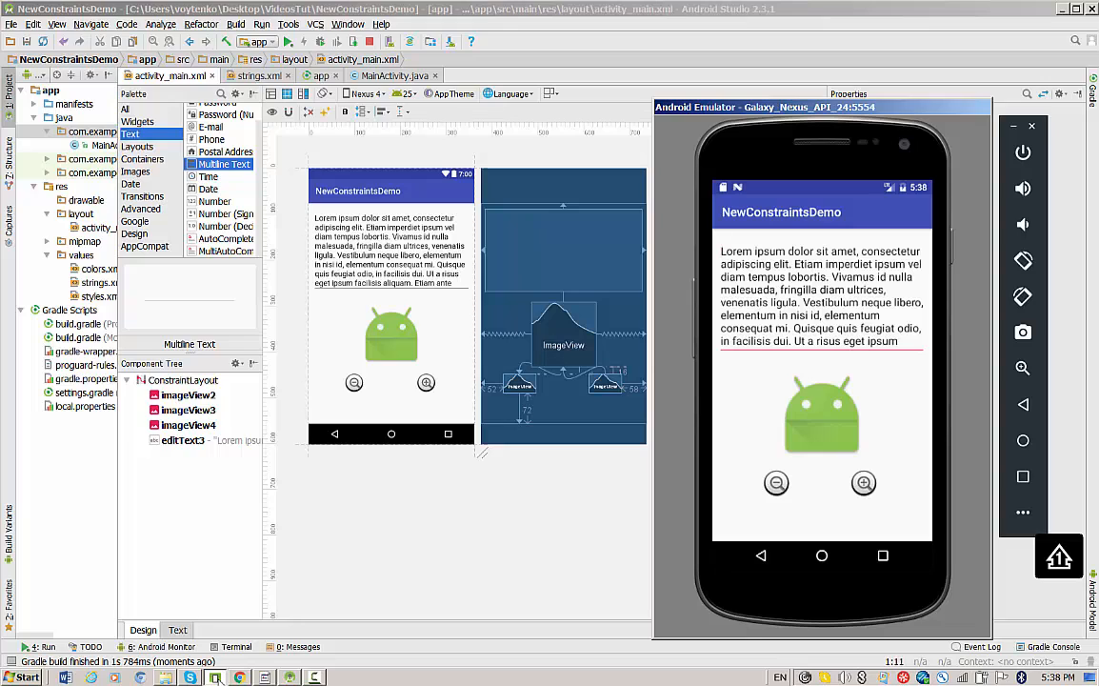
pyautogui.moveTo(709, 636)
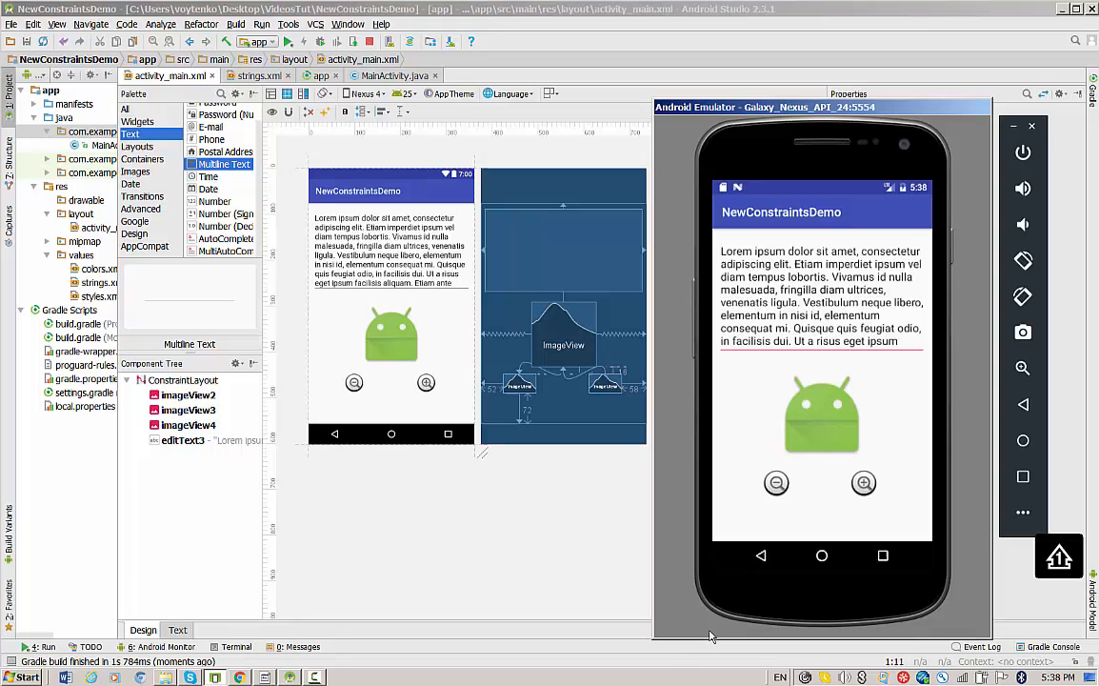
pyautogui.click(821, 556)
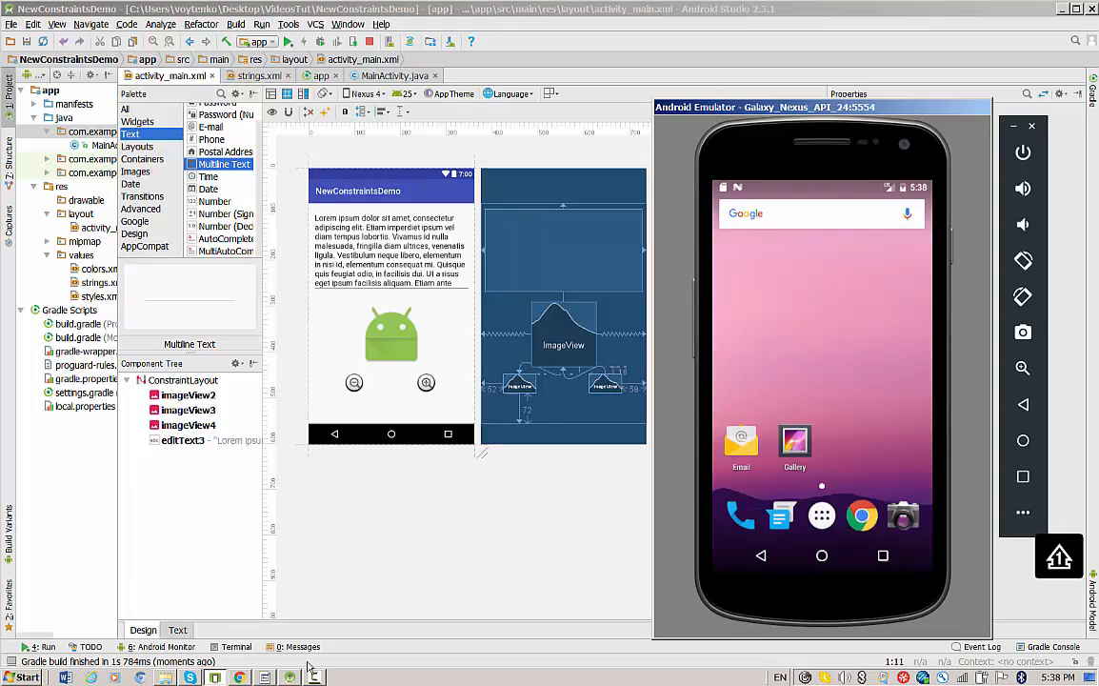